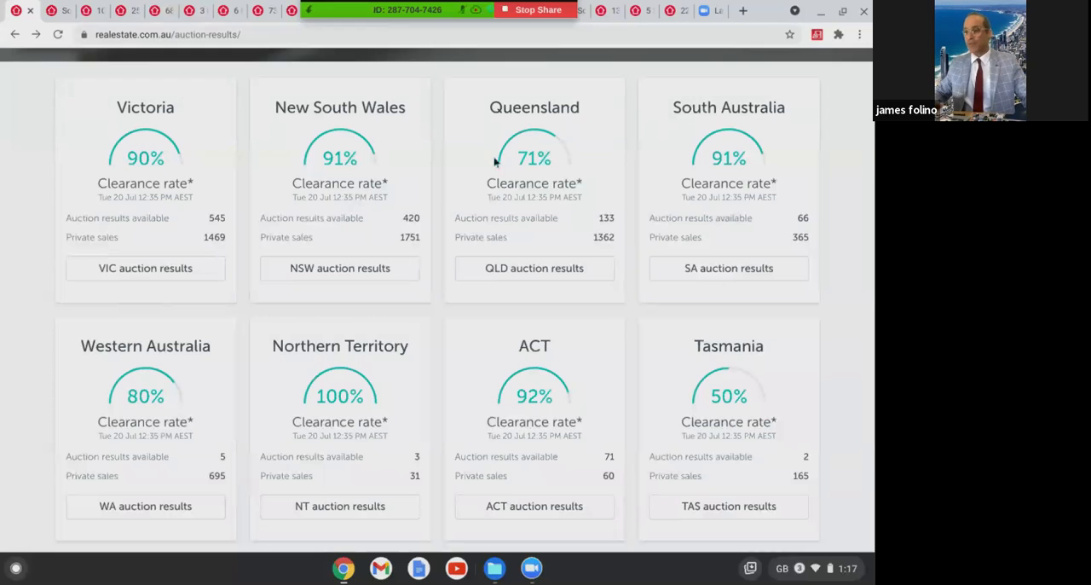
{"action": "mouse_move", "coordinate": [531, 211]}
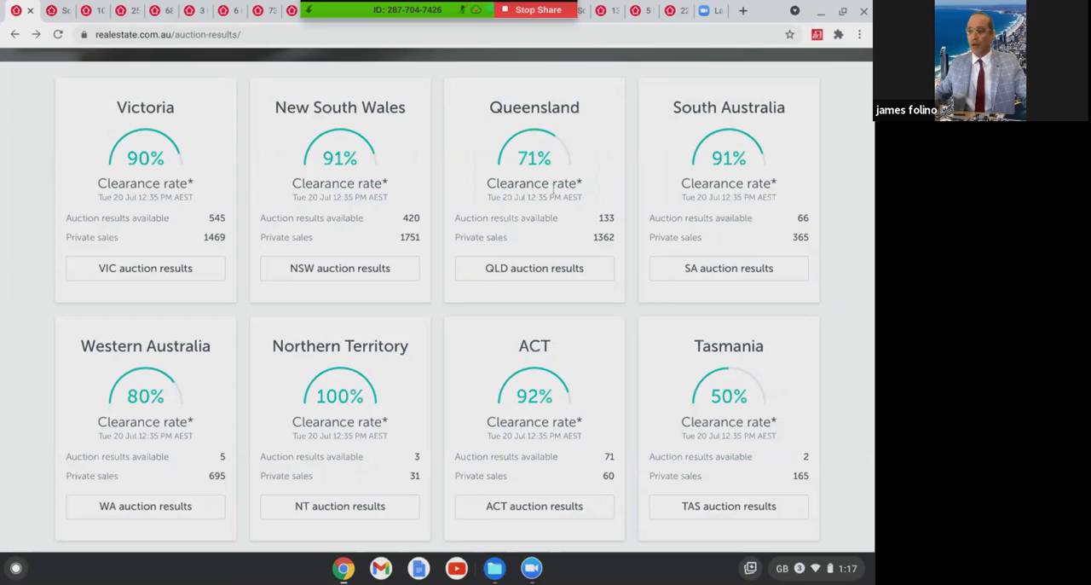
{"action": "mouse_move", "coordinate": [596, 167]}
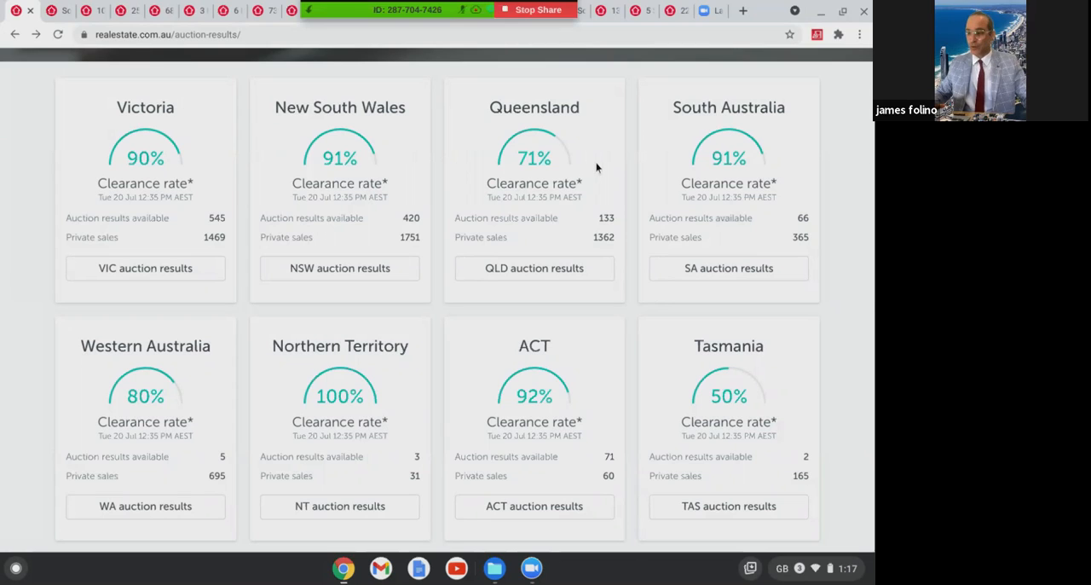
{"action": "mouse_move", "coordinate": [447, 140]}
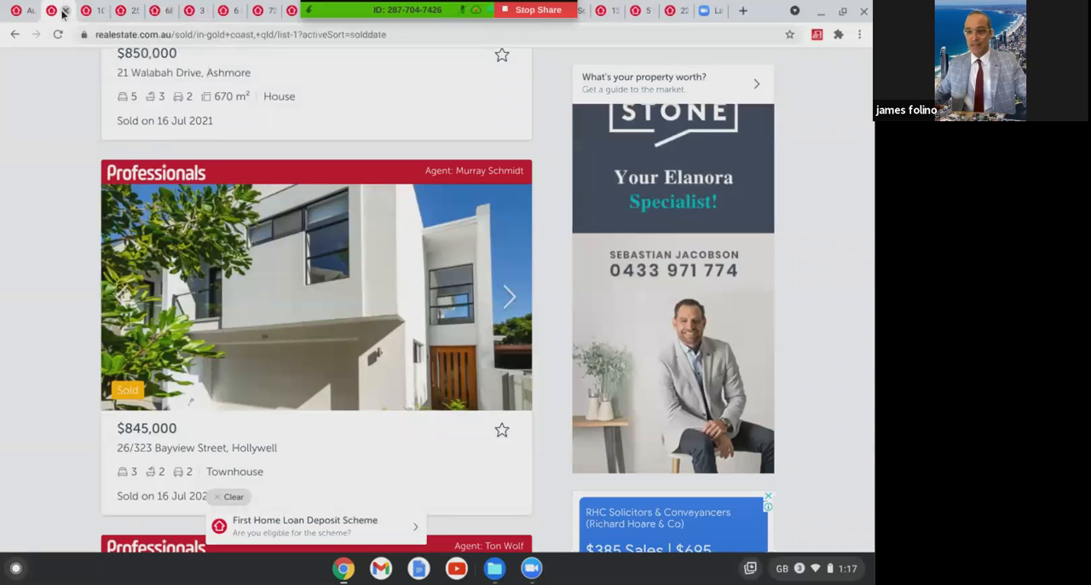
View 100 Stradbroke Street's photos from the title shot through to the aerial view of the lot
{"action": "left_click", "coordinate": [315, 297]}
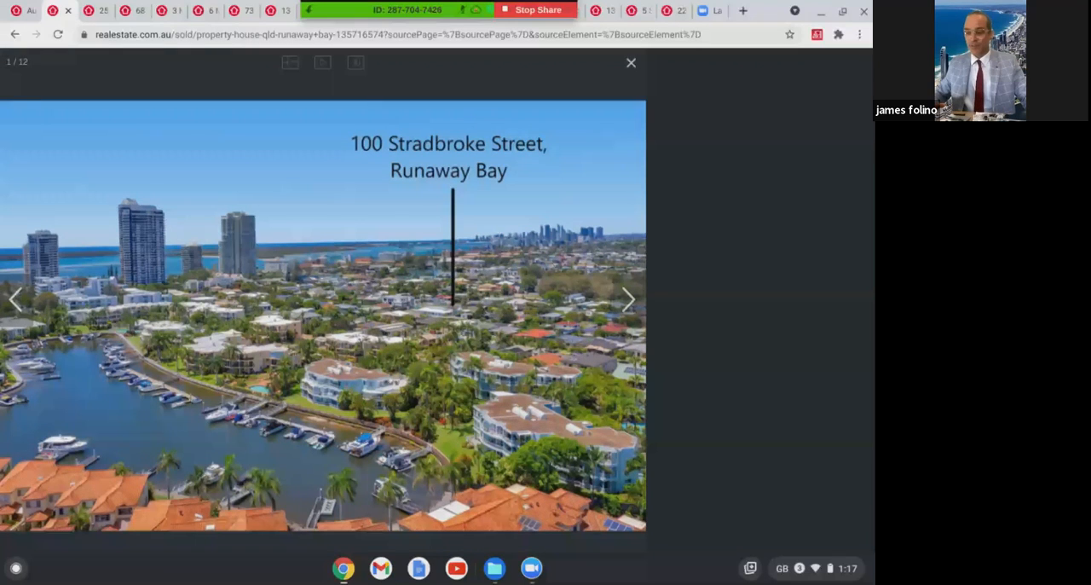
{"action": "left_click", "coordinate": [627, 299]}
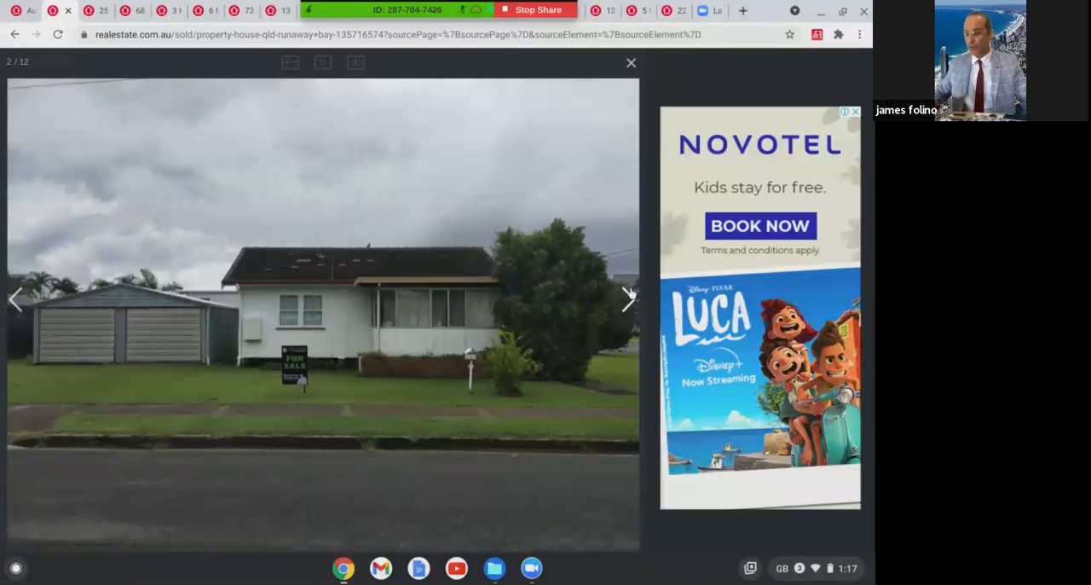
{"action": "left_click", "coordinate": [627, 298]}
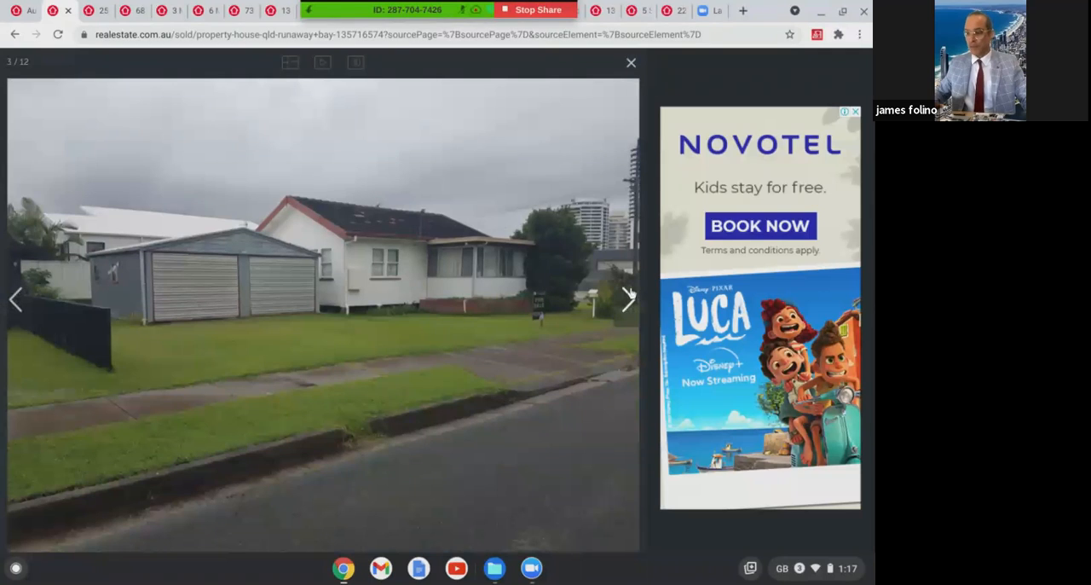
{"action": "left_click", "coordinate": [628, 299]}
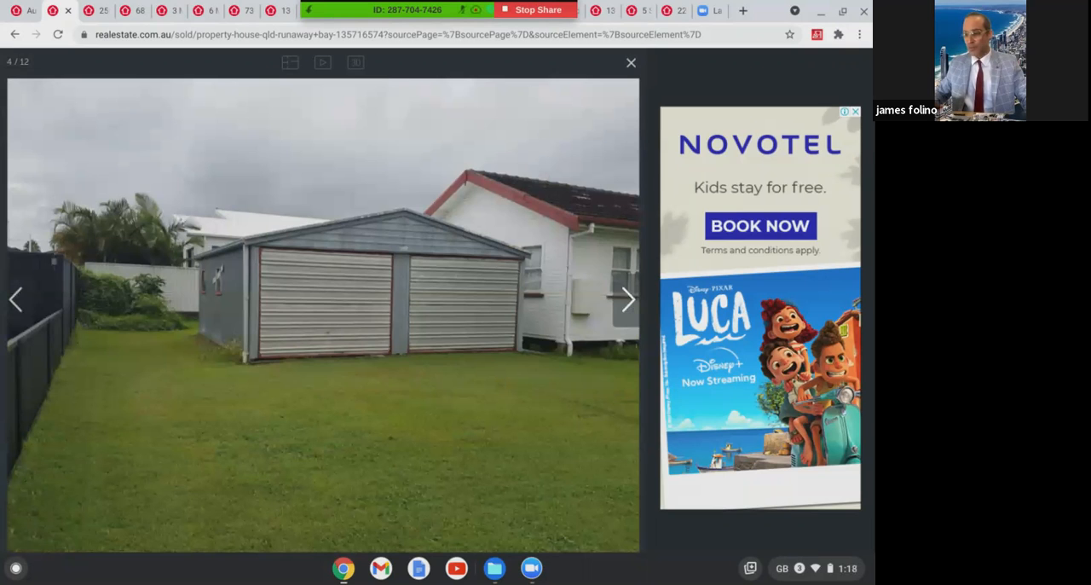
{"action": "left_click", "coordinate": [627, 298]}
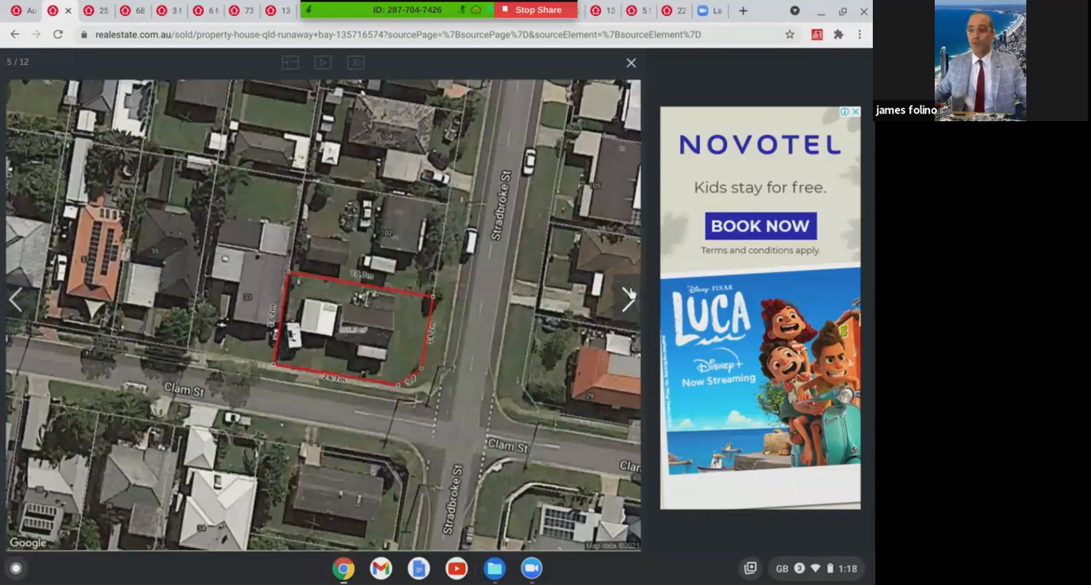
{"action": "mouse_move", "coordinate": [629, 300]}
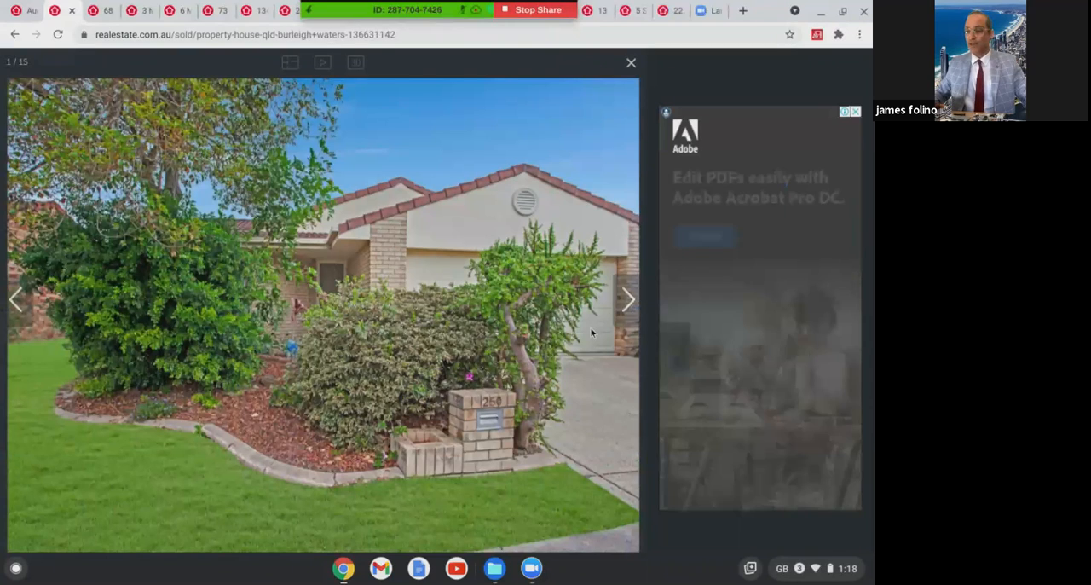
{"action": "mouse_move", "coordinate": [628, 299]}
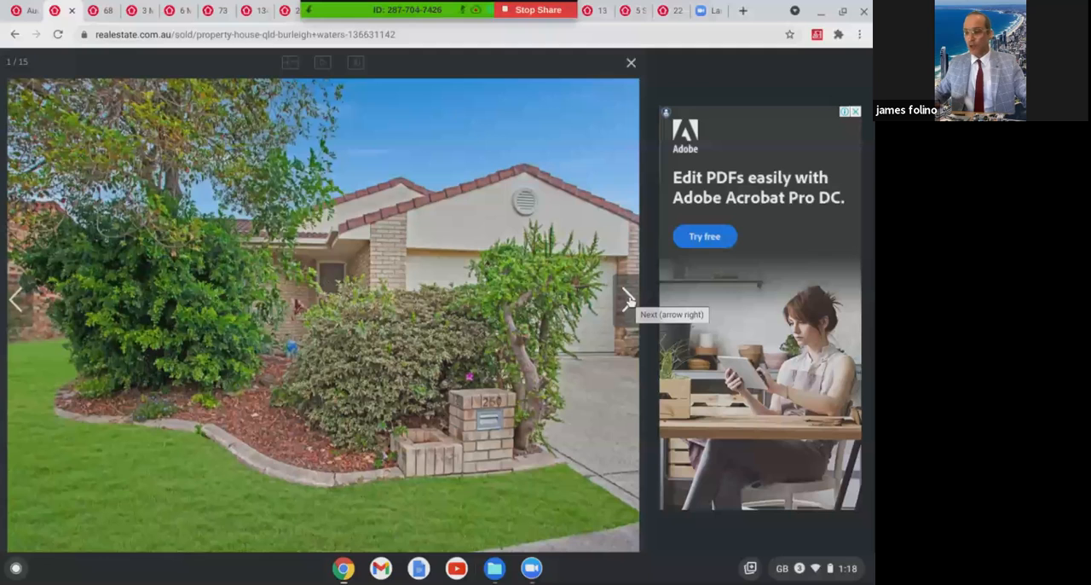
Page through the Burleigh Waters house's backyard, interior rooms and bathroom to photo 15 of 15
{"action": "left_click", "coordinate": [629, 299]}
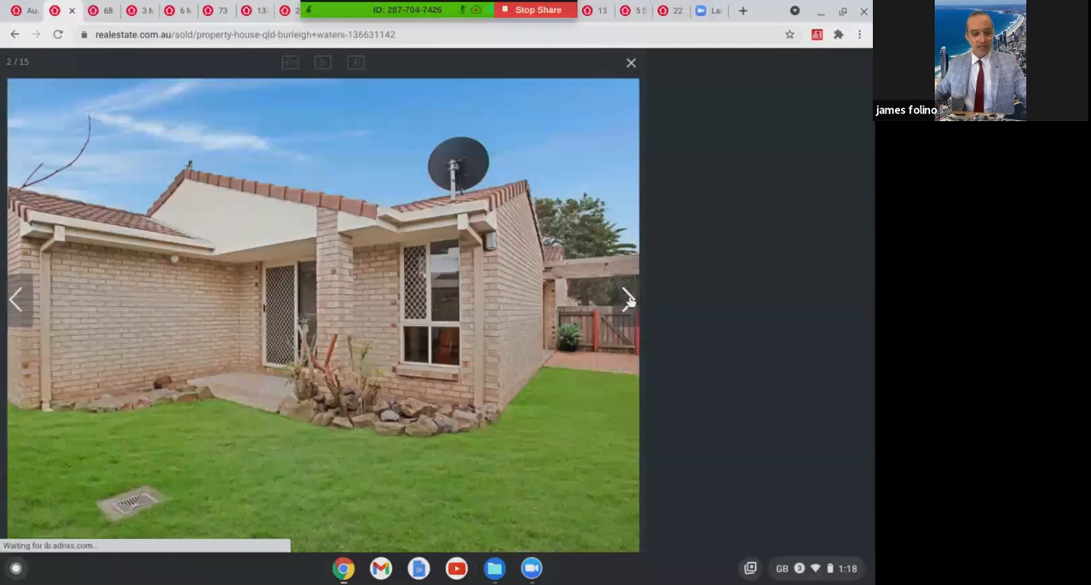
{"action": "left_click", "coordinate": [627, 299]}
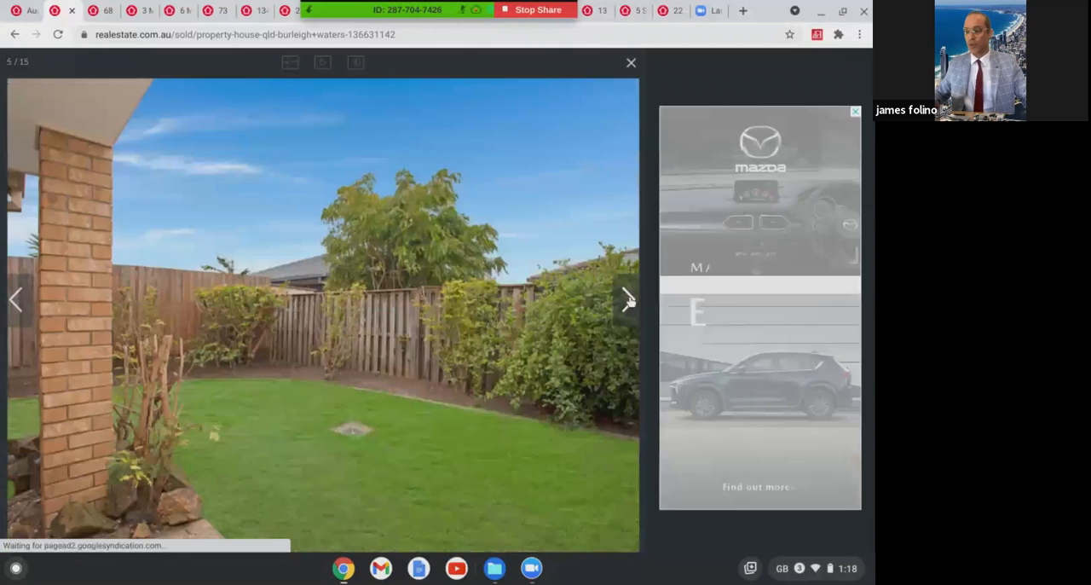
{"action": "left_click", "coordinate": [627, 298]}
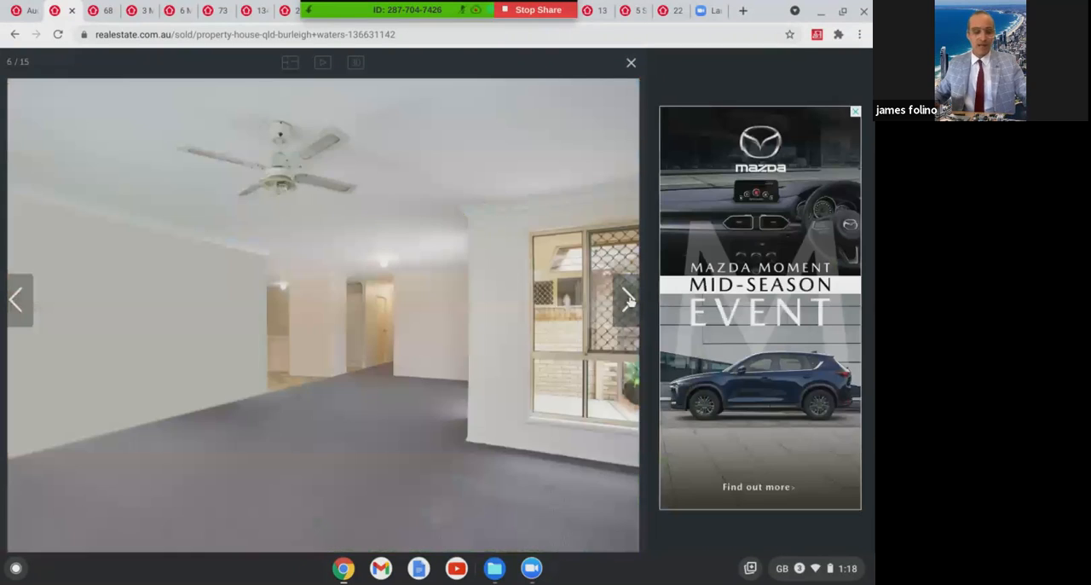
{"action": "left_click", "coordinate": [627, 298]}
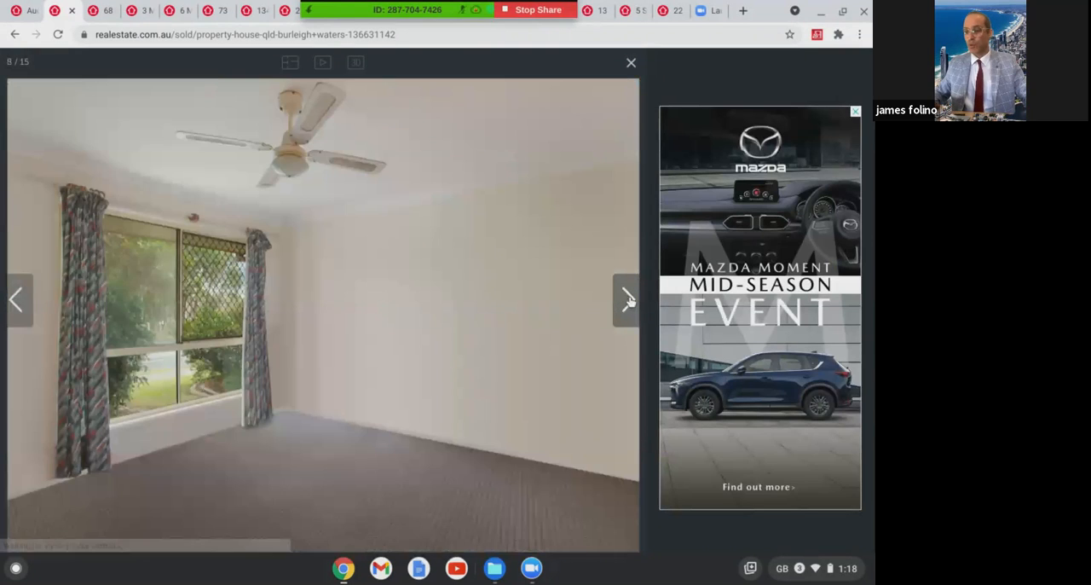
{"action": "left_click", "coordinate": [627, 299]}
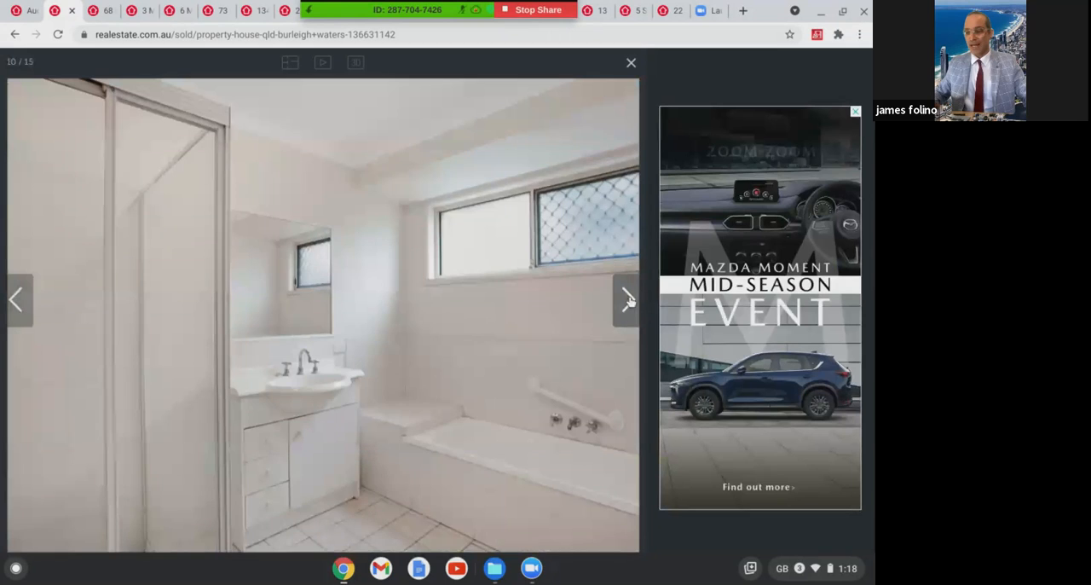
{"action": "left_click", "coordinate": [627, 298]}
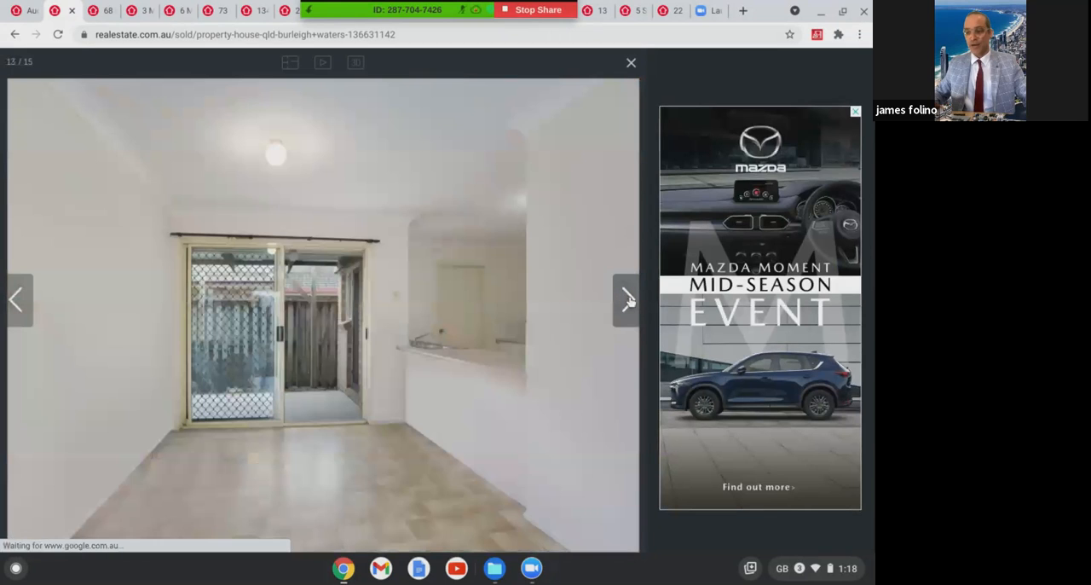
{"action": "left_click", "coordinate": [627, 299]}
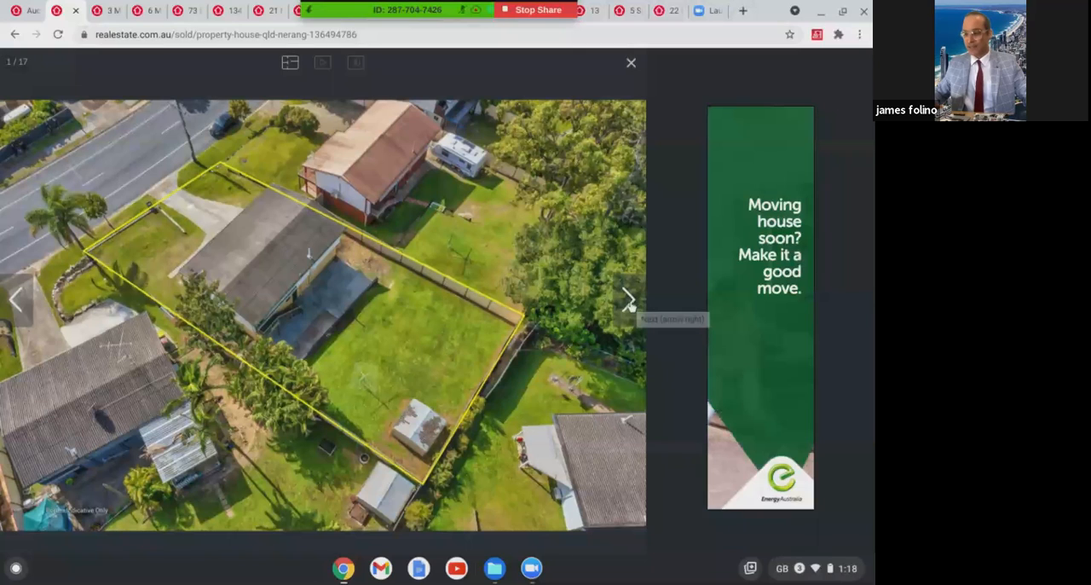
Advance the Nerang gallery from the aerial outline past the street-front, kitchen and interior photos
{"action": "left_click", "coordinate": [629, 298]}
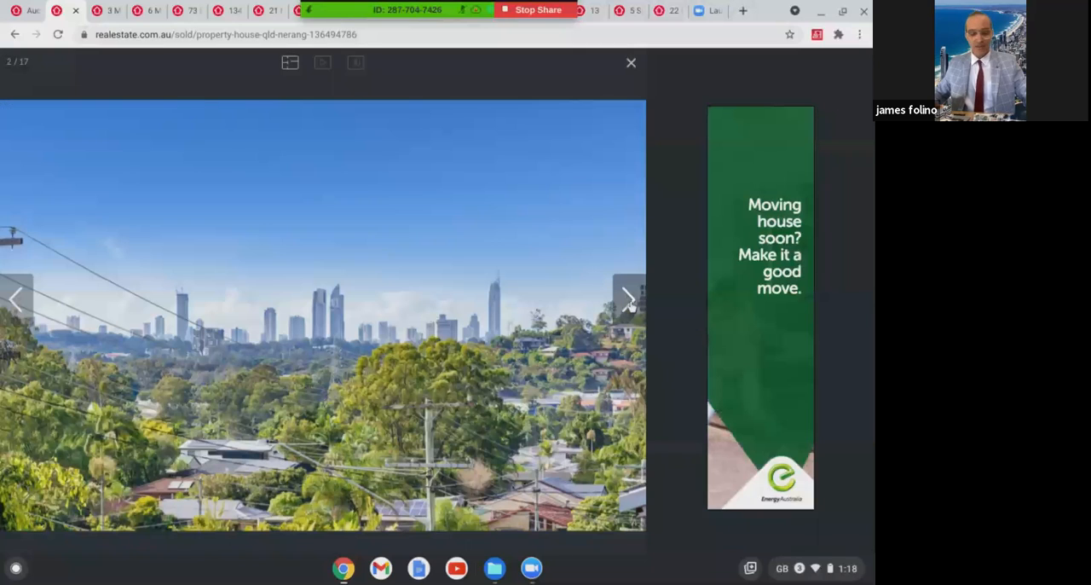
{"action": "left_click", "coordinate": [629, 298]}
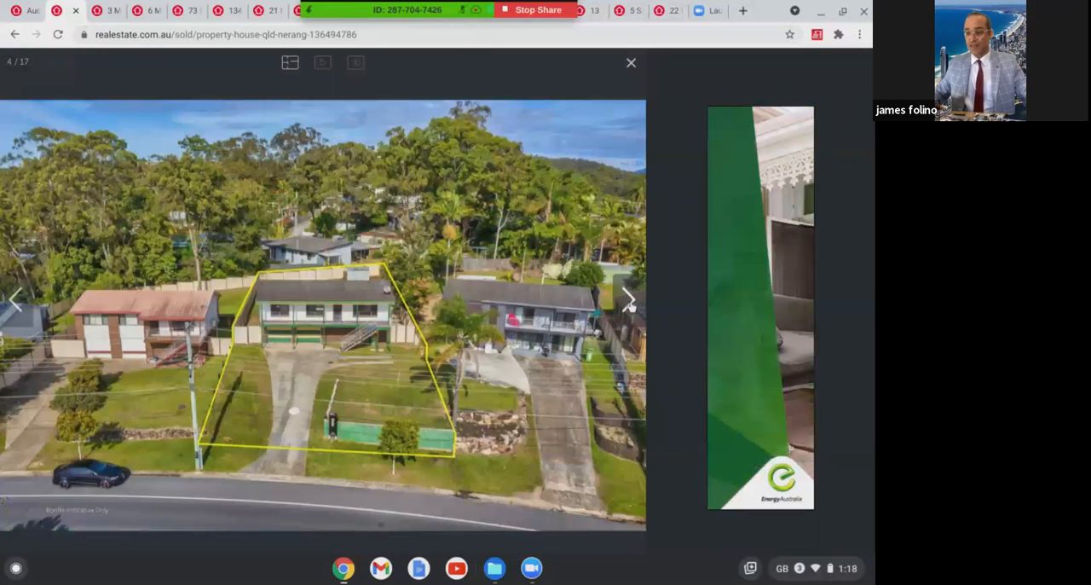
{"action": "left_click", "coordinate": [629, 299]}
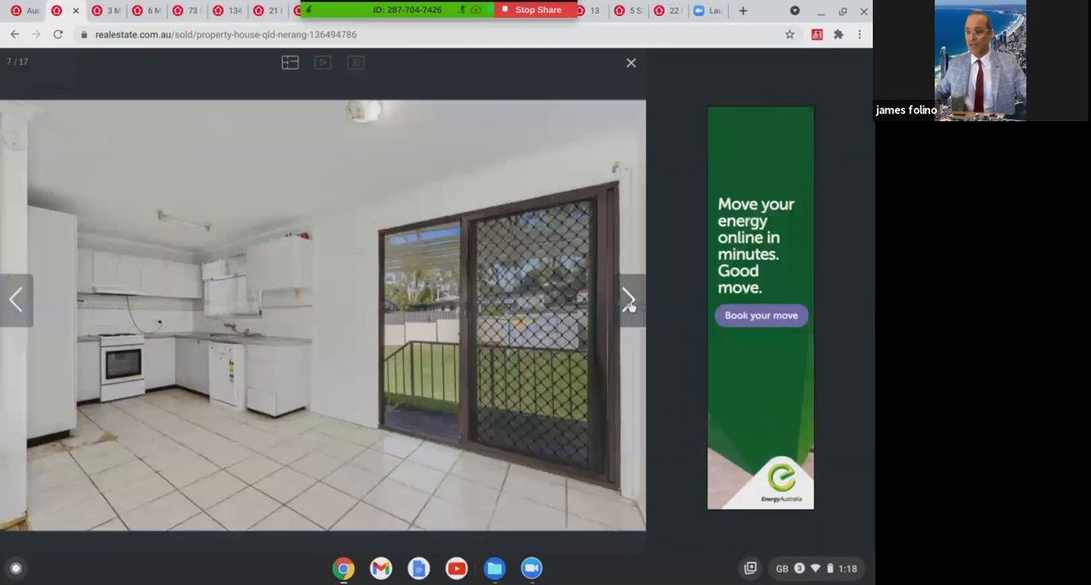
{"action": "left_click", "coordinate": [629, 298]}
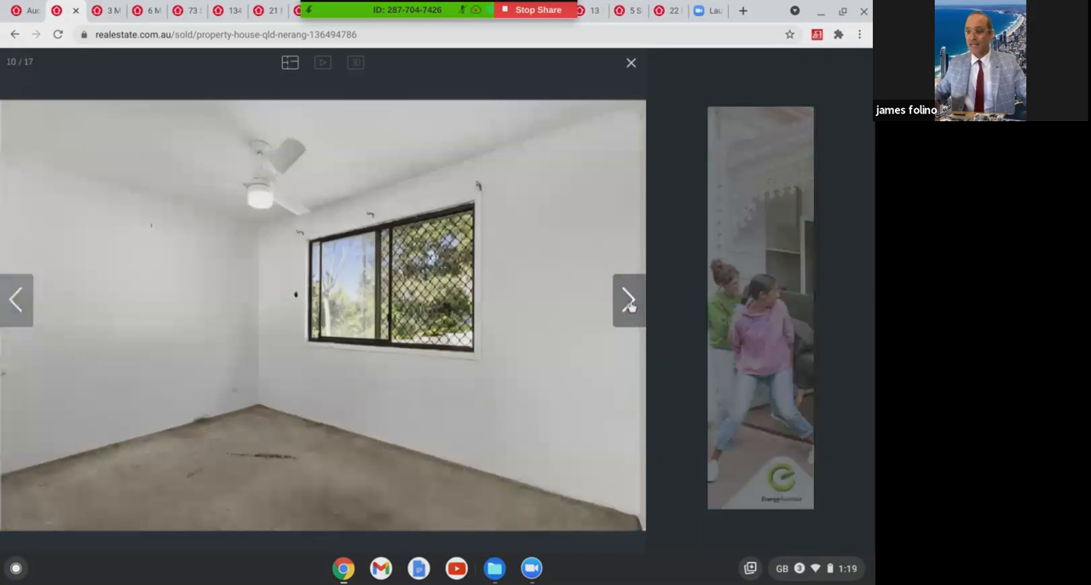
{"action": "left_click", "coordinate": [629, 298]}
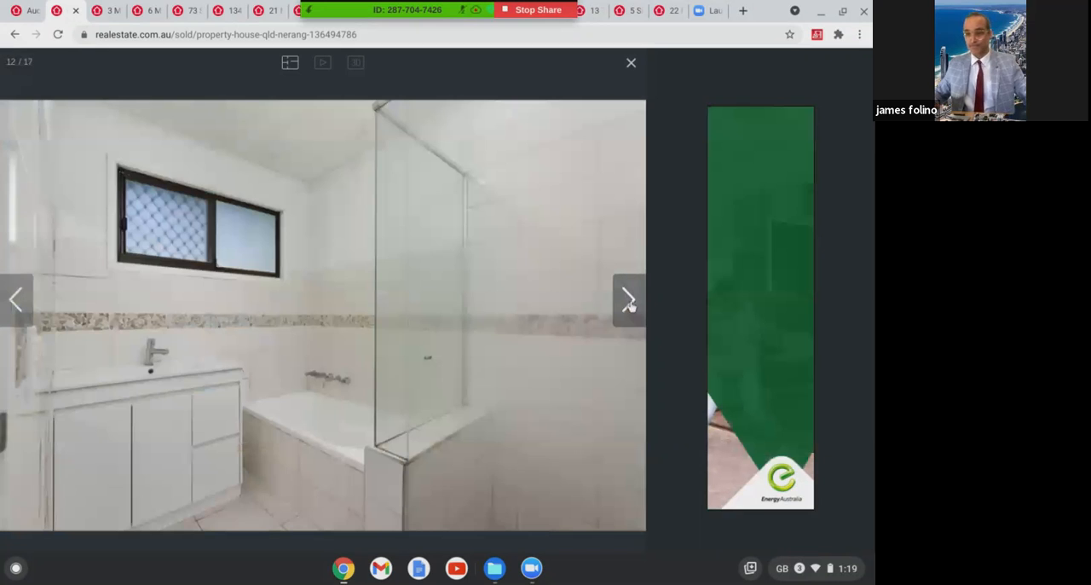
{"action": "left_click", "coordinate": [627, 298]}
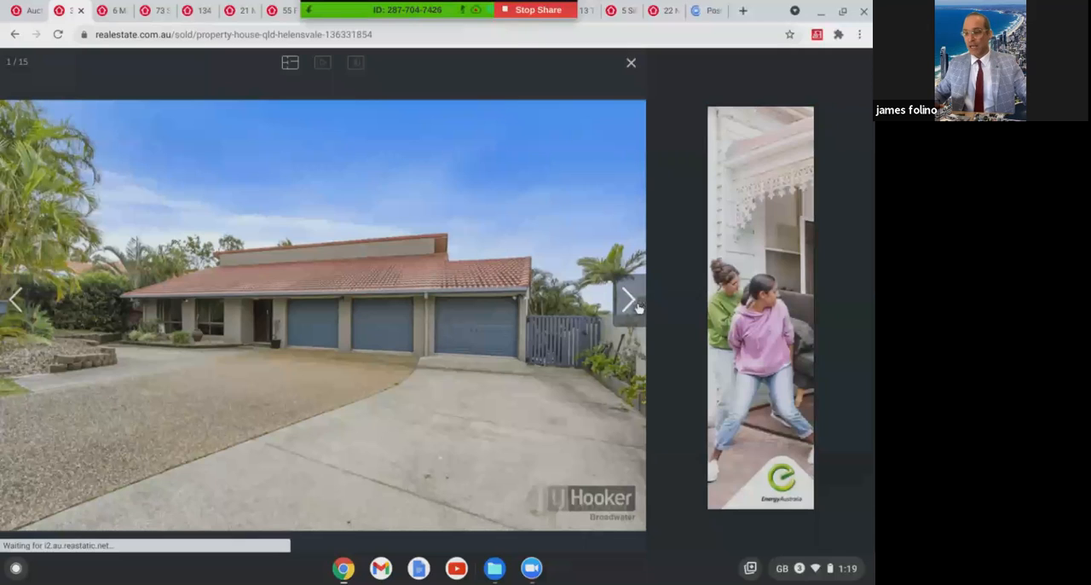
Step through the Helensvale house's dining, kitchen, bedroom, bathroom and balcony photos to the pool shot
{"action": "left_click", "coordinate": [627, 300]}
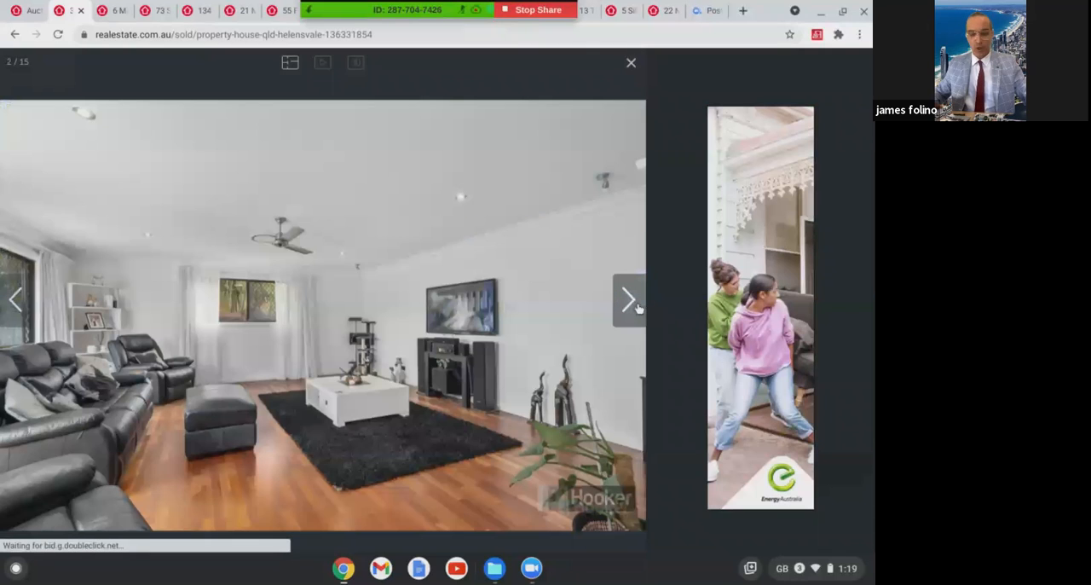
{"action": "left_click", "coordinate": [629, 299]}
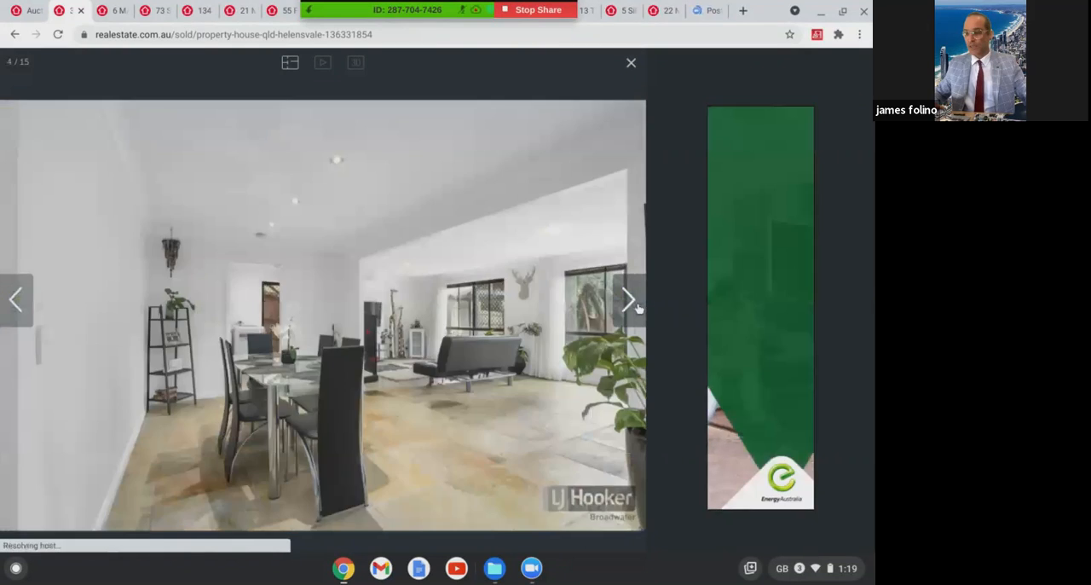
{"action": "left_click", "coordinate": [629, 299]}
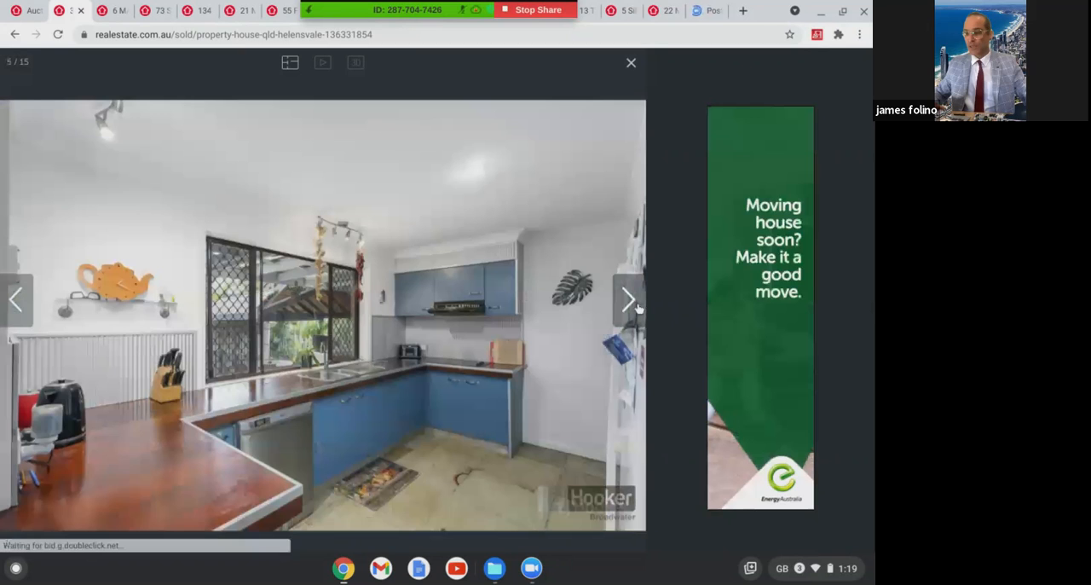
{"action": "left_click", "coordinate": [628, 298]}
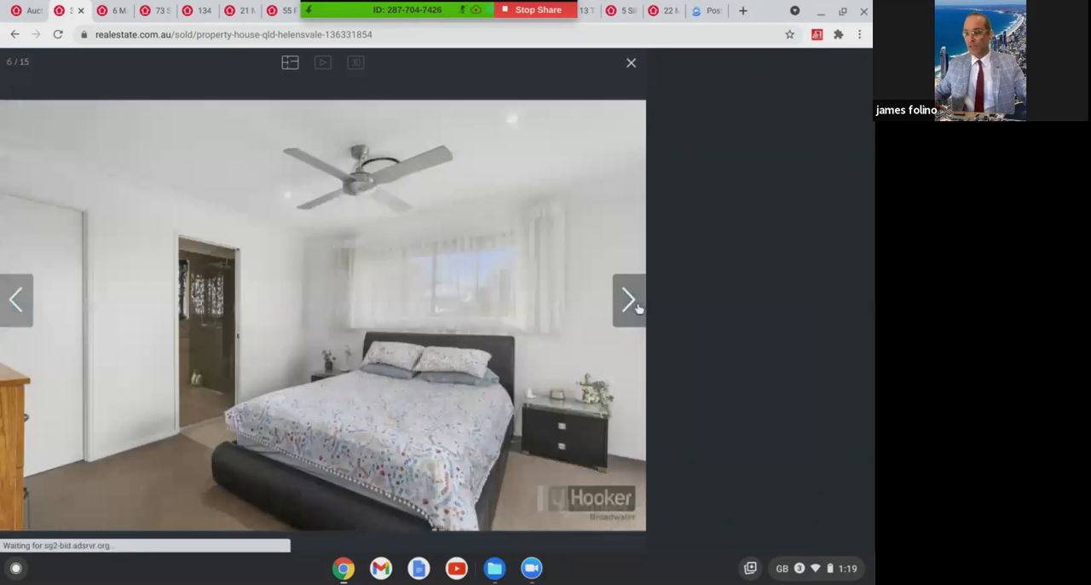
{"action": "left_click", "coordinate": [629, 298]}
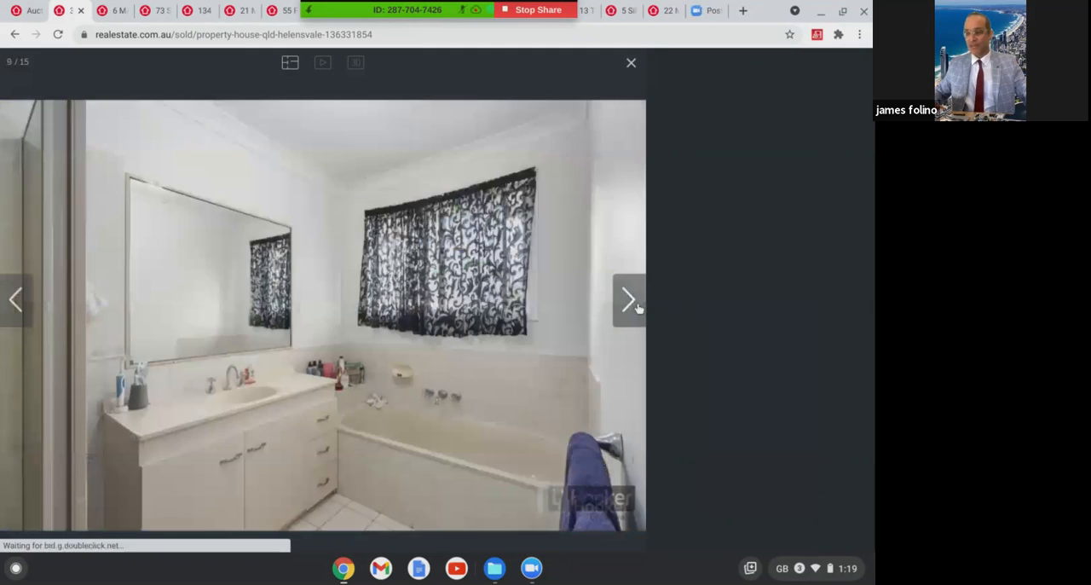
{"action": "left_click", "coordinate": [629, 298]}
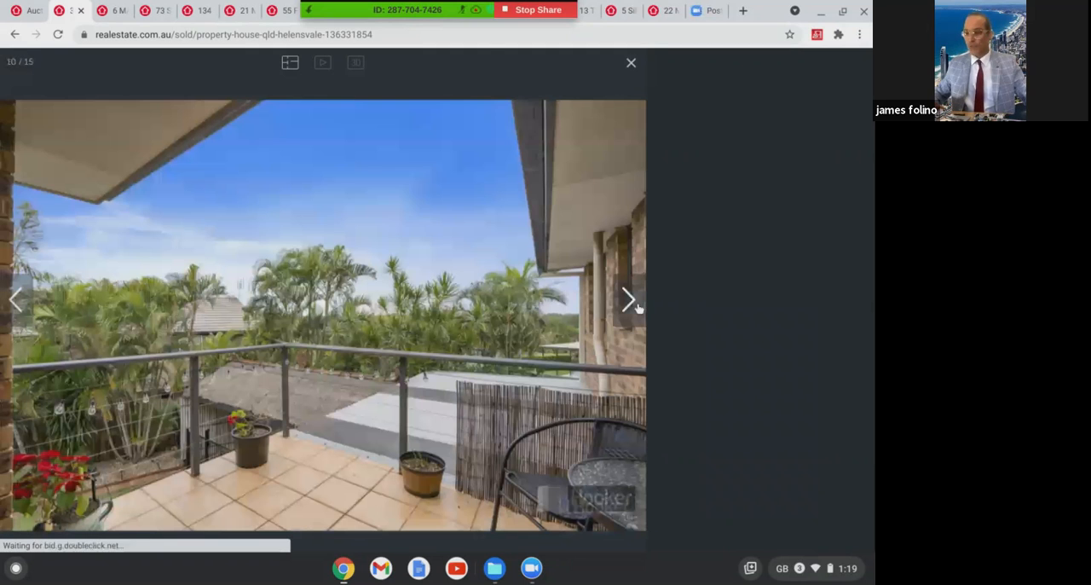
{"action": "left_click", "coordinate": [629, 299]}
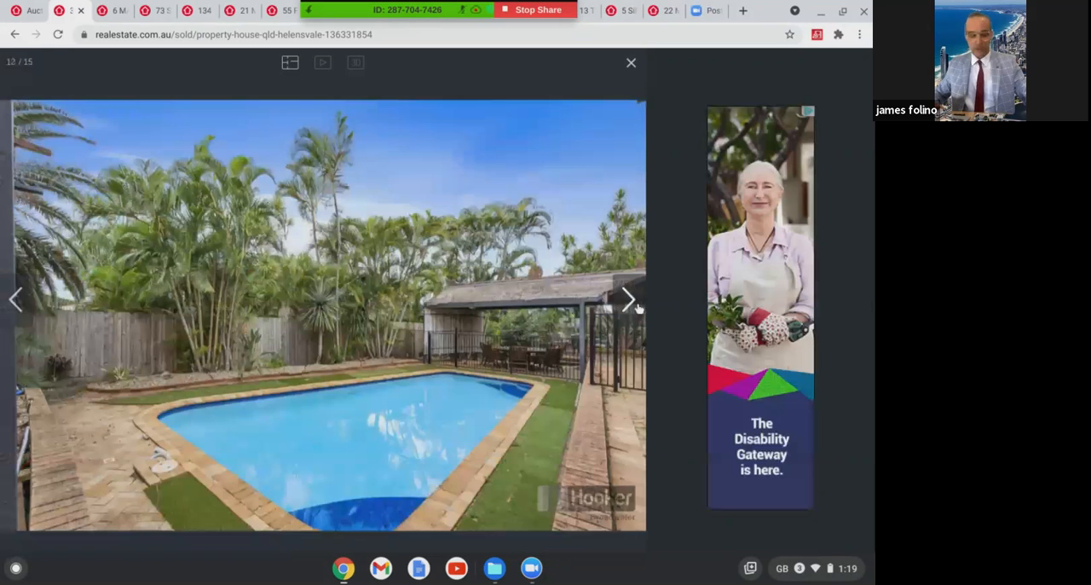
{"action": "left_click", "coordinate": [627, 298]}
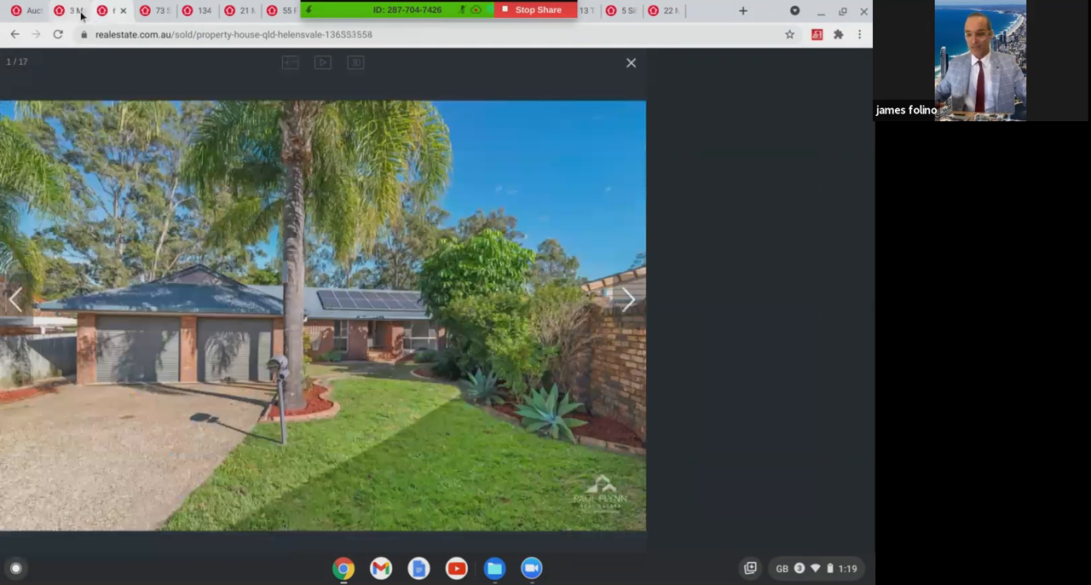
Move from the second Helensvale house's street front through its carpeted rooms, kitchen and bedroom photos
{"action": "left_click", "coordinate": [627, 298]}
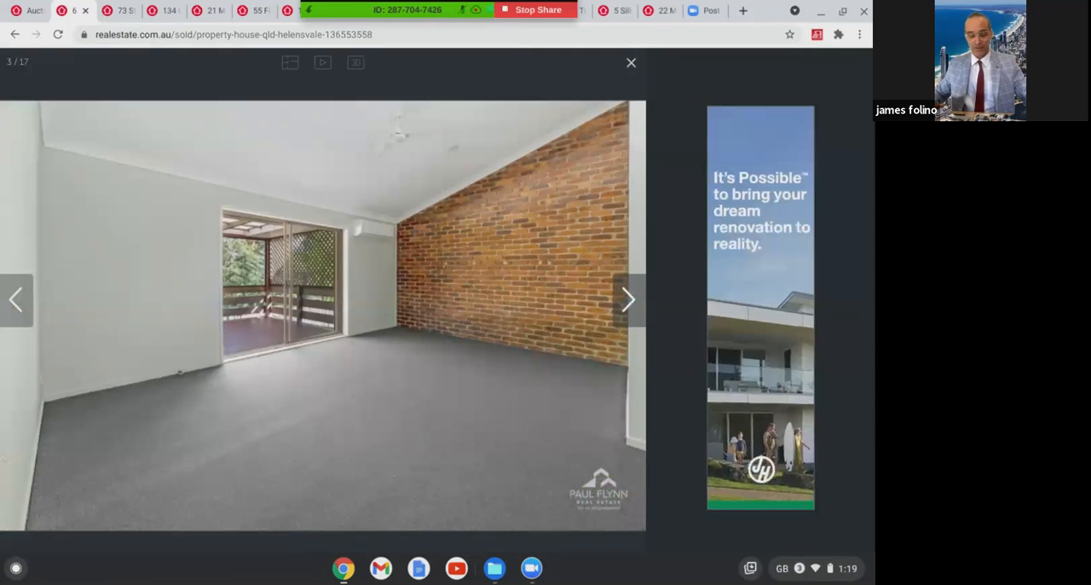
{"action": "left_click", "coordinate": [628, 298]}
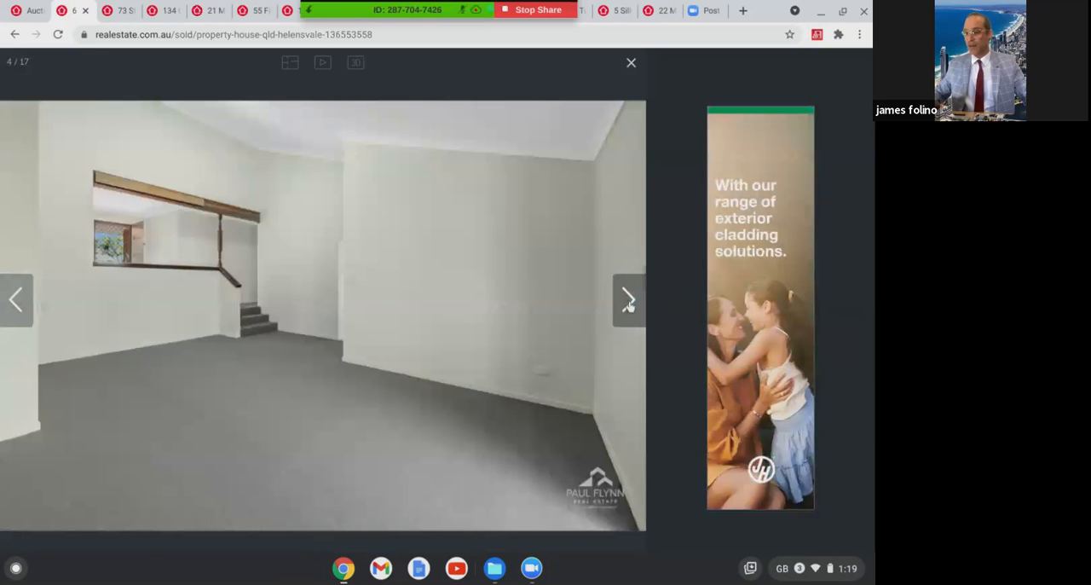
{"action": "left_click", "coordinate": [627, 298]}
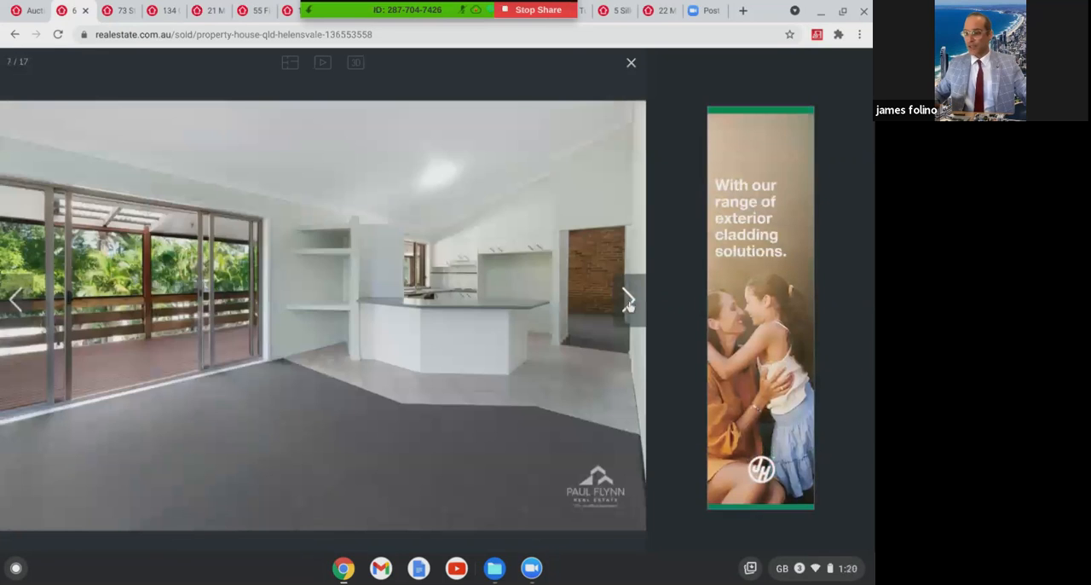
{"action": "left_click", "coordinate": [627, 299]}
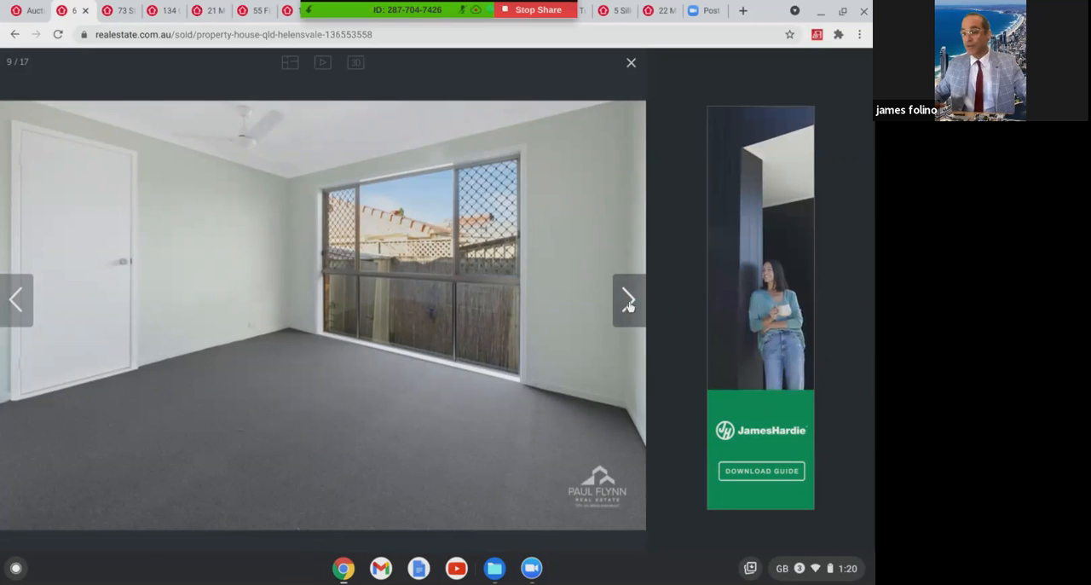
{"action": "left_click", "coordinate": [627, 298]}
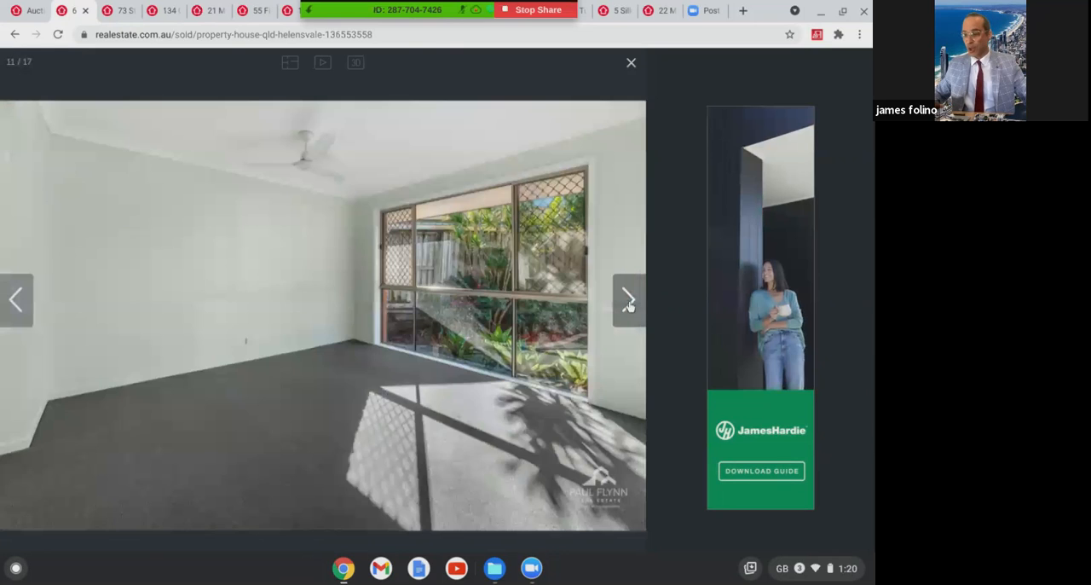
{"action": "left_click", "coordinate": [629, 299]}
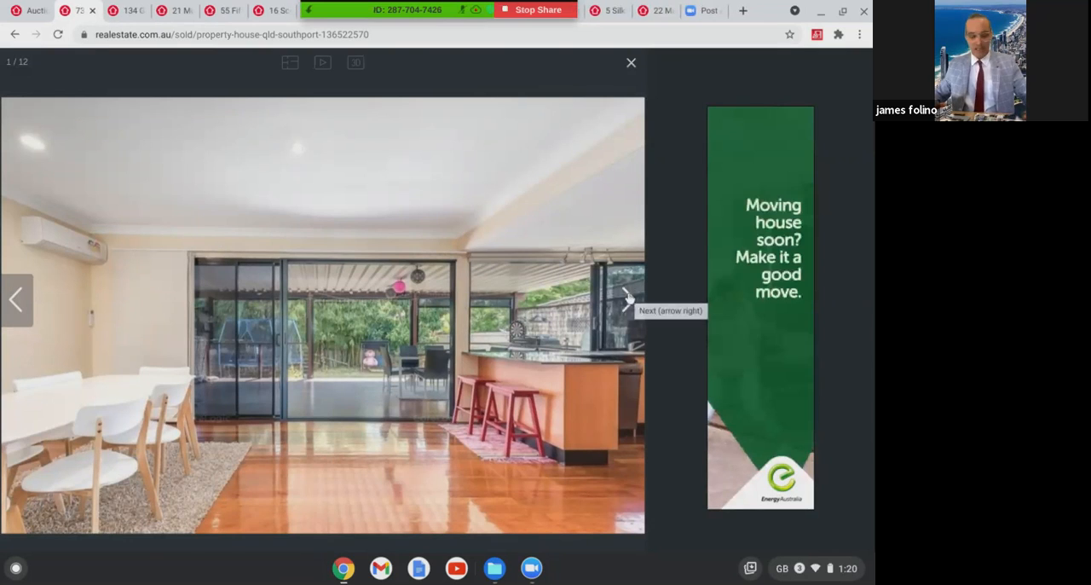
View the Southport house's carport, living area, backyard lawn, ensuite and main bathroom photos
{"action": "left_click", "coordinate": [628, 299]}
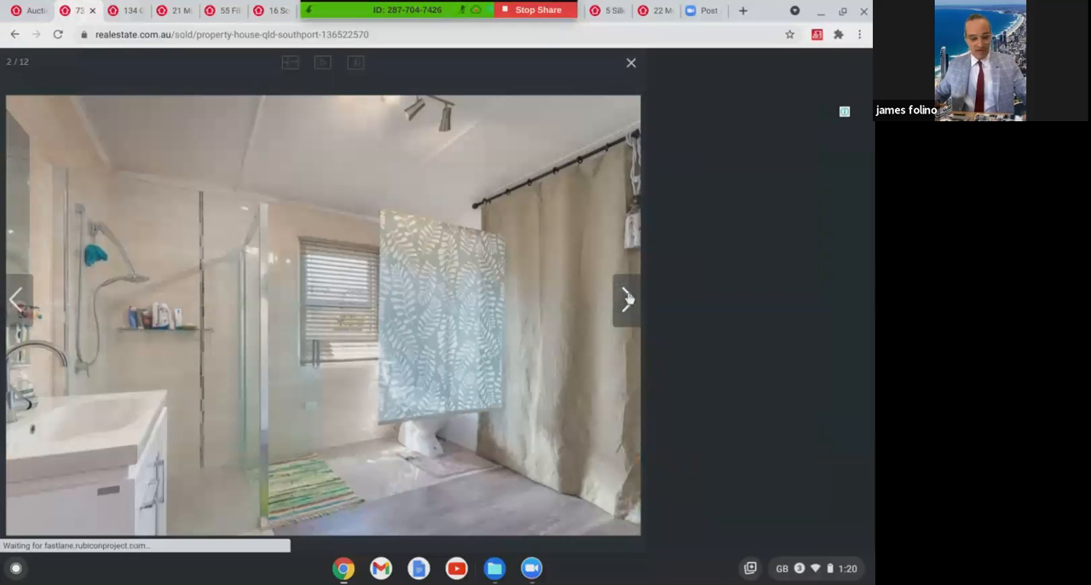
{"action": "left_click", "coordinate": [627, 298]}
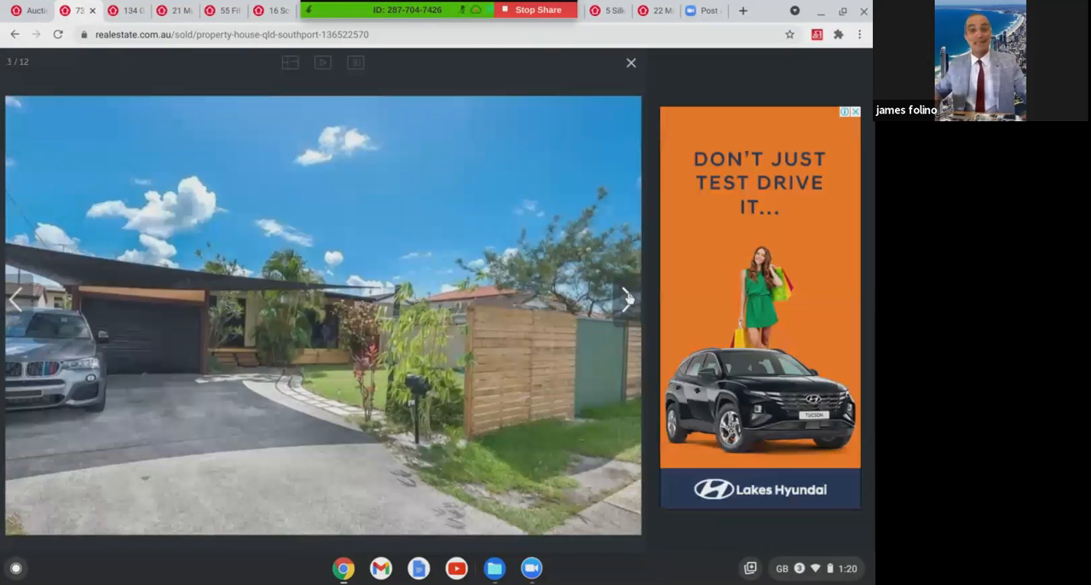
{"action": "left_click", "coordinate": [628, 298]}
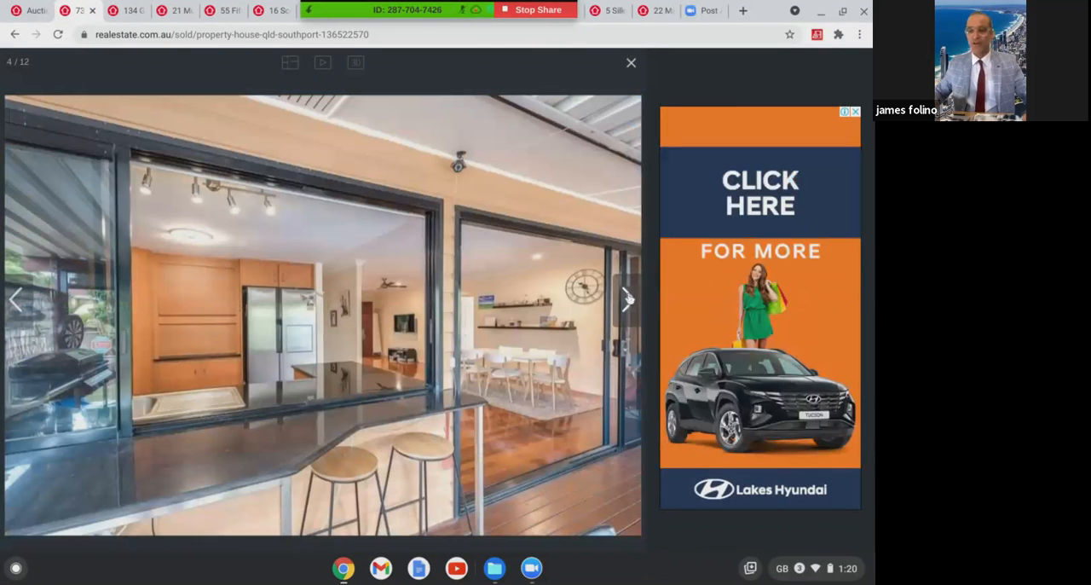
{"action": "left_click", "coordinate": [627, 298]}
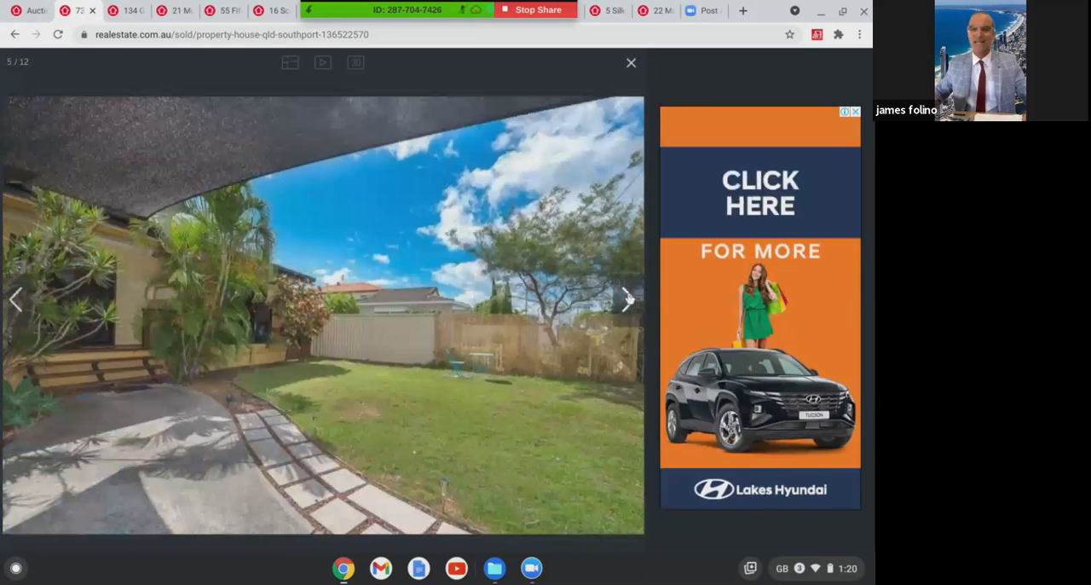
{"action": "left_click", "coordinate": [627, 298]}
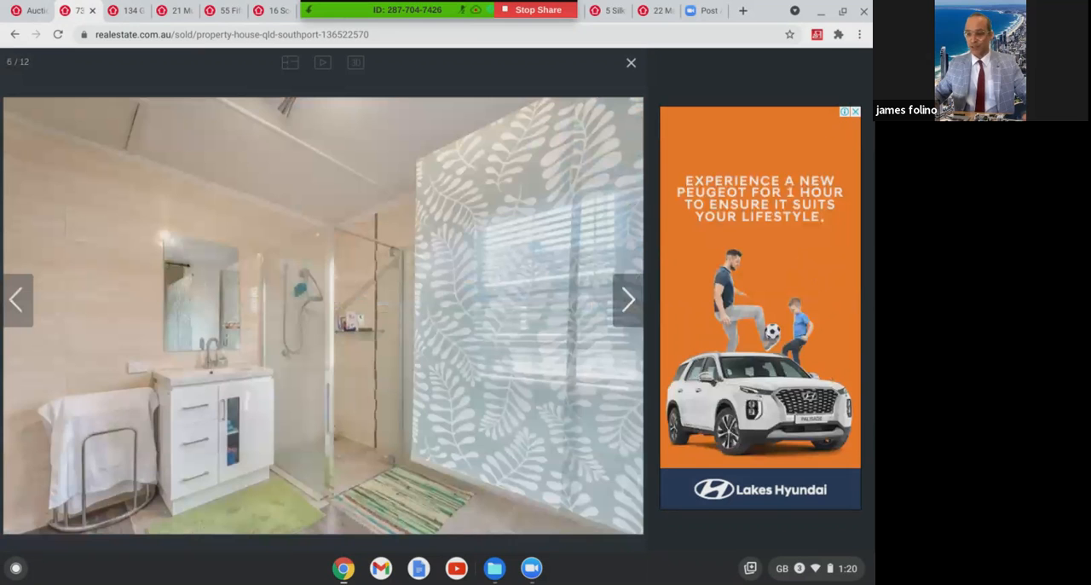
{"action": "left_click", "coordinate": [627, 299]}
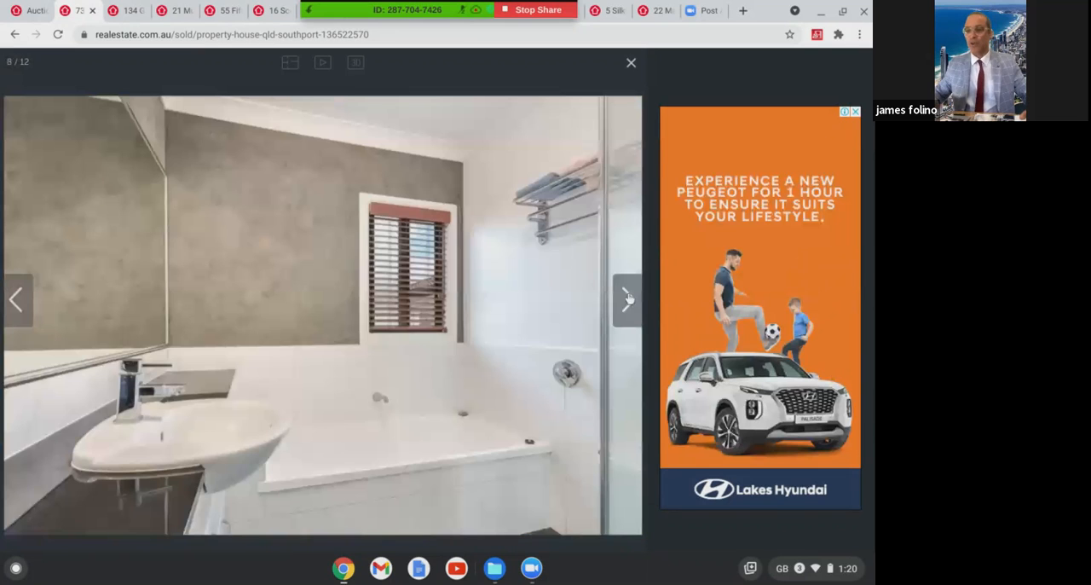
{"action": "left_click", "coordinate": [628, 298]}
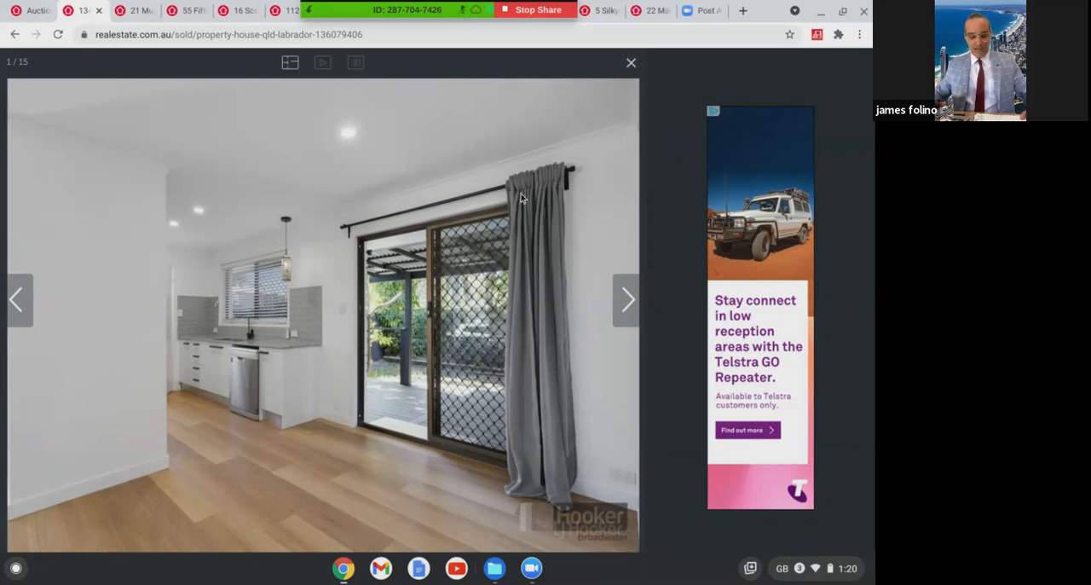
View the Labrador house's renovated kitchen, dining area and covered timber deck photos
{"action": "left_click", "coordinate": [628, 298]}
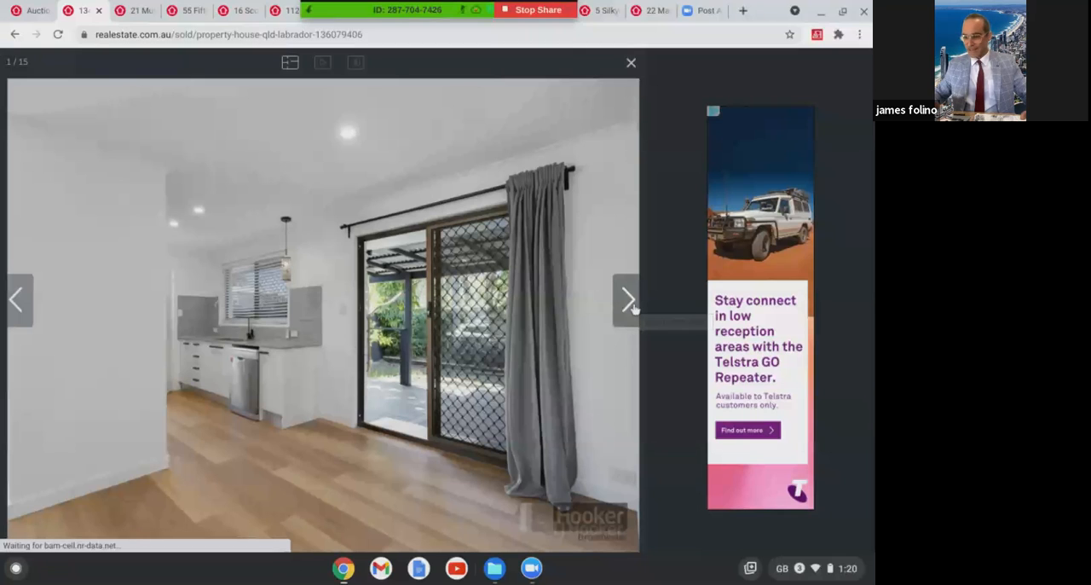
{"action": "left_click", "coordinate": [628, 298]}
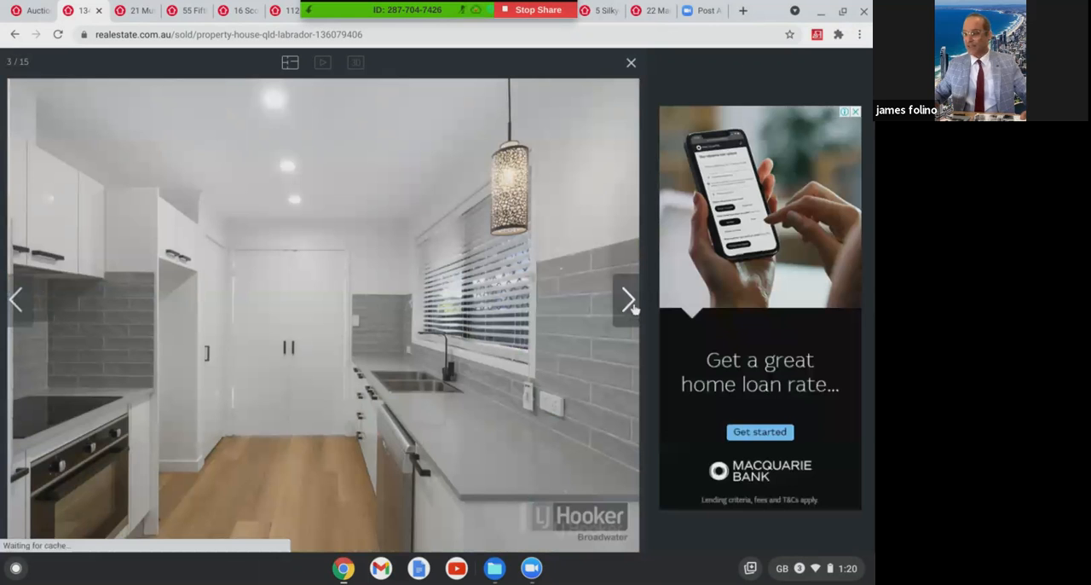
{"action": "left_click", "coordinate": [627, 298]}
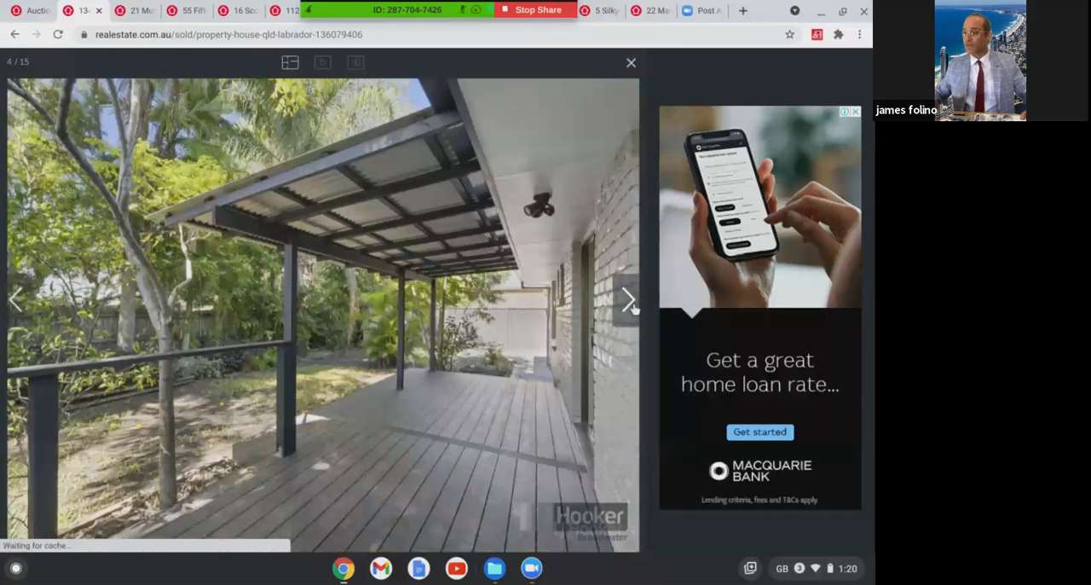
{"action": "left_click", "coordinate": [627, 298]}
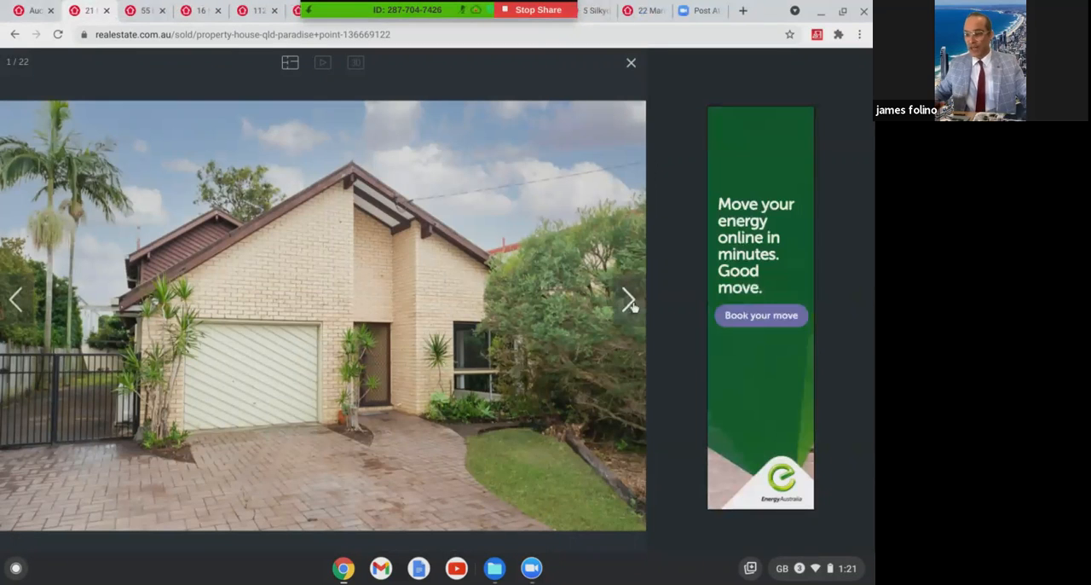
{"action": "mouse_move", "coordinate": [629, 298]}
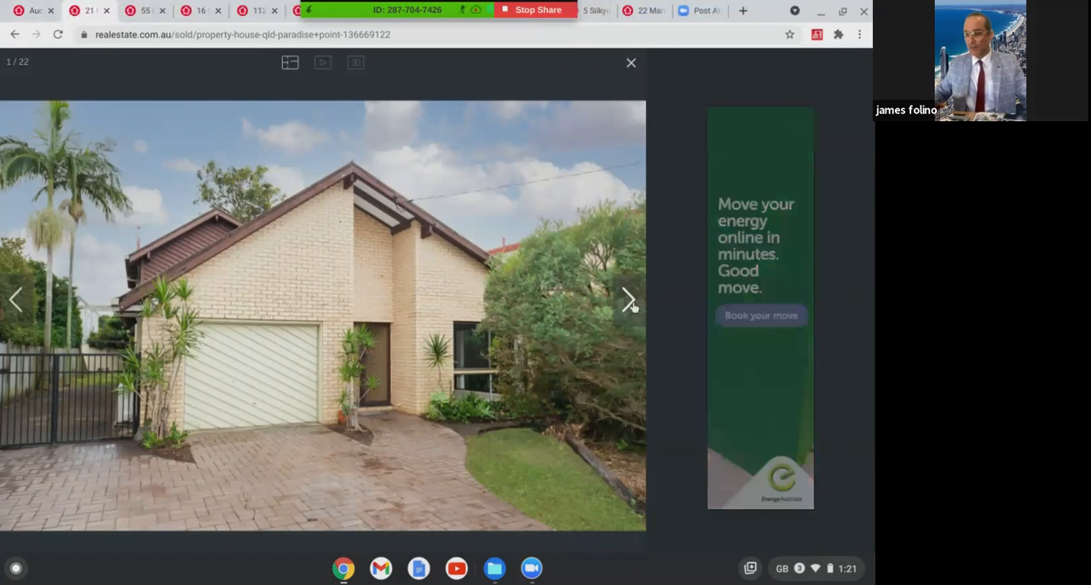
Advance past the Paradise Point home's street front, aerial shot, pink kitchen, tiled living area and rear garden
{"action": "left_click", "coordinate": [629, 299]}
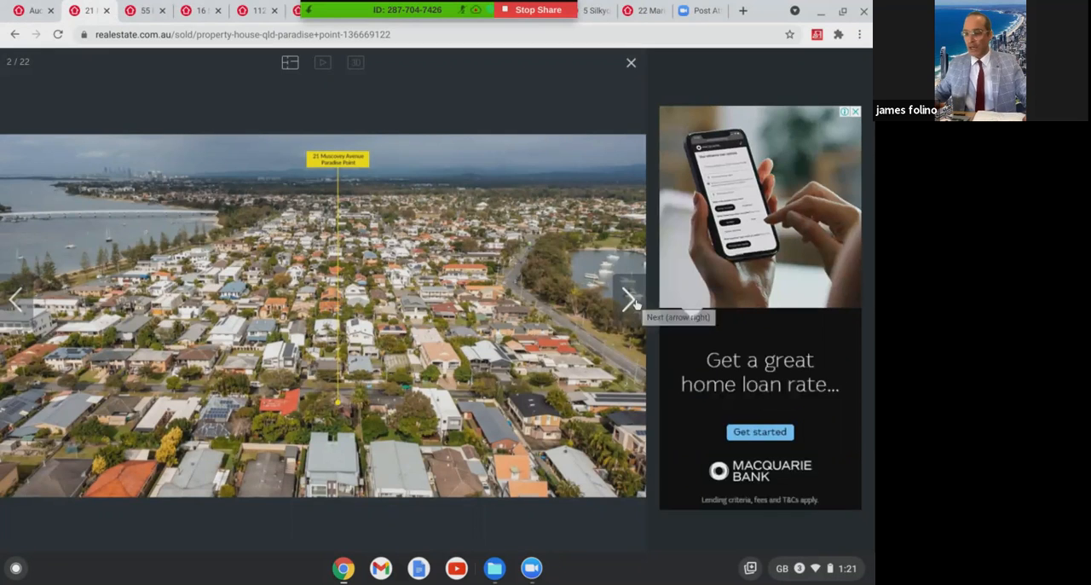
{"action": "left_click", "coordinate": [629, 298]}
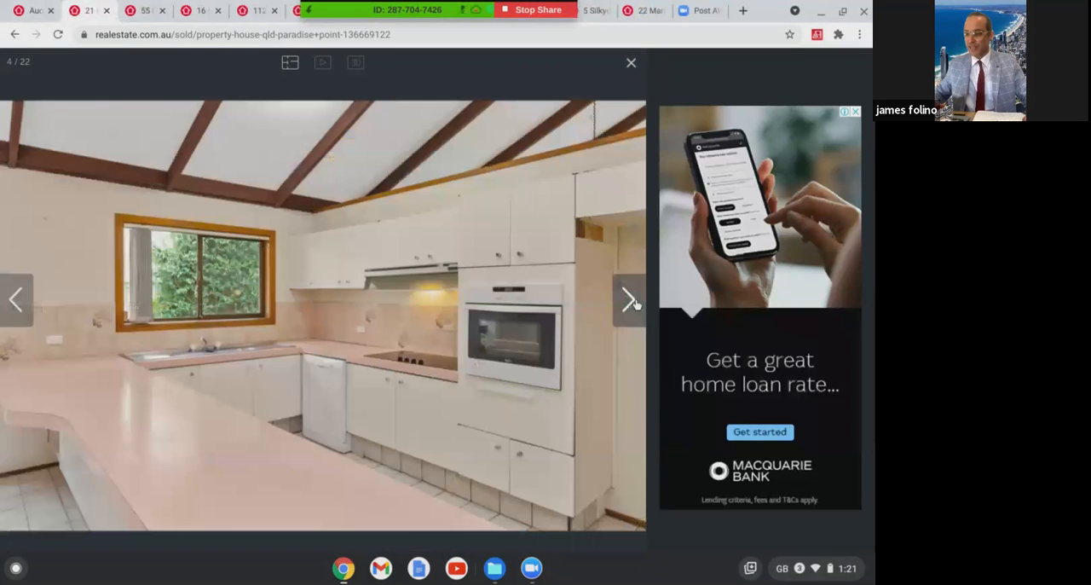
{"action": "left_click", "coordinate": [627, 298]}
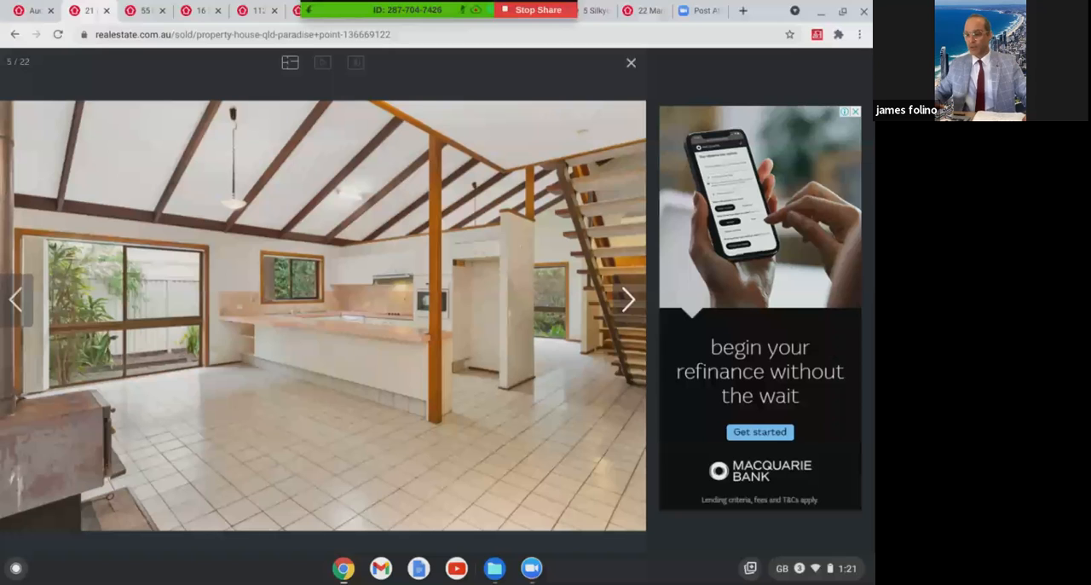
{"action": "left_click", "coordinate": [627, 298]}
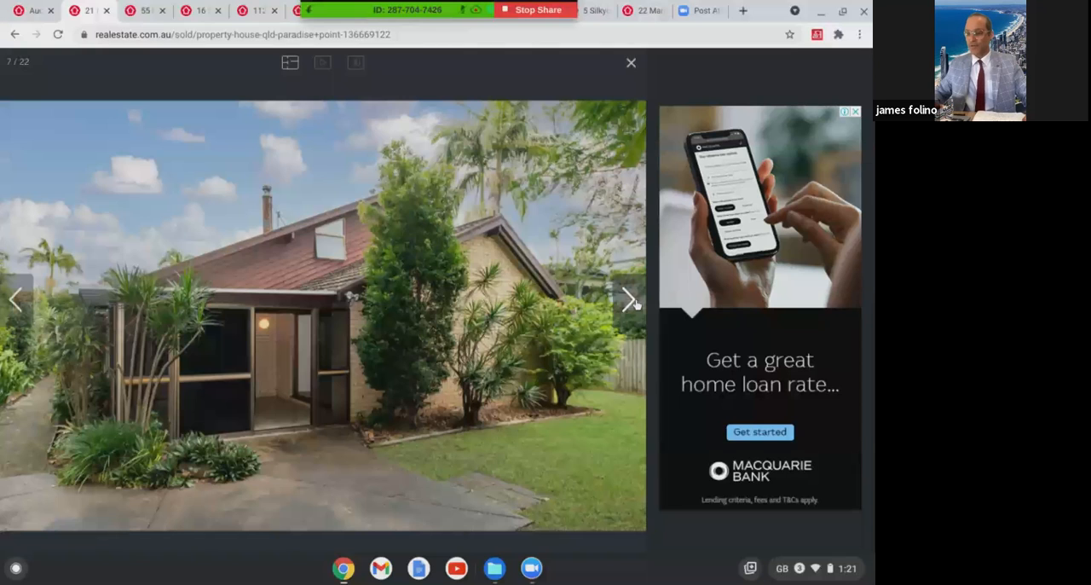
{"action": "left_click", "coordinate": [629, 300]}
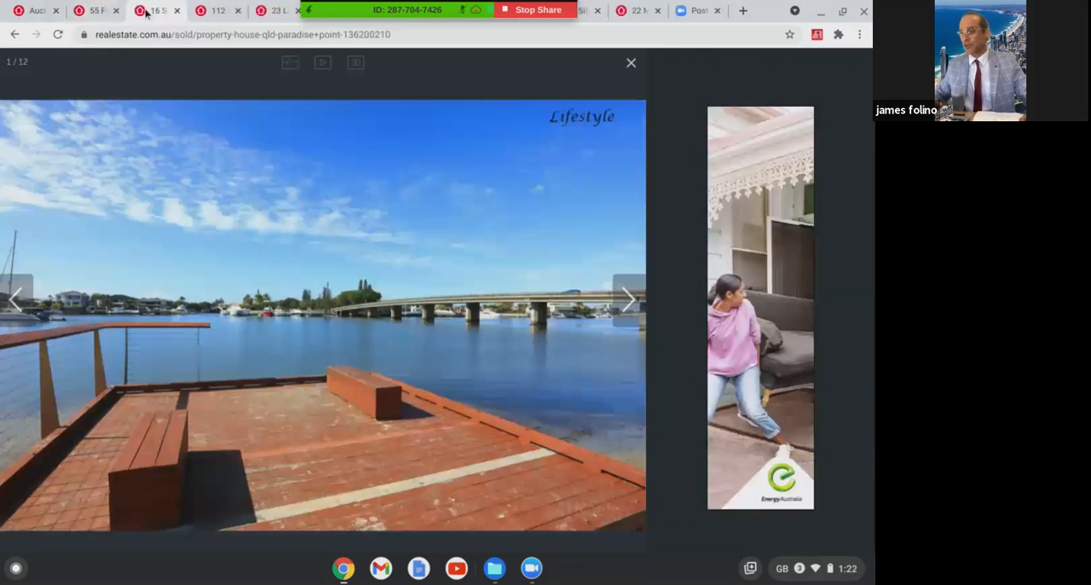
{"action": "mouse_move", "coordinate": [629, 299]}
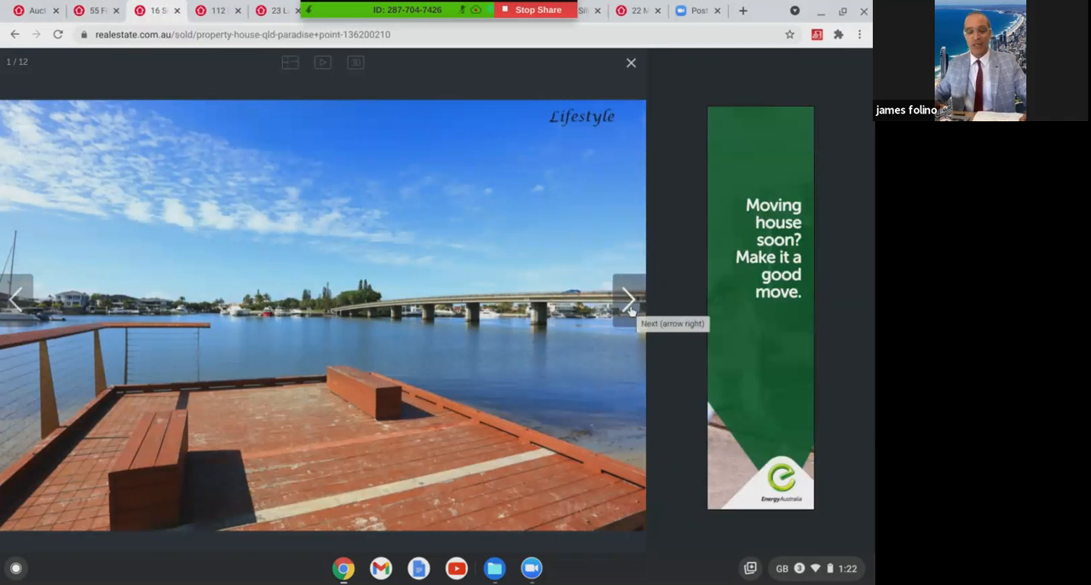
Page through the second Paradise Point duplex's frontage and waterfront lifestyle photos to the beach boardwalk shot
{"action": "left_click", "coordinate": [627, 298]}
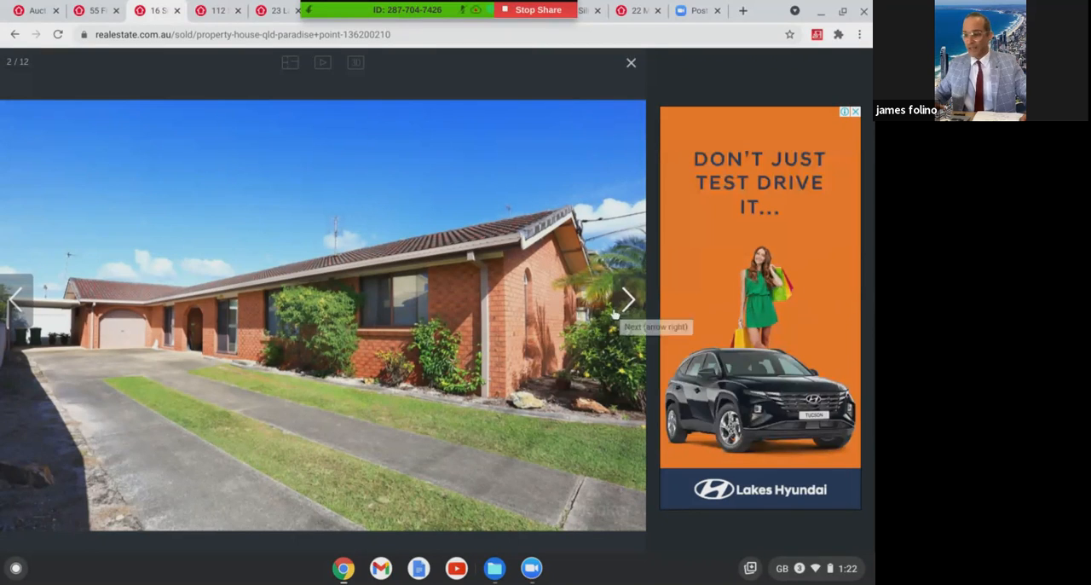
{"action": "left_click", "coordinate": [627, 298]}
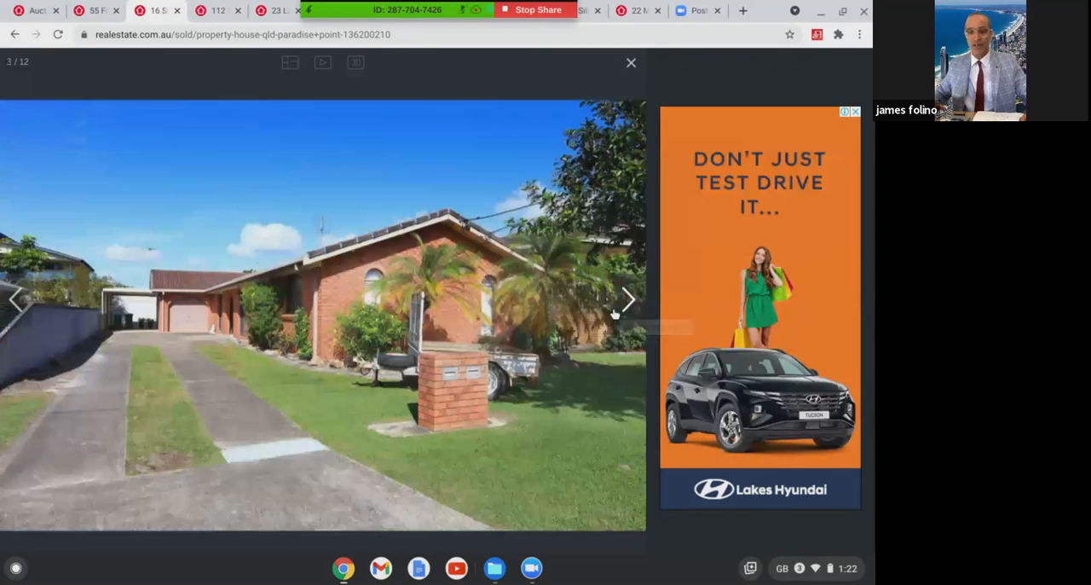
{"action": "left_click", "coordinate": [627, 299]}
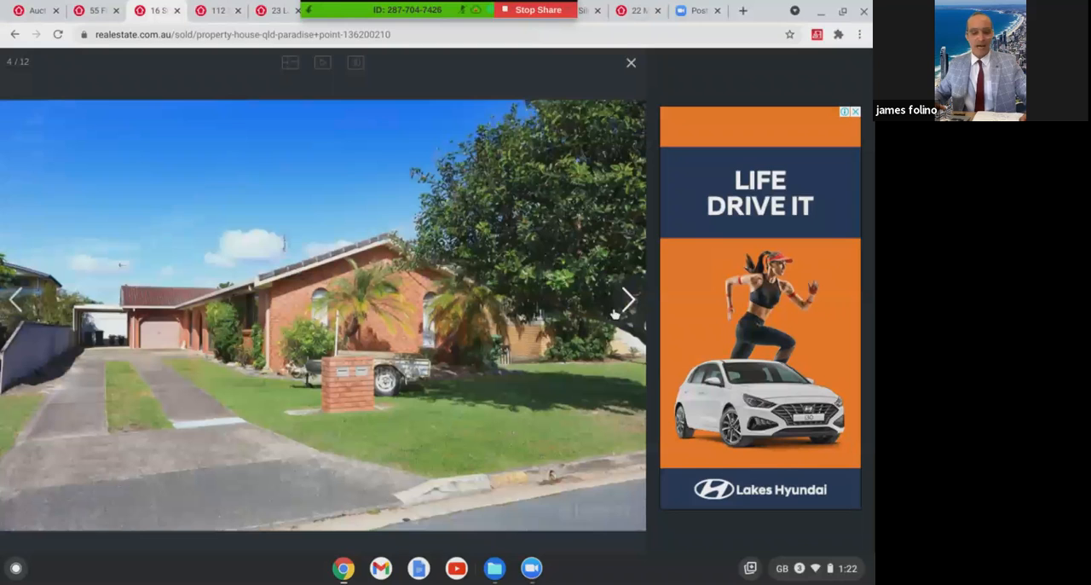
{"action": "left_click", "coordinate": [627, 300]}
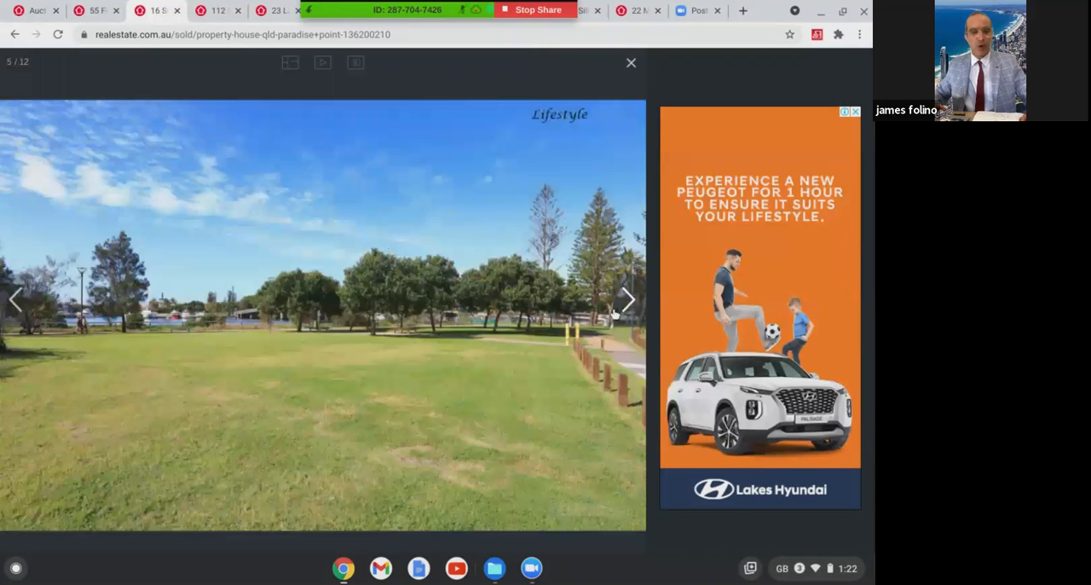
{"action": "left_click", "coordinate": [627, 298]}
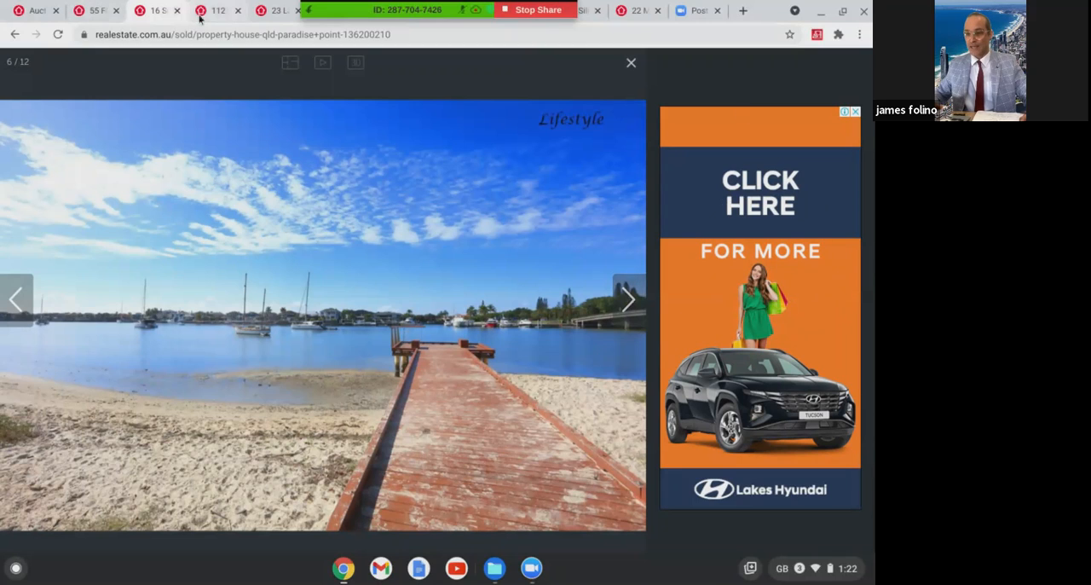
{"action": "mouse_move", "coordinate": [154, 10]}
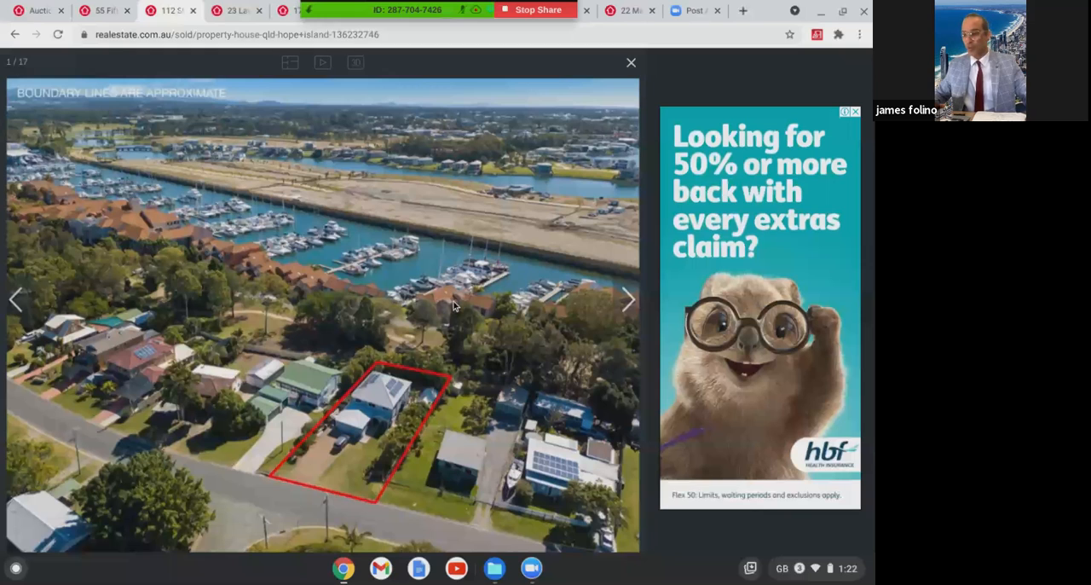
View the Hope Island house's aerial outline, bedroom, pool, living room, kids bedroom and nursery photos to the front lawn
{"action": "left_click", "coordinate": [627, 299]}
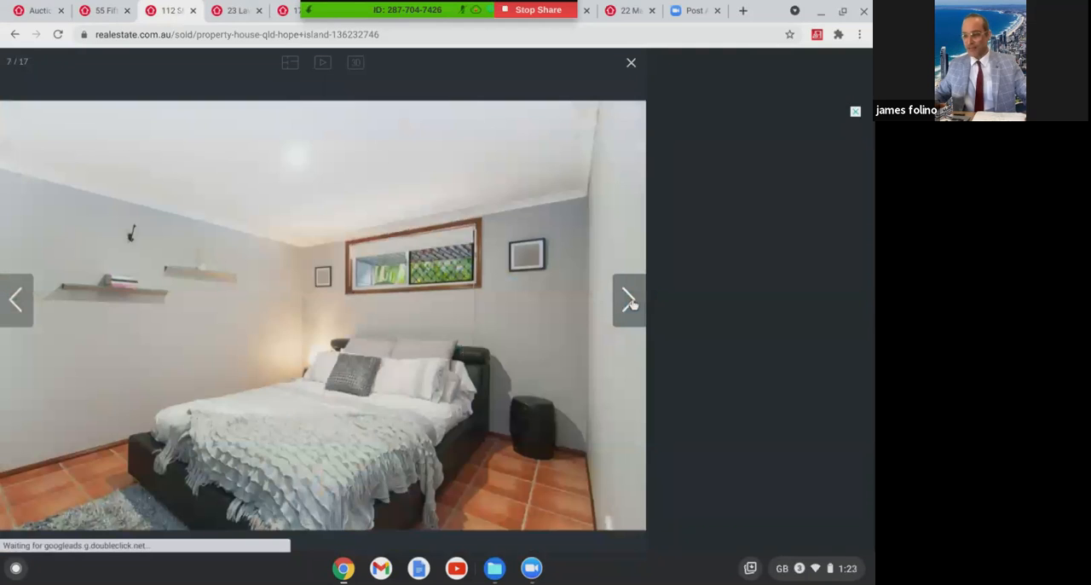
{"action": "left_click", "coordinate": [627, 298]}
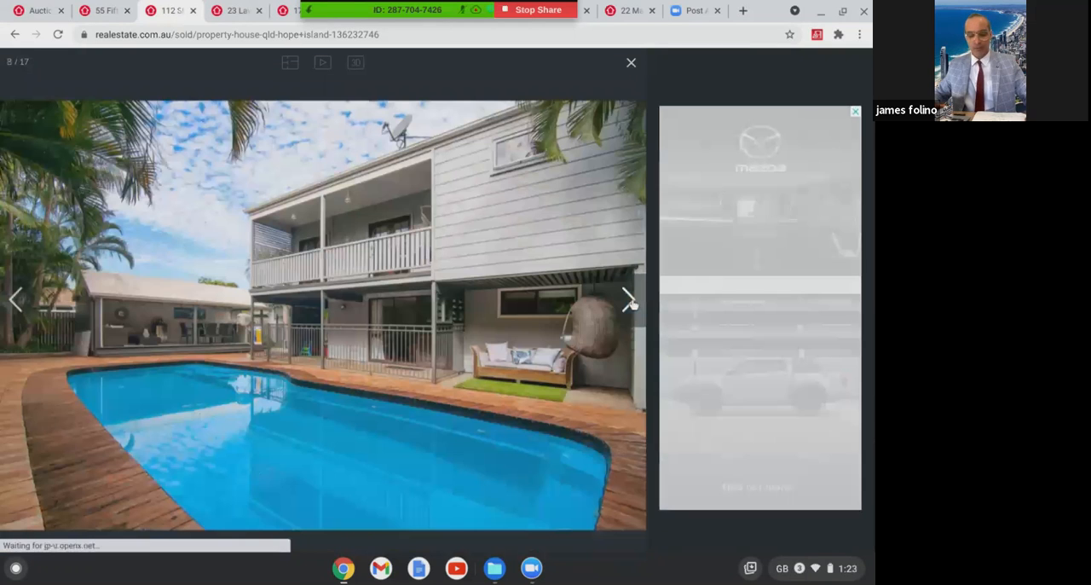
{"action": "left_click", "coordinate": [629, 299]}
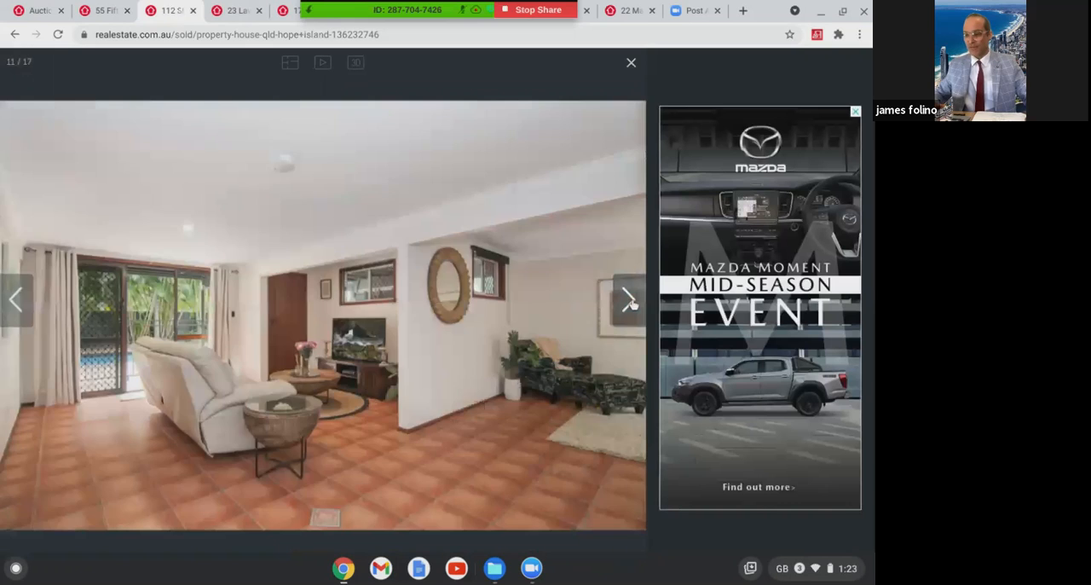
{"action": "left_click", "coordinate": [627, 298]}
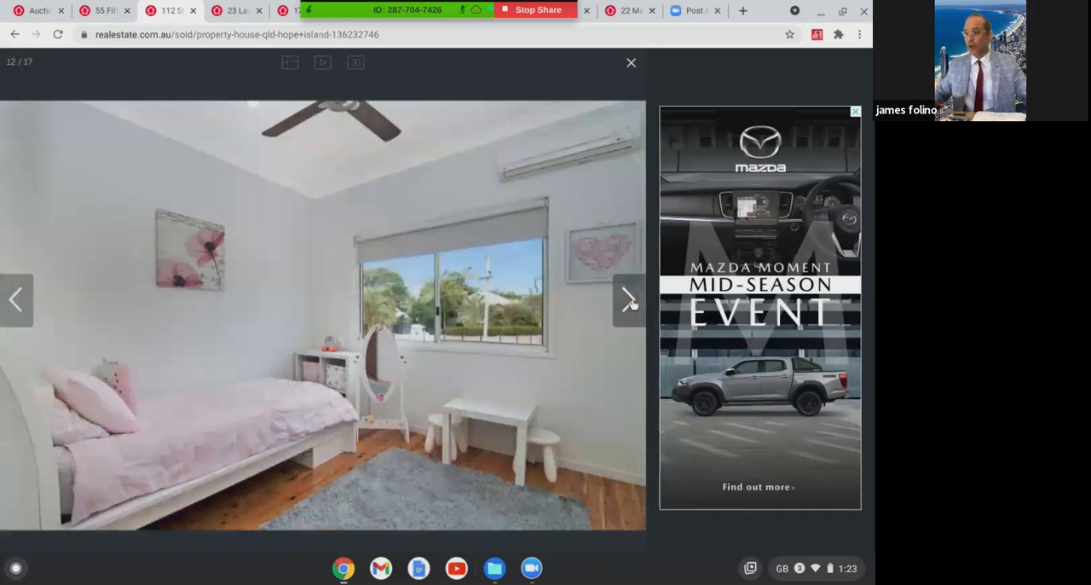
{"action": "left_click", "coordinate": [627, 298]}
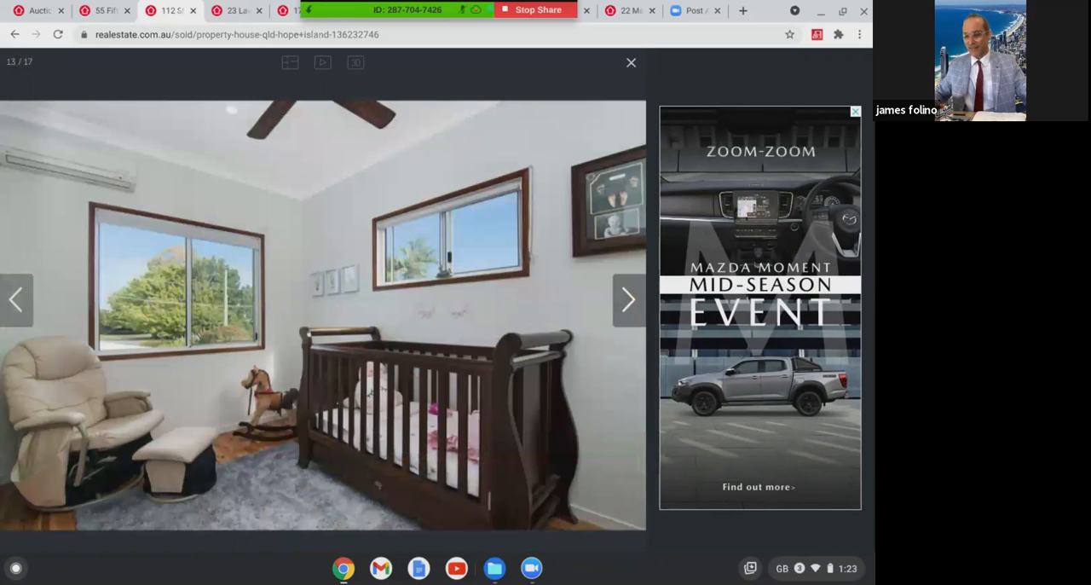
{"action": "left_click", "coordinate": [627, 298]}
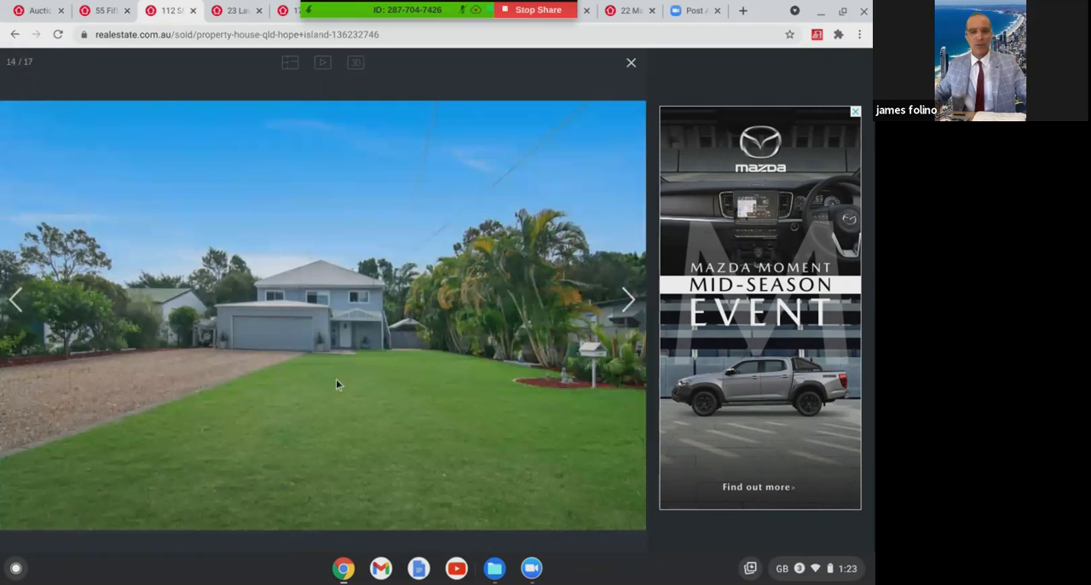
{"action": "mouse_move", "coordinate": [341, 382]}
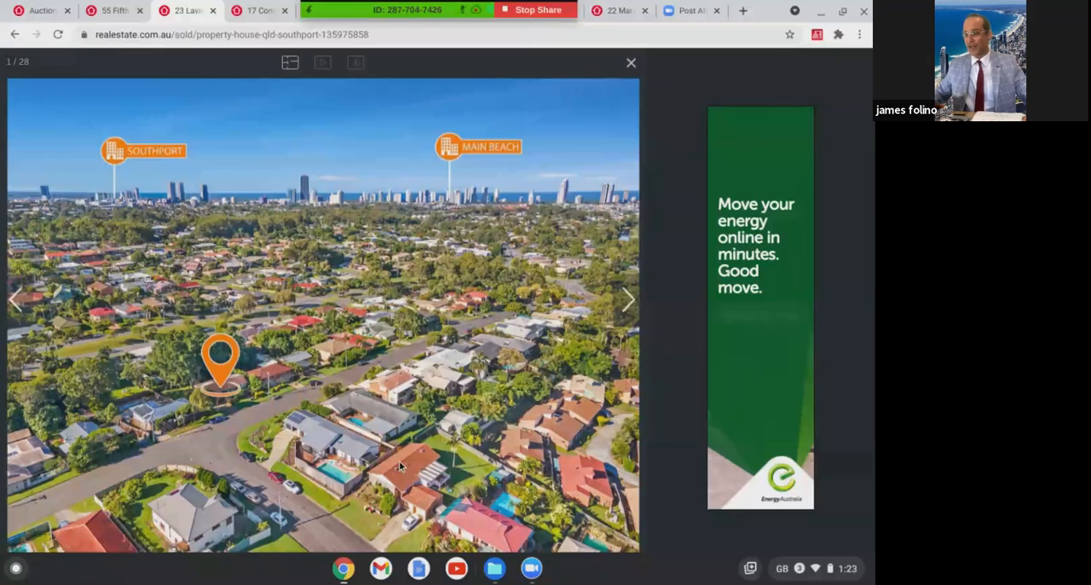
Page the Southport gallery past both aerials, the kitchen island, kitchen and street view to a bedroom
{"action": "left_click", "coordinate": [627, 299]}
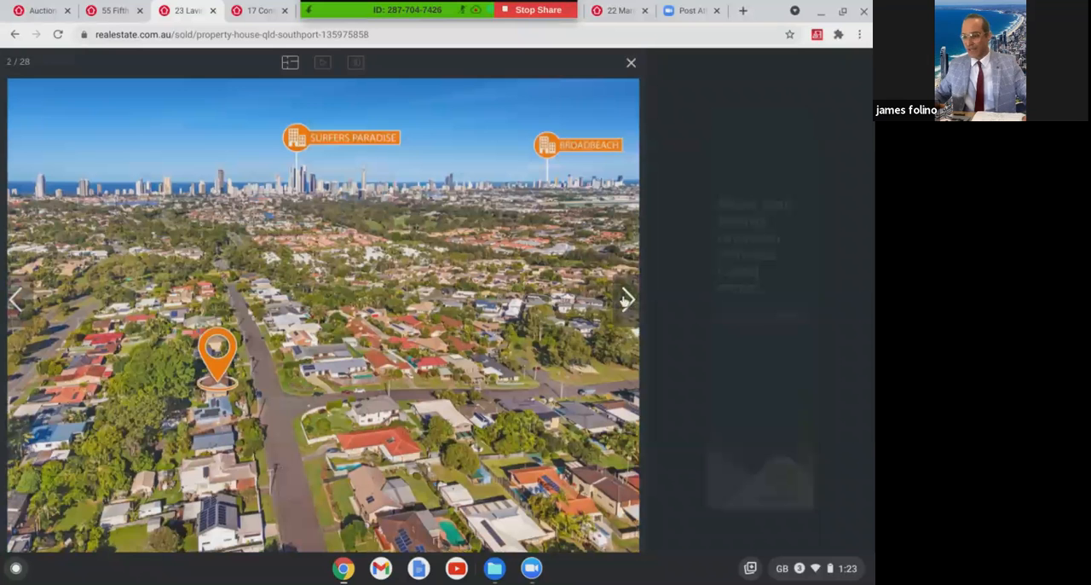
{"action": "left_click", "coordinate": [627, 299]}
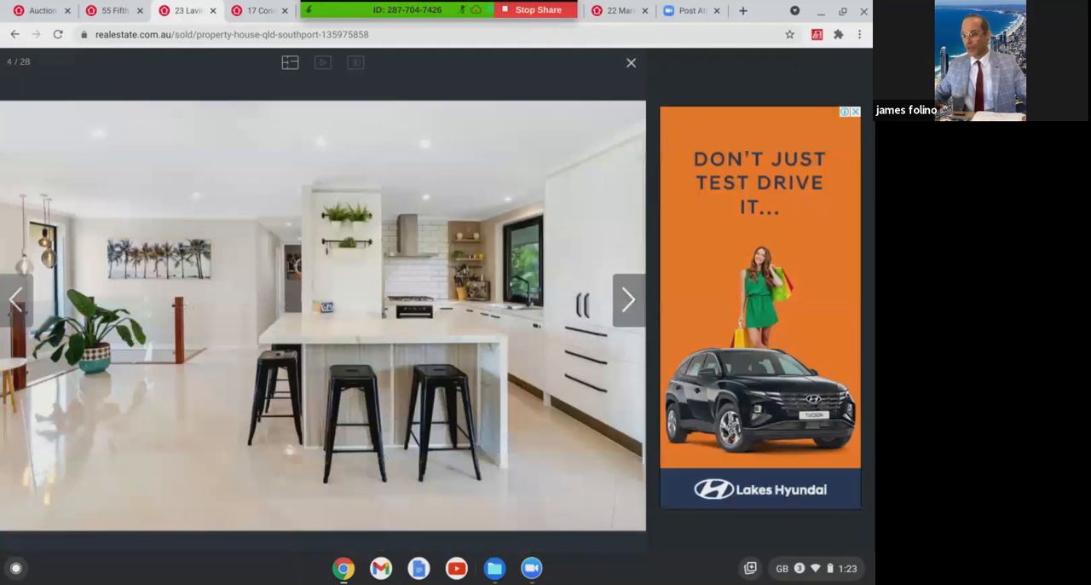
{"action": "left_click", "coordinate": [627, 299]}
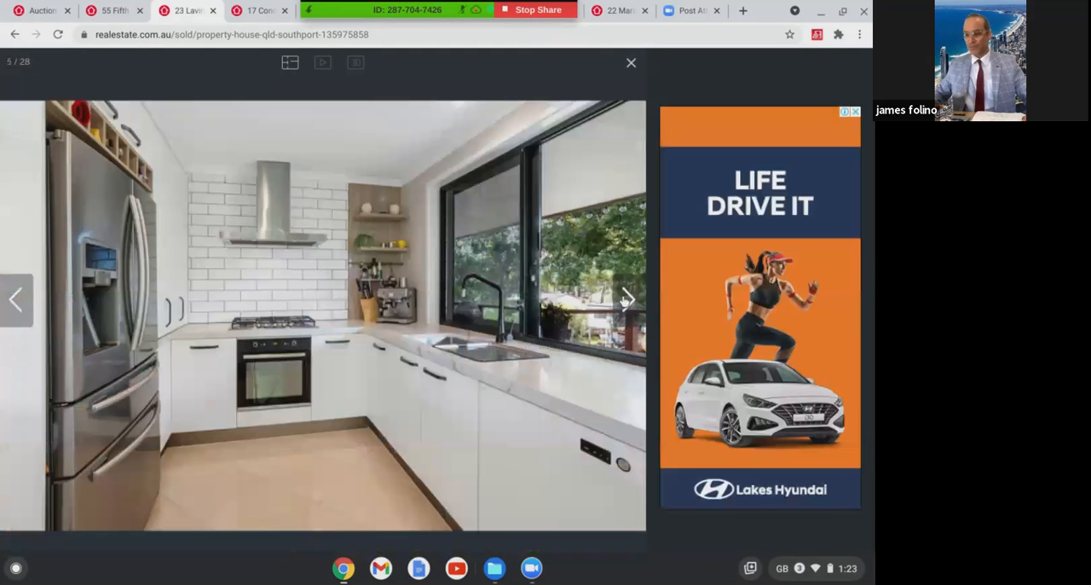
{"action": "left_click", "coordinate": [627, 298]}
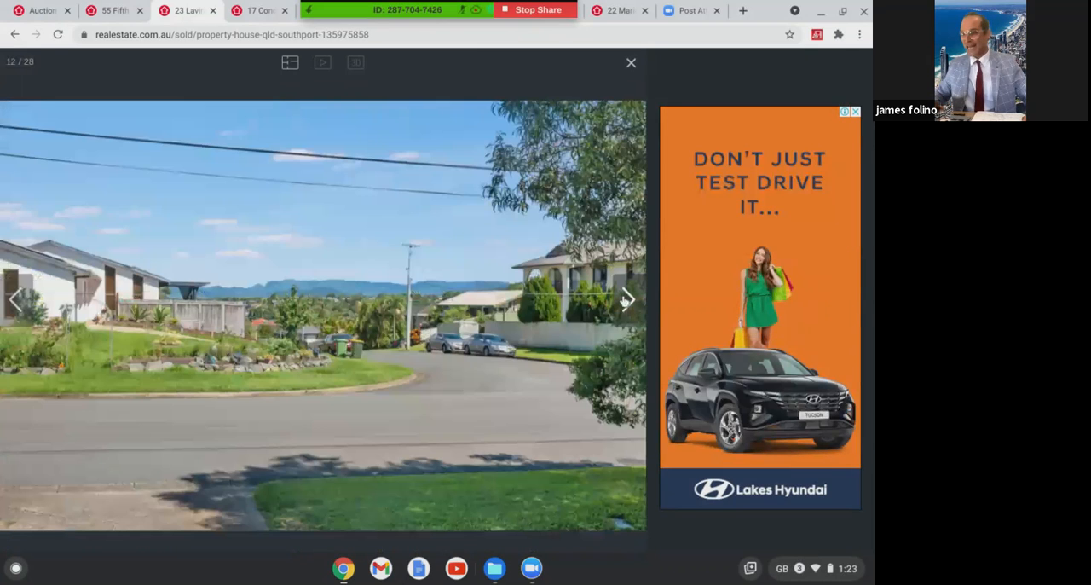
{"action": "left_click", "coordinate": [627, 299]}
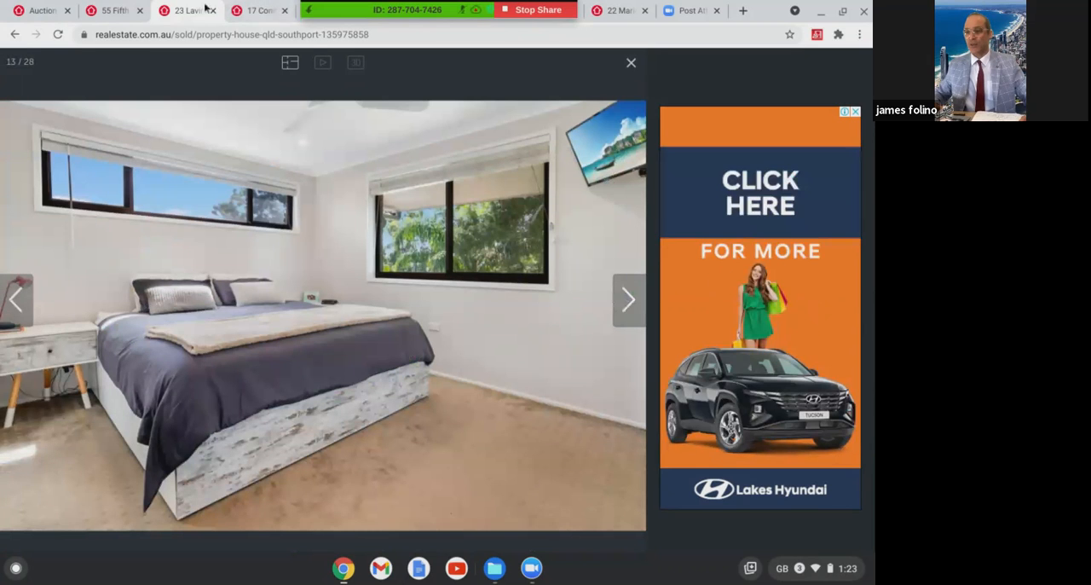
{"action": "mouse_move", "coordinate": [188, 11]}
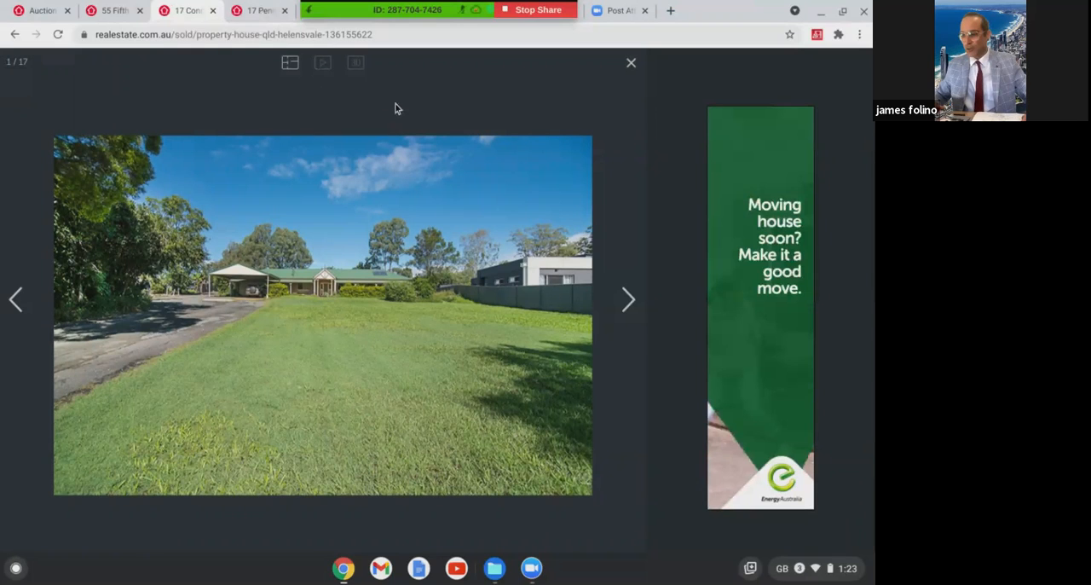
Page the Helensvale gallery through front garden, dining, lounge, living, patio, shed and bathroom photos
{"action": "left_click", "coordinate": [628, 299]}
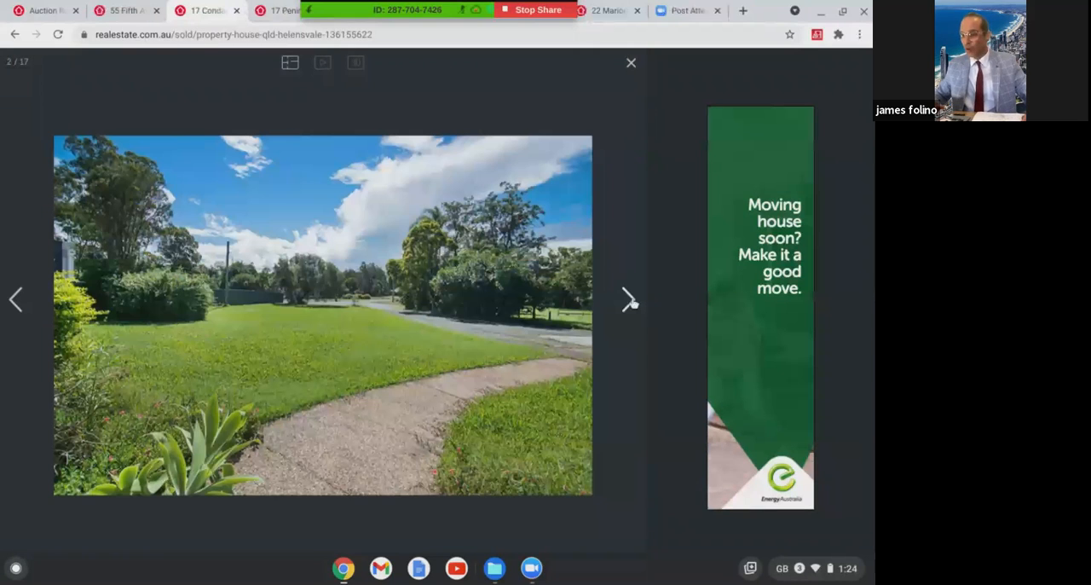
{"action": "left_click", "coordinate": [629, 299]}
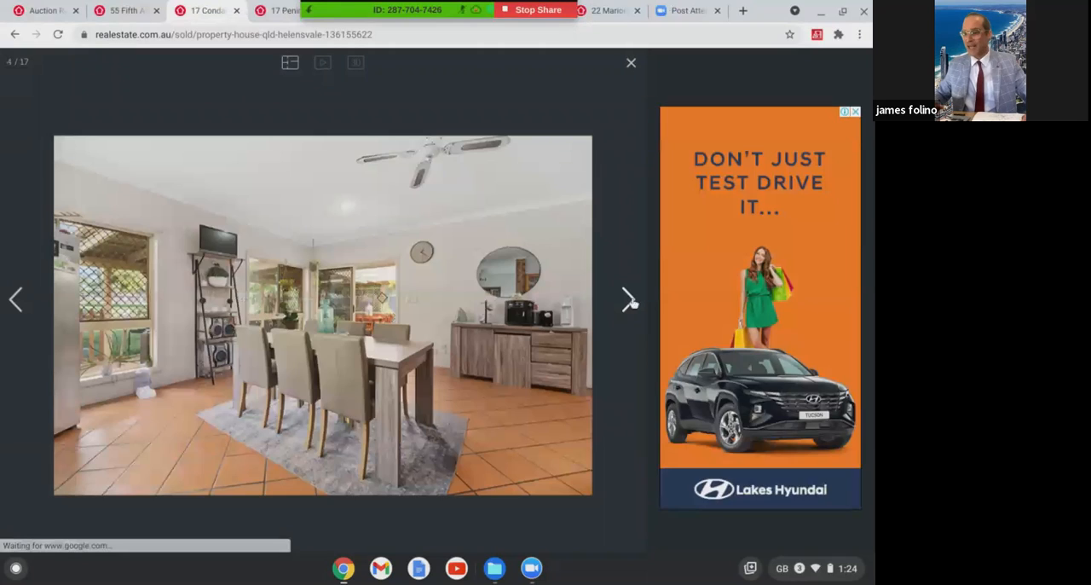
{"action": "left_click", "coordinate": [629, 299]}
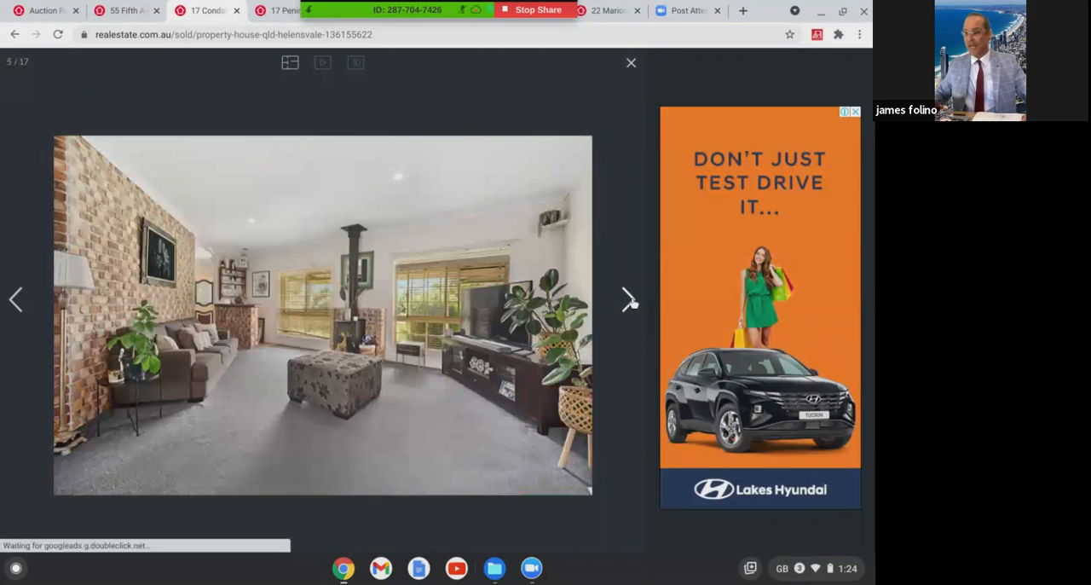
{"action": "left_click", "coordinate": [629, 299]}
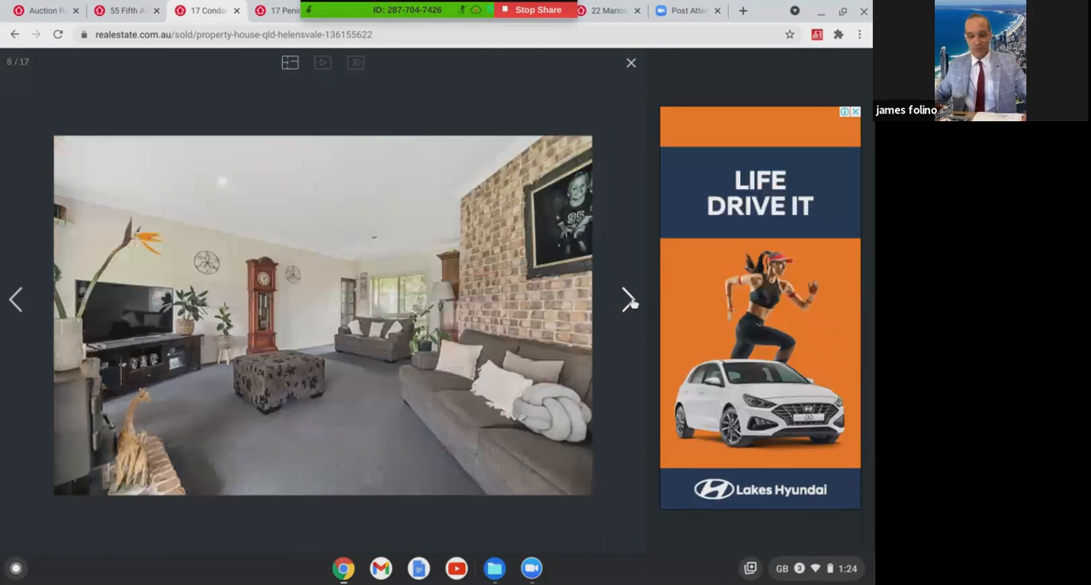
{"action": "left_click", "coordinate": [629, 298]}
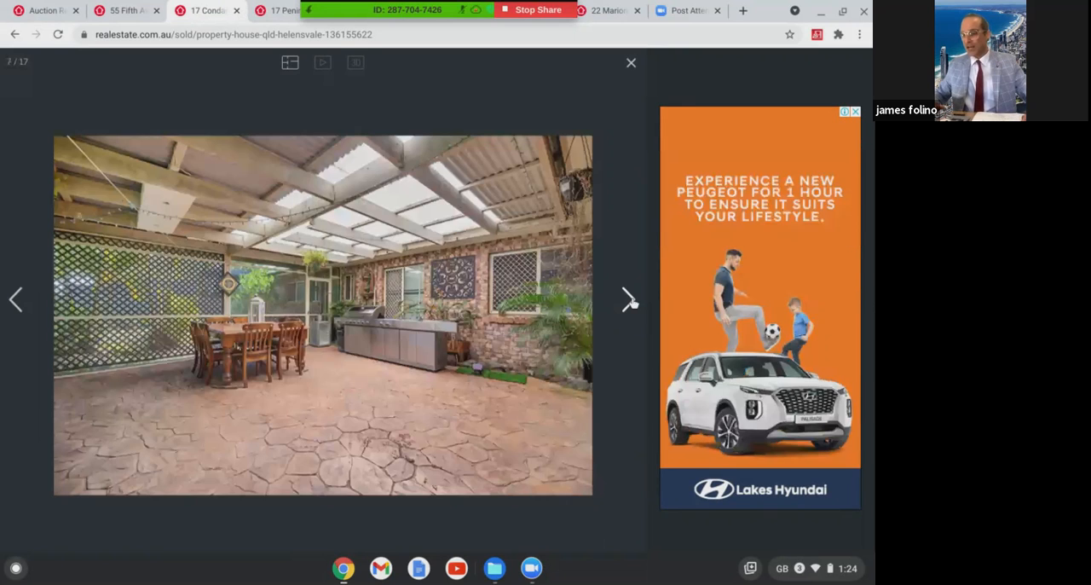
{"action": "left_click", "coordinate": [629, 298]}
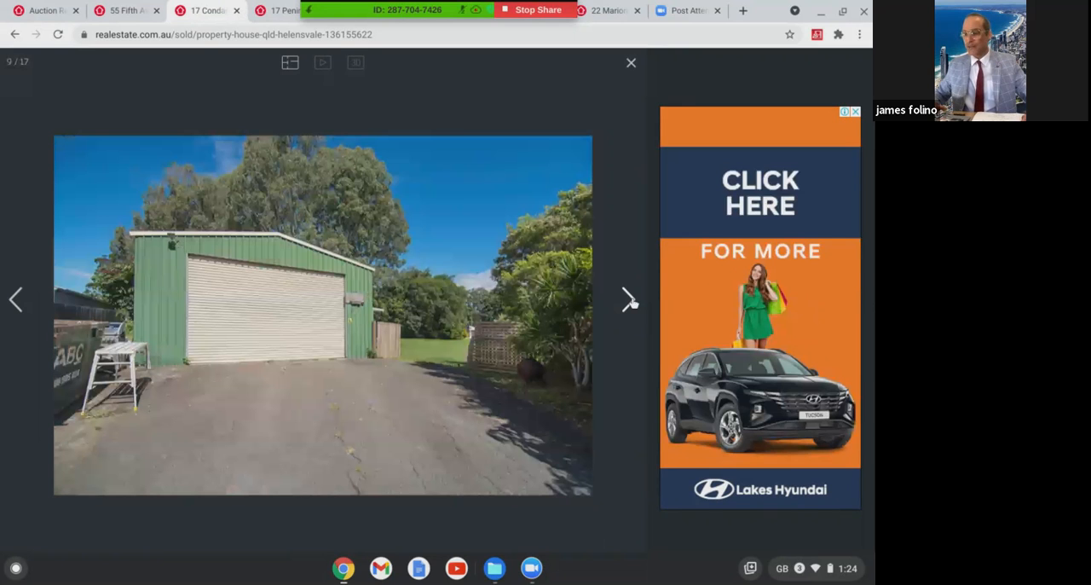
{"action": "left_click", "coordinate": [627, 298]}
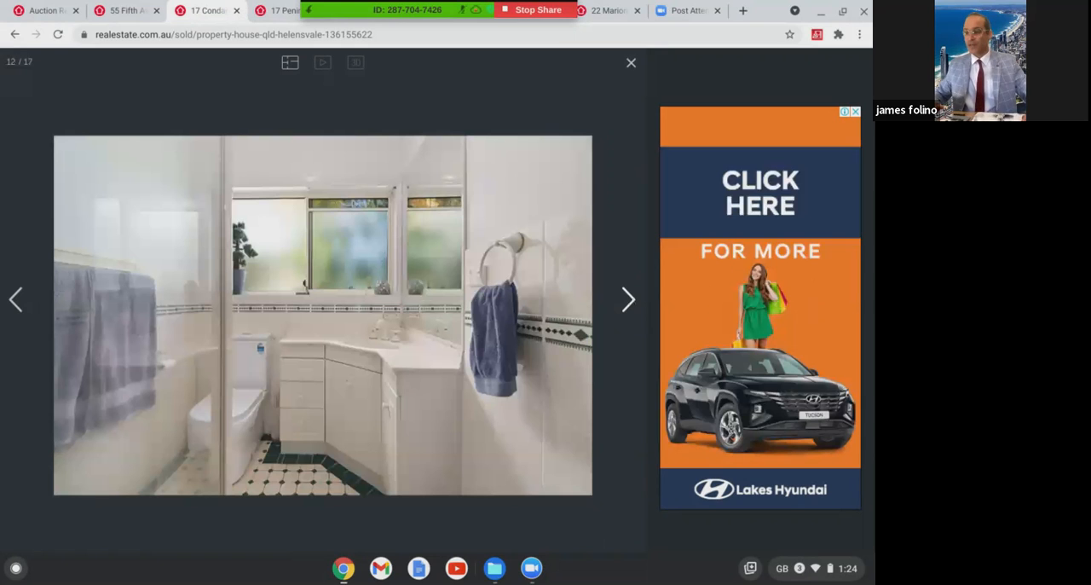
{"action": "left_click", "coordinate": [627, 298]}
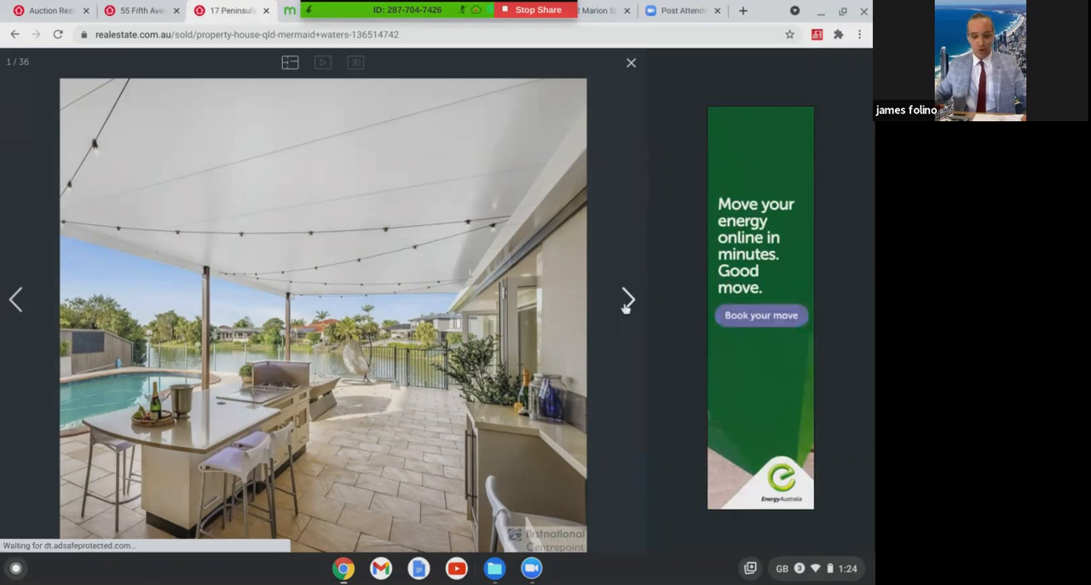
Advance the Mermaid Waters gallery through its aerial, dining and pool photos
{"action": "left_click", "coordinate": [628, 299]}
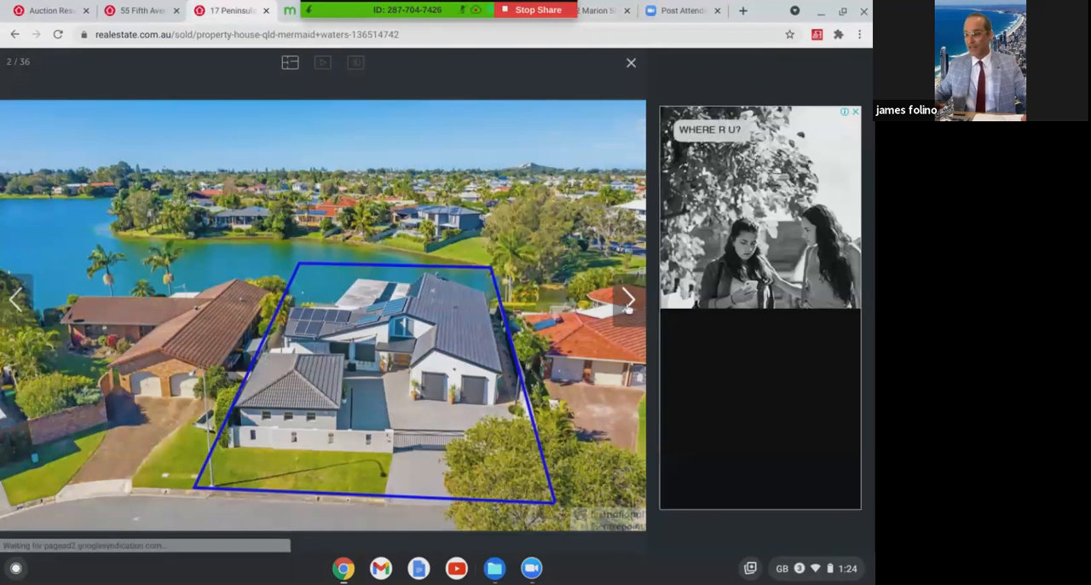
{"action": "left_click", "coordinate": [627, 298]}
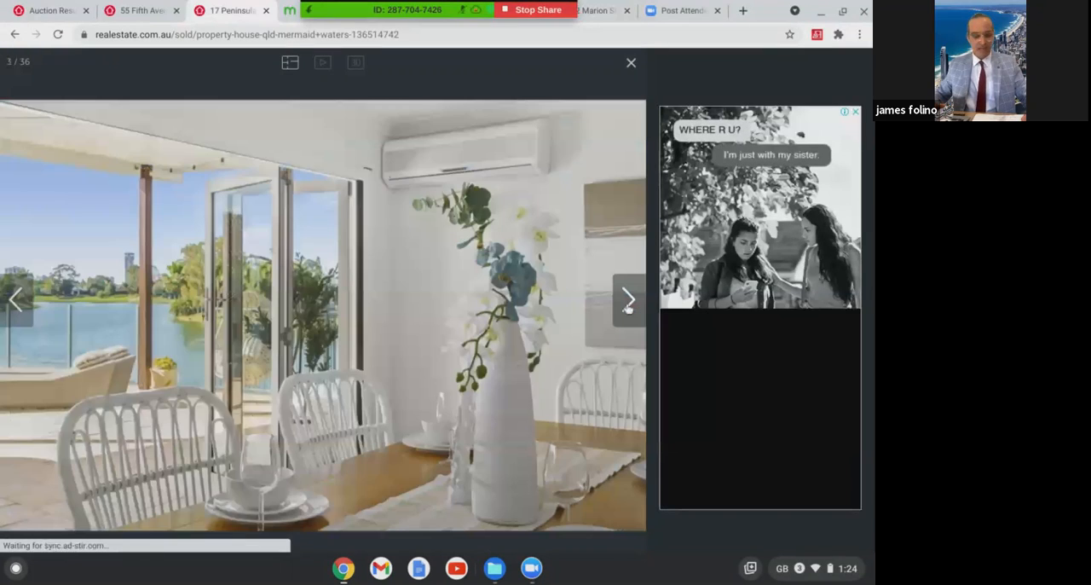
{"action": "left_click", "coordinate": [627, 298]}
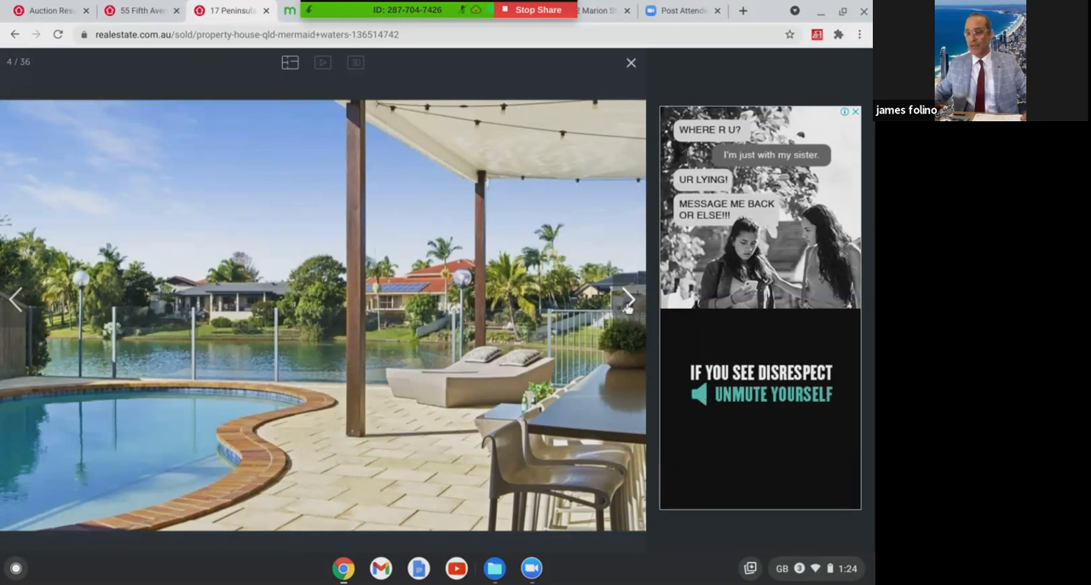
{"action": "left_click", "coordinate": [627, 298]}
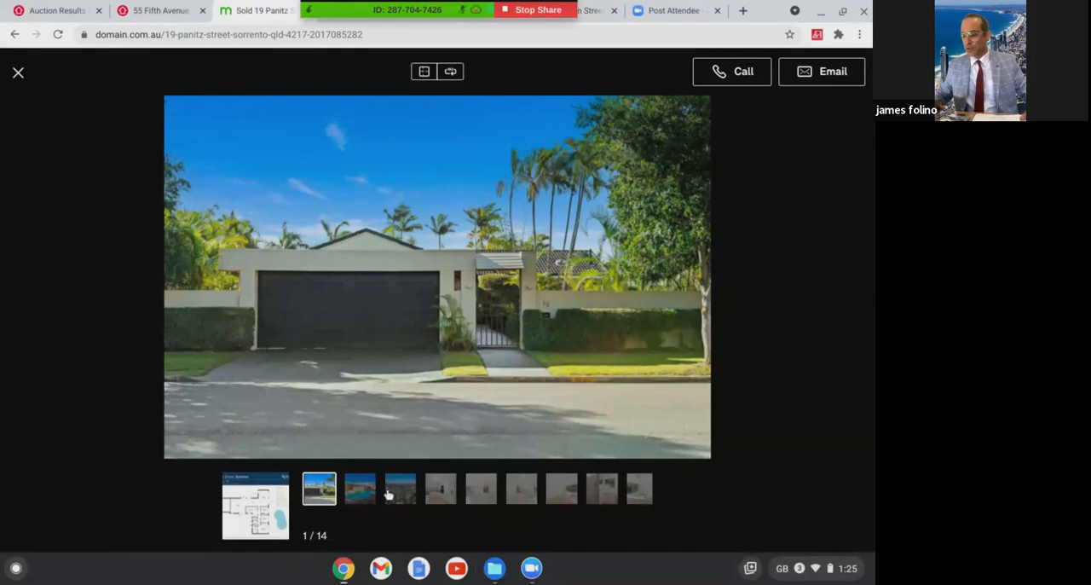
View the Sorrento house's pool, suburb aerial, kitchen and next interior photos on Domain
{"action": "left_click", "coordinate": [358, 488]}
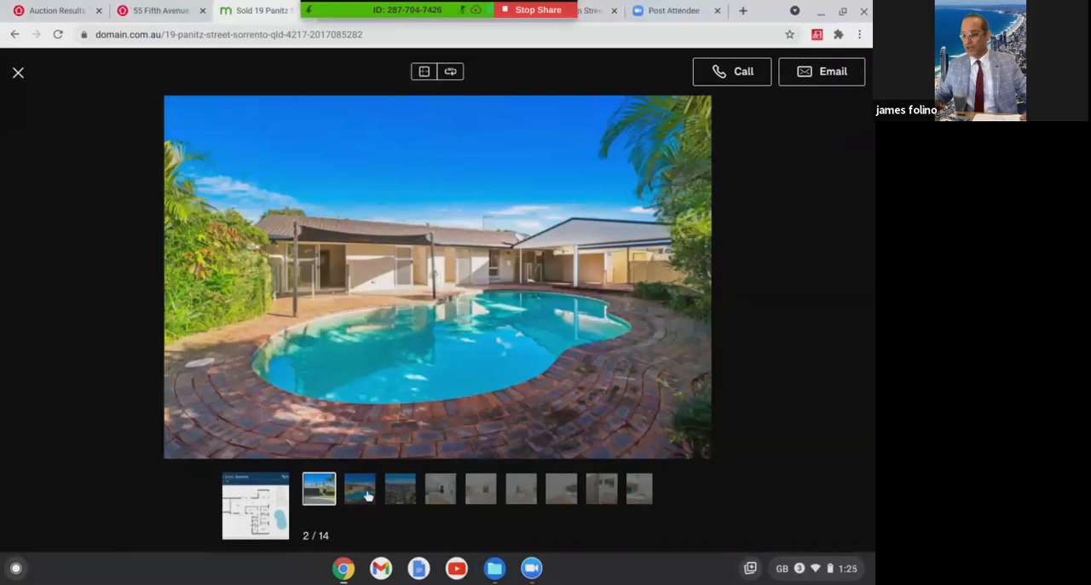
{"action": "left_click", "coordinate": [358, 487]}
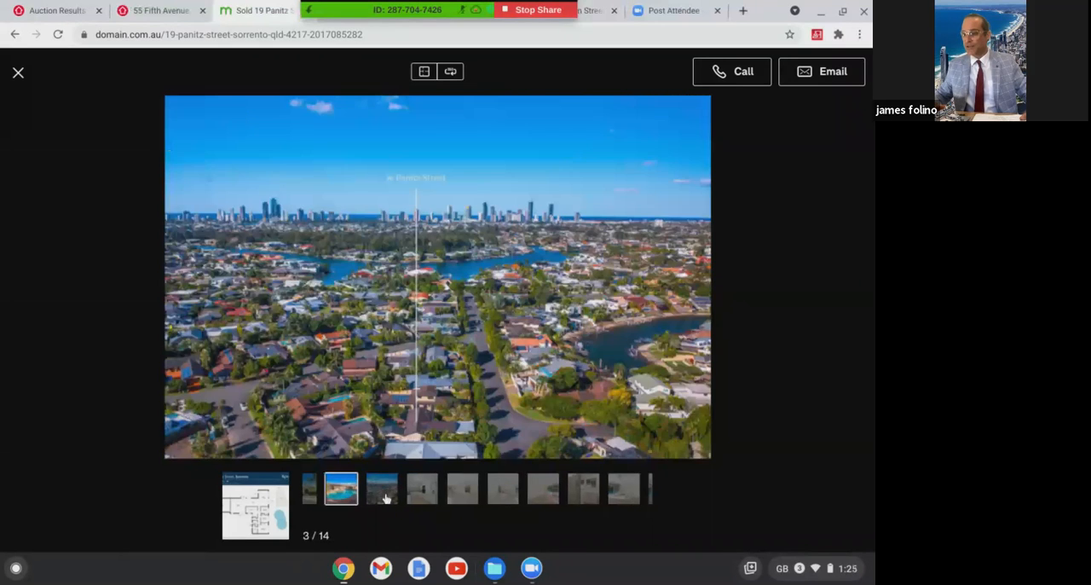
{"action": "left_click", "coordinate": [392, 488]}
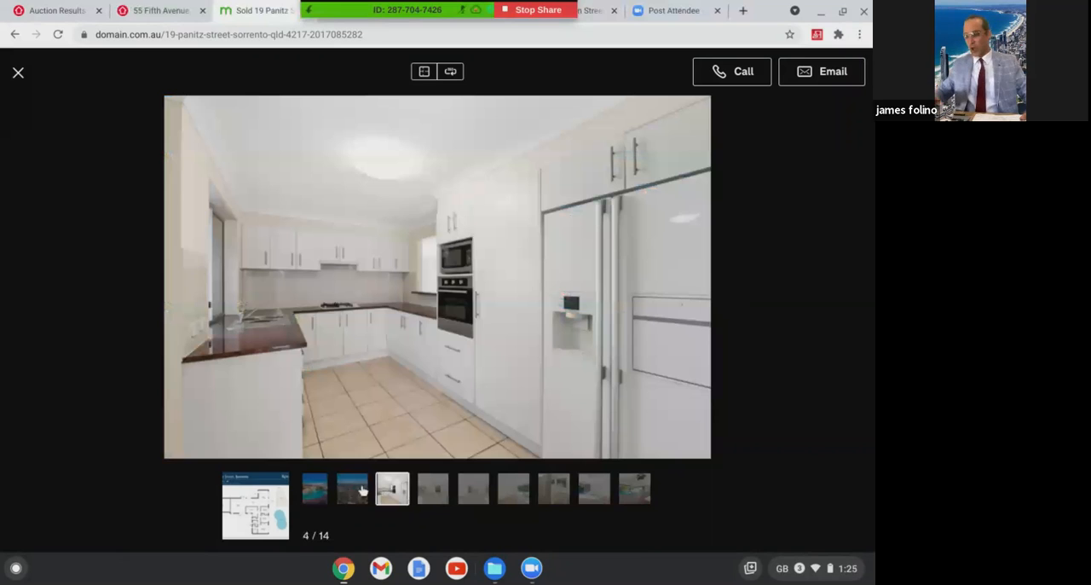
{"action": "left_click", "coordinate": [351, 487]}
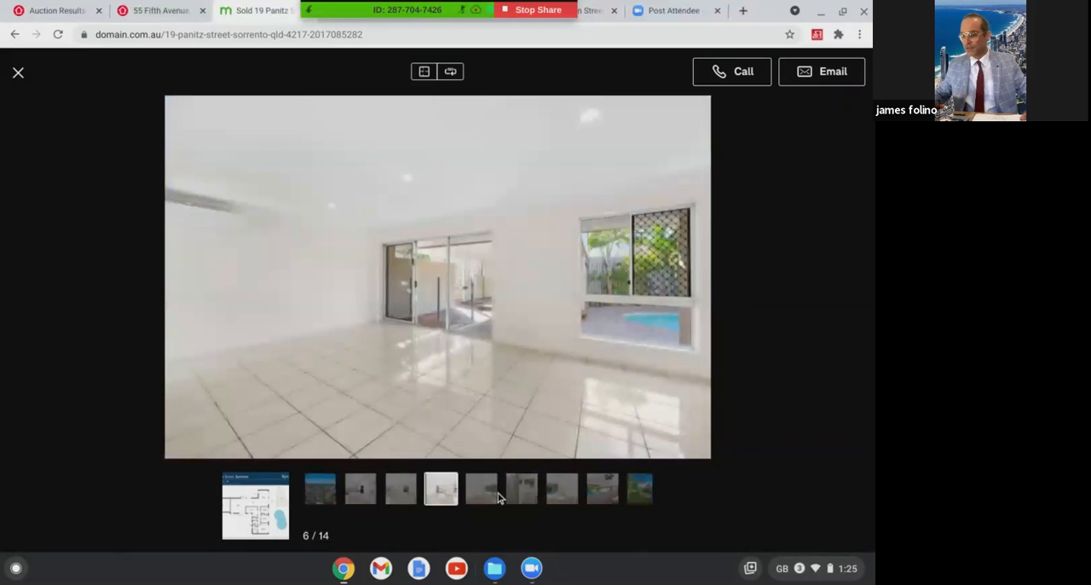
View the Sorrento bedrooms and covered pool deck, then return to 55 Fifth Avenue Palm Beach
{"action": "left_click", "coordinate": [480, 487]}
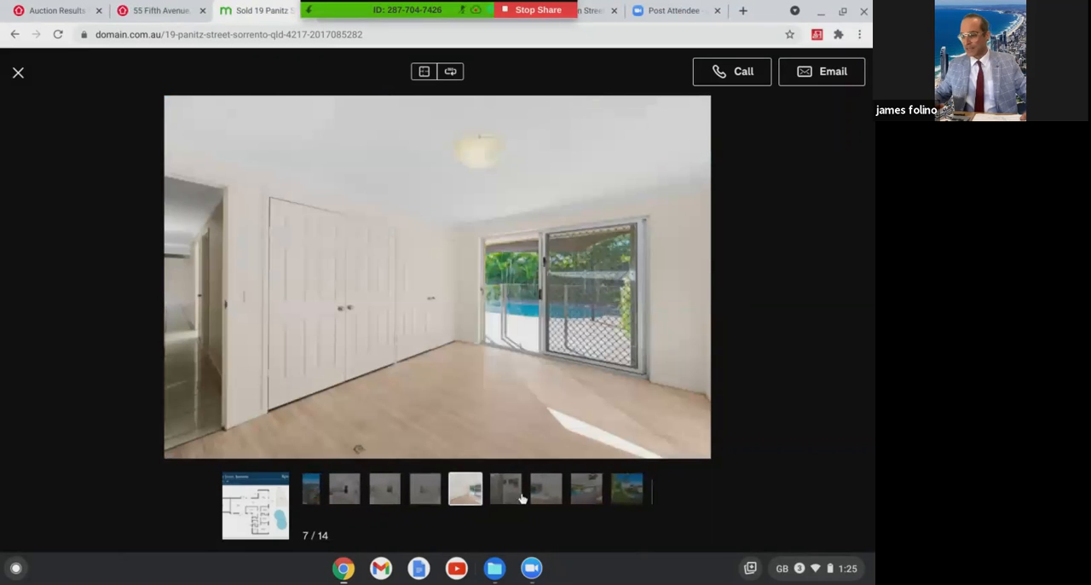
{"action": "left_click", "coordinate": [554, 487]}
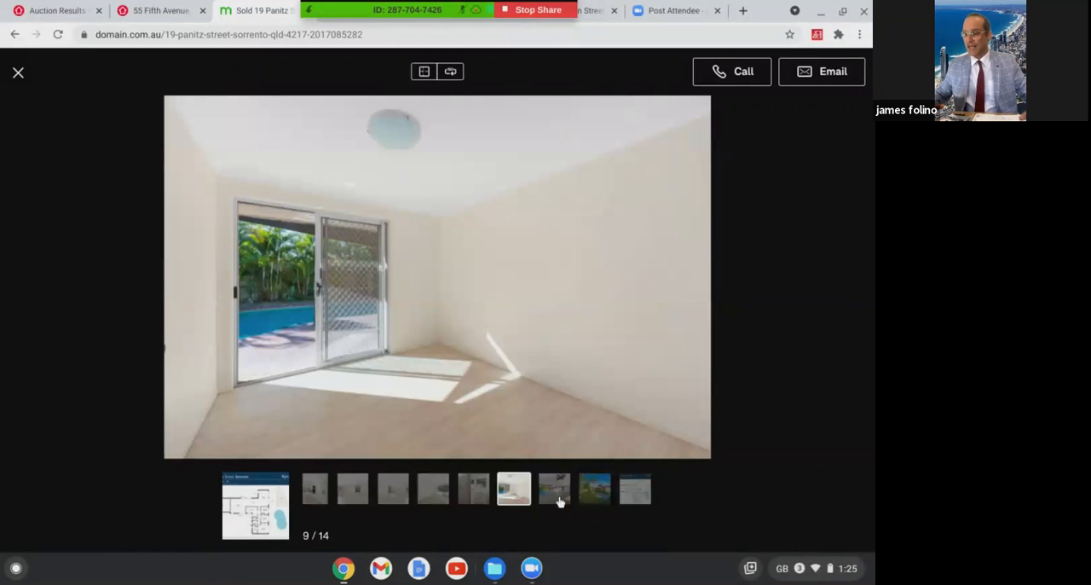
{"action": "left_click", "coordinate": [559, 498]}
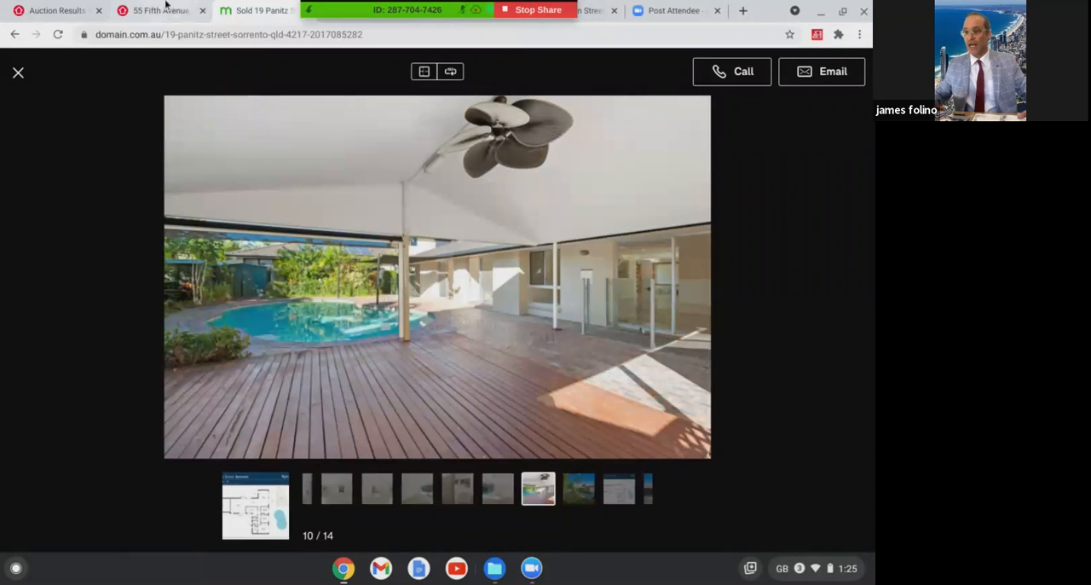
{"action": "left_click", "coordinate": [157, 10]}
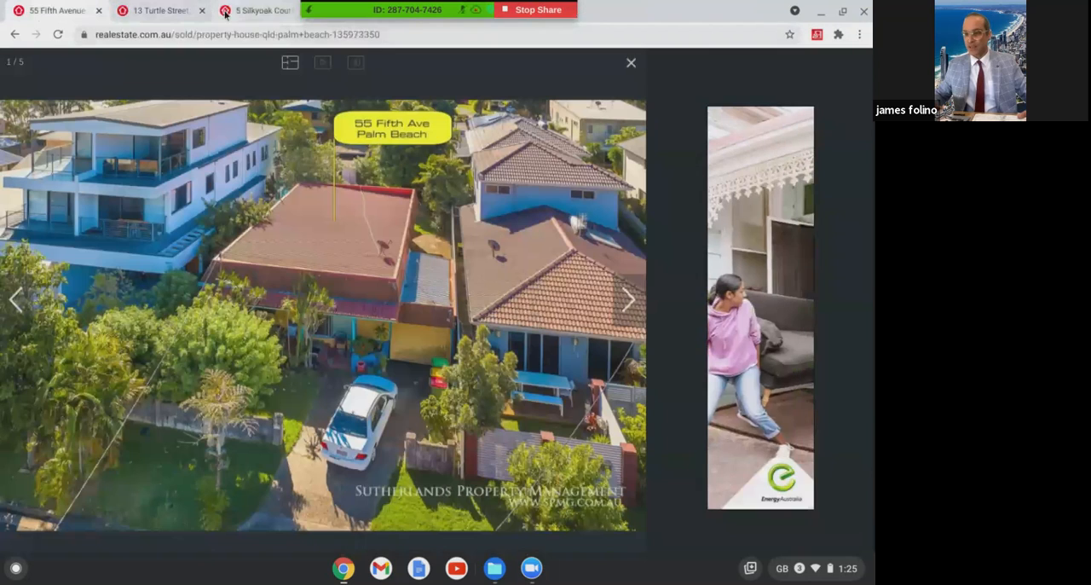
Page the 13 Turtle Street Mermaid Waters gallery through pool, patio and living room photos
{"action": "left_click", "coordinate": [160, 10]}
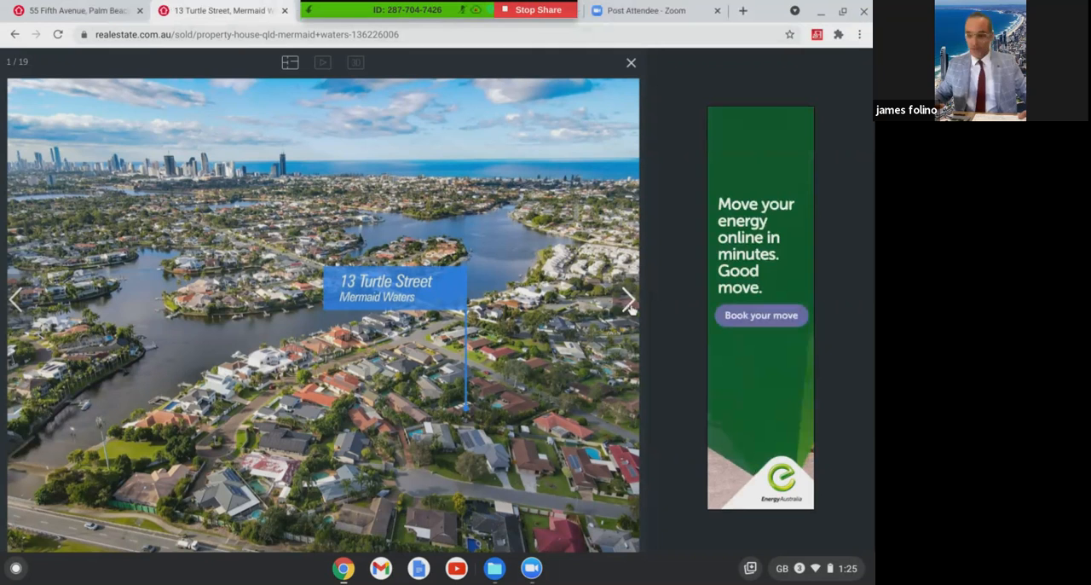
{"action": "left_click", "coordinate": [629, 298]}
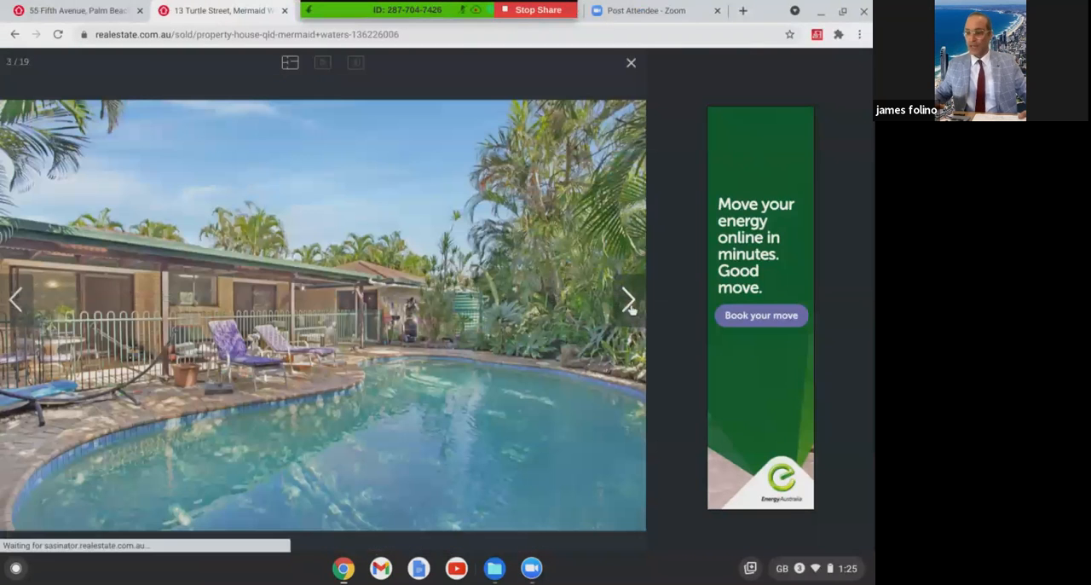
{"action": "left_click", "coordinate": [627, 300]}
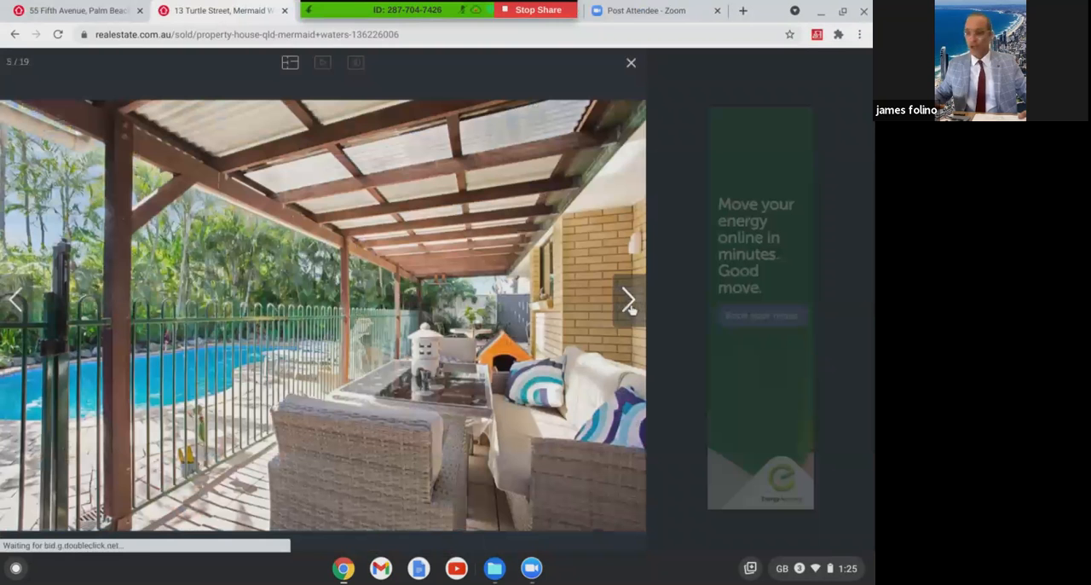
{"action": "left_click", "coordinate": [627, 298]}
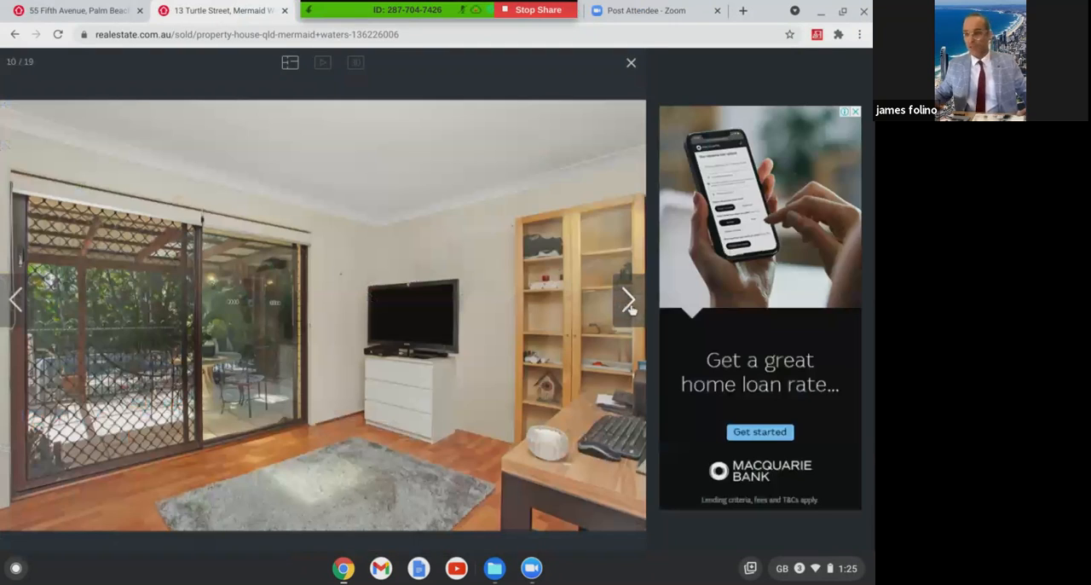
{"action": "left_click", "coordinate": [627, 299]}
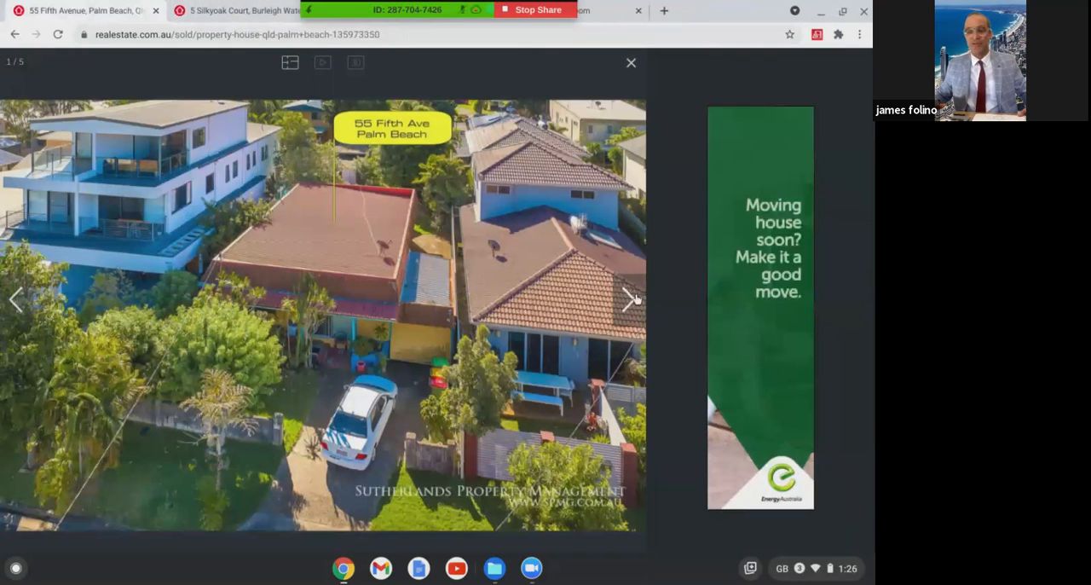
View the Palm Beach aerials with the block outlined and looking toward the beach
{"action": "left_click", "coordinate": [628, 298]}
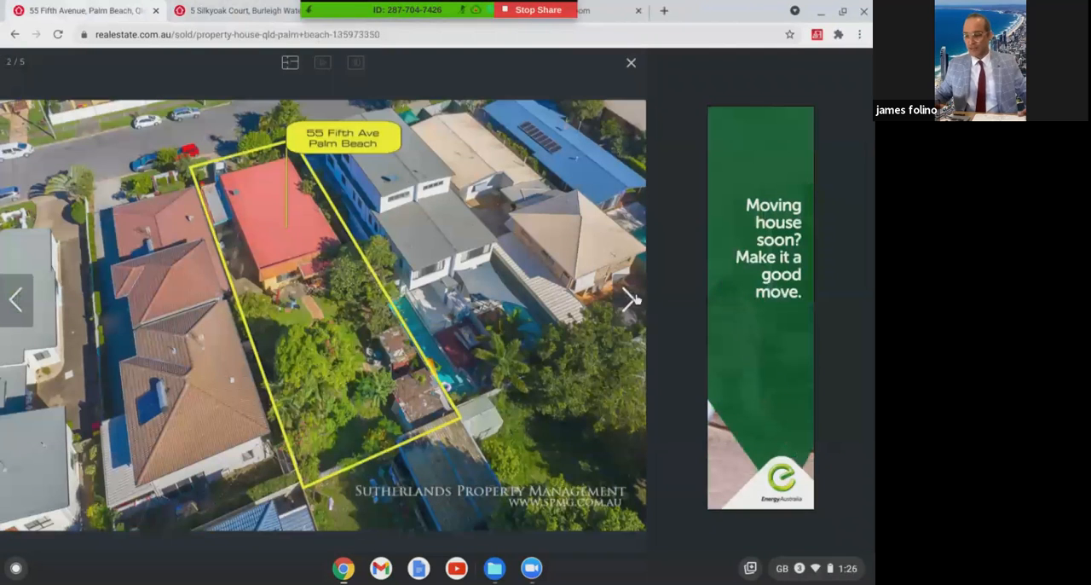
{"action": "left_click", "coordinate": [629, 298]}
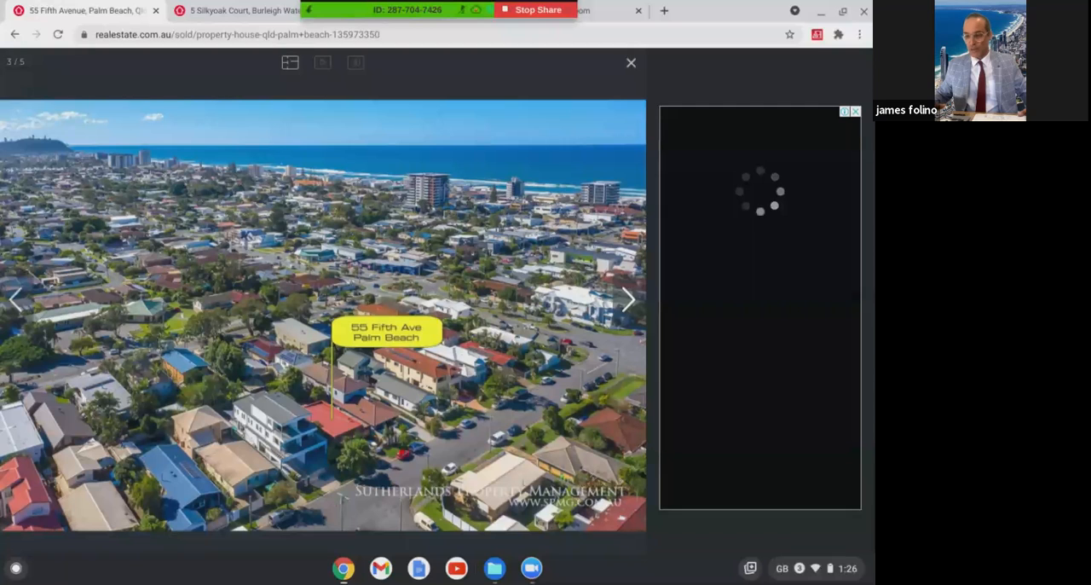
{"action": "left_click", "coordinate": [628, 299]}
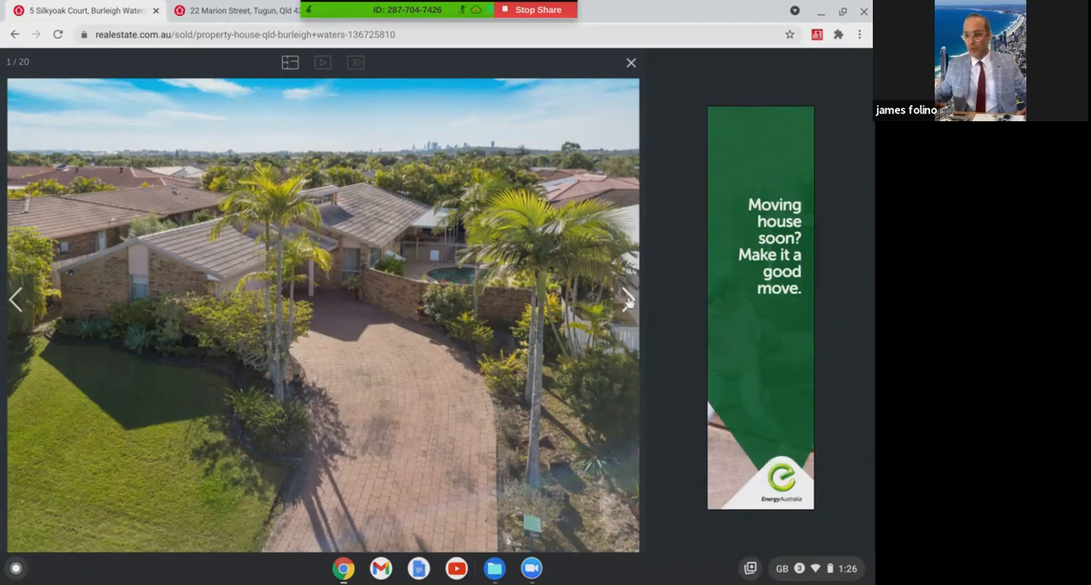
Page Silkyoak Court through pool, labelled aerial, kitchen, entry and open living area photos
{"action": "left_click", "coordinate": [627, 300]}
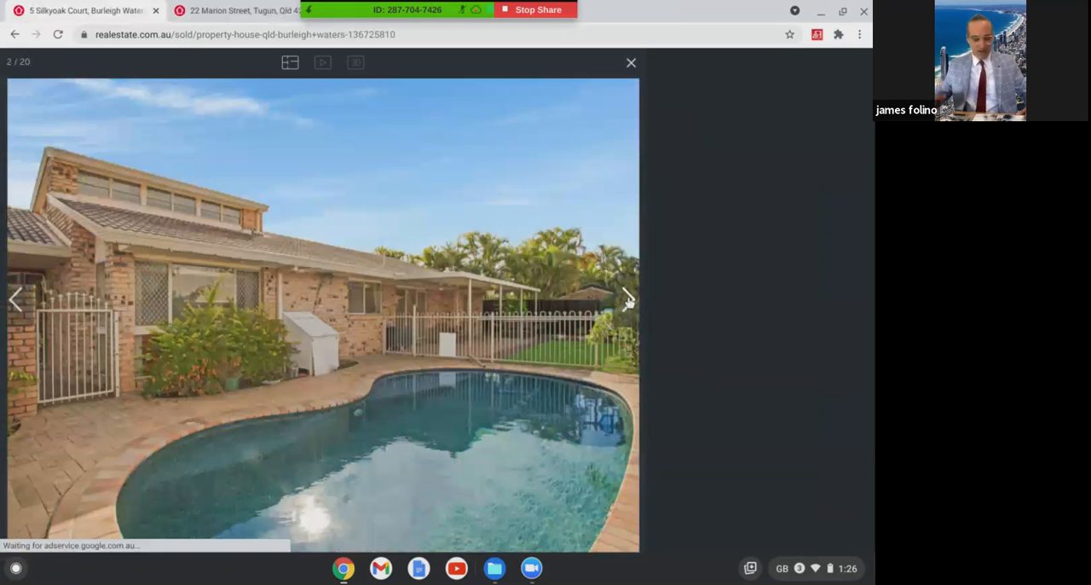
{"action": "left_click", "coordinate": [627, 300]}
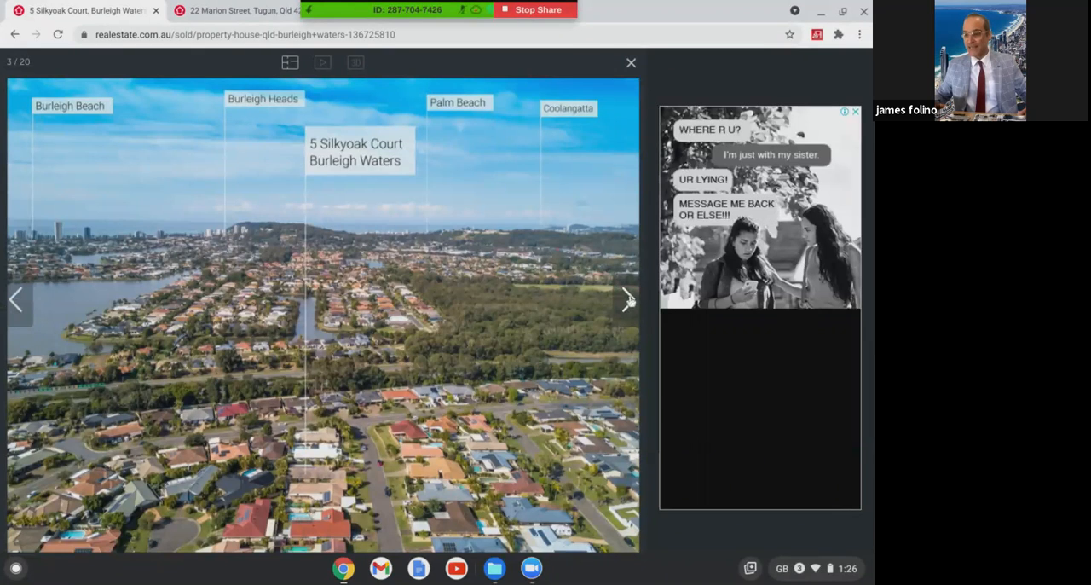
{"action": "left_click", "coordinate": [628, 299]}
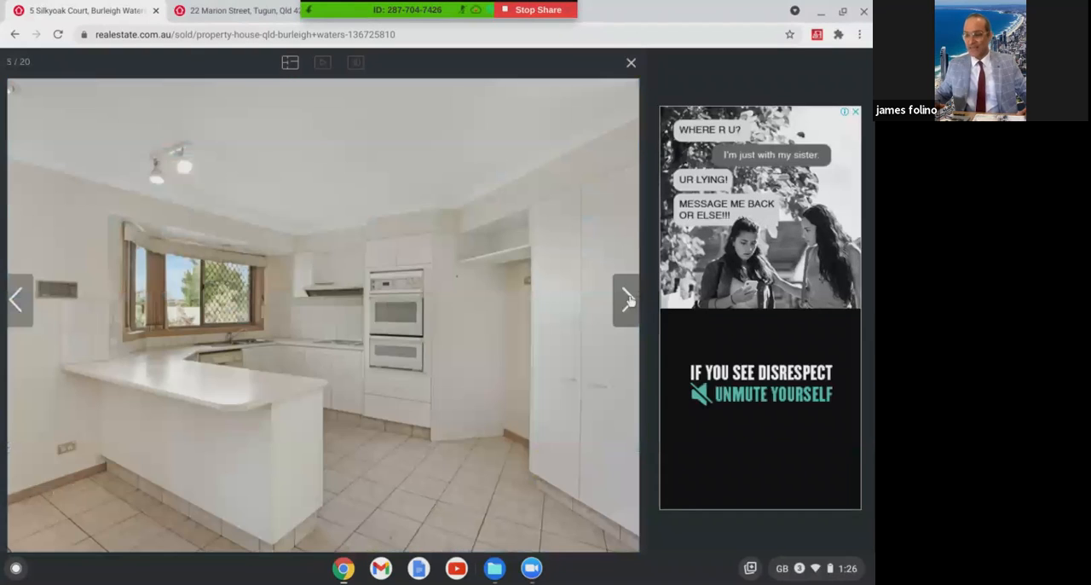
{"action": "left_click", "coordinate": [627, 298]}
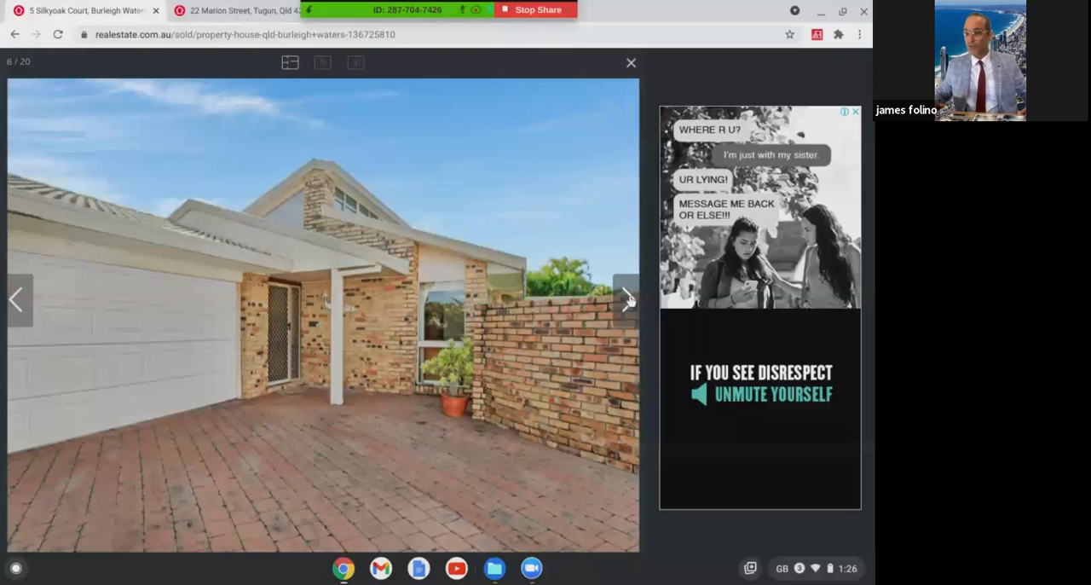
{"action": "left_click", "coordinate": [627, 298]}
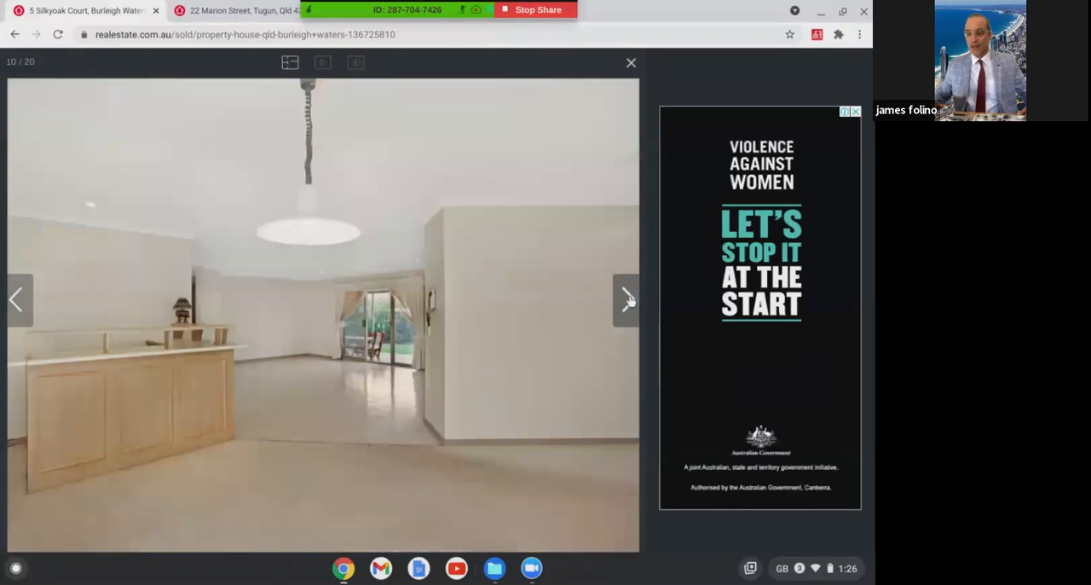
{"action": "left_click", "coordinate": [628, 298]}
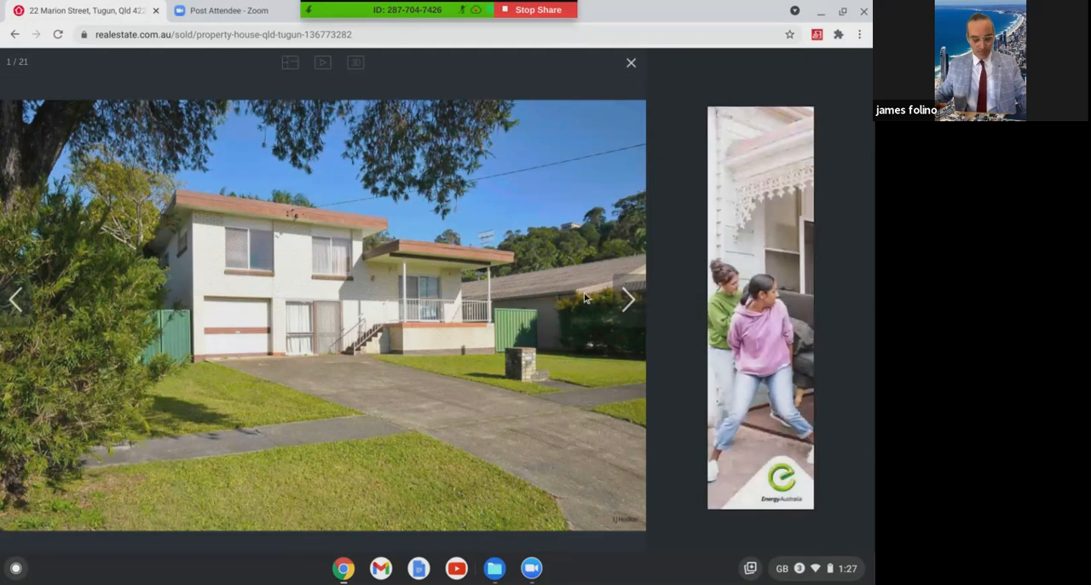
{"action": "mouse_move", "coordinate": [629, 298]}
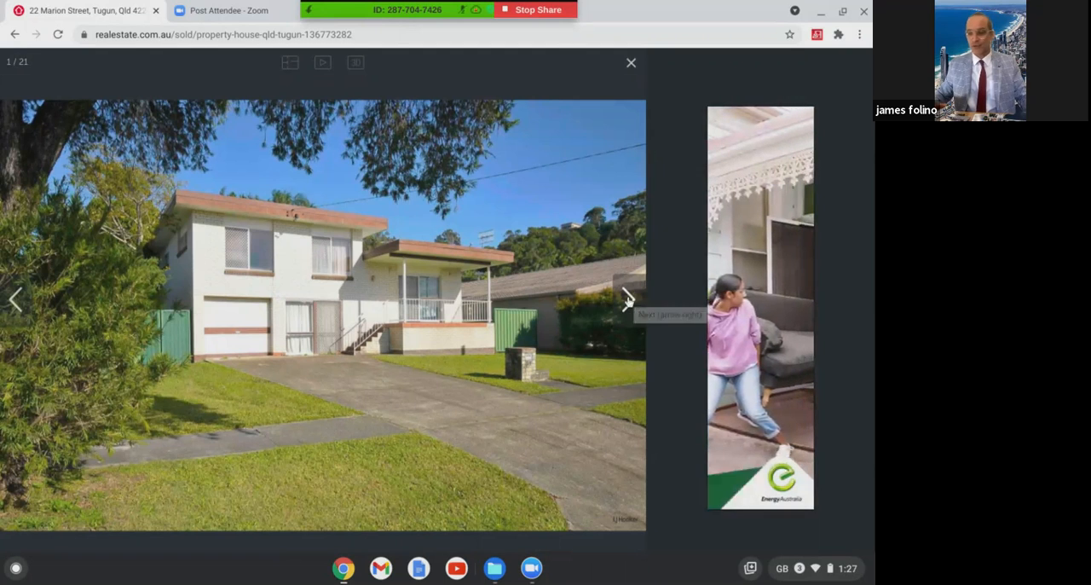
{"action": "left_click", "coordinate": [627, 300]}
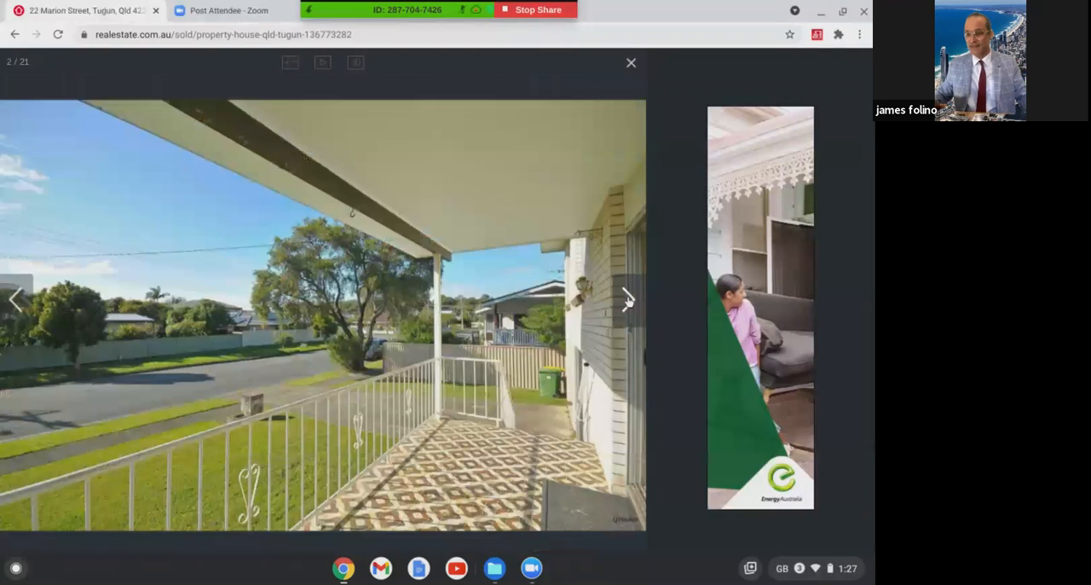